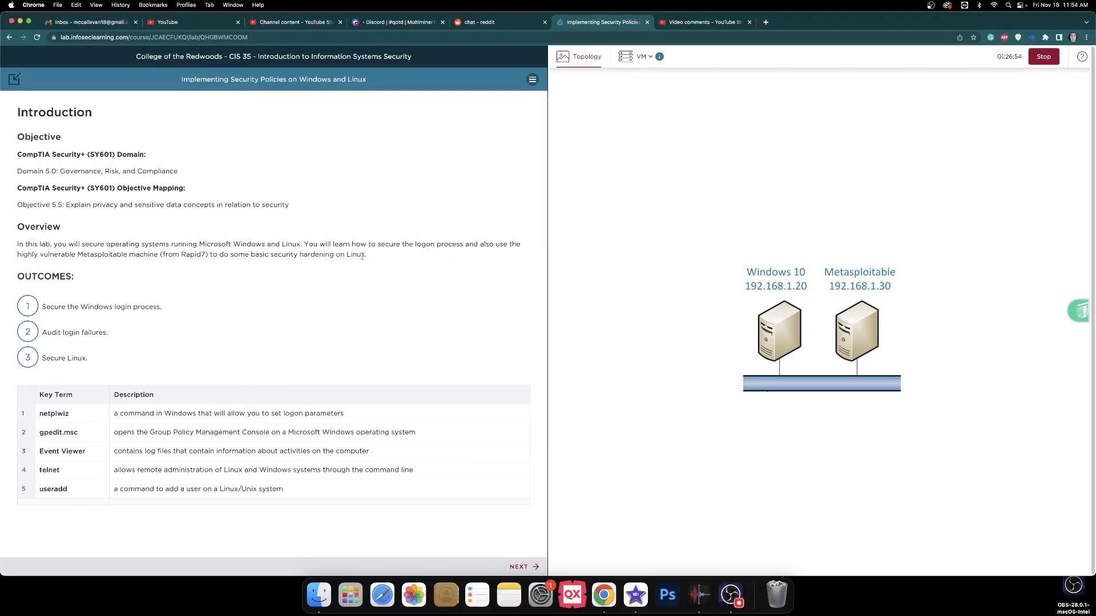
# Check the video's viewer comments a few times, returning to the lab page
pyautogui.click(704, 22)
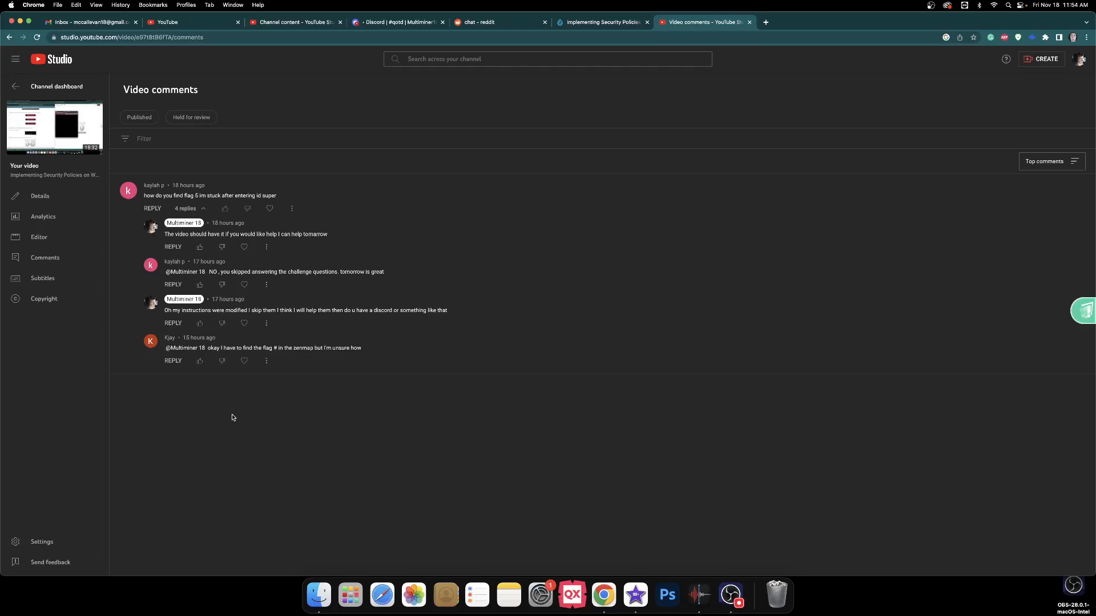
pyautogui.moveTo(630, 4)
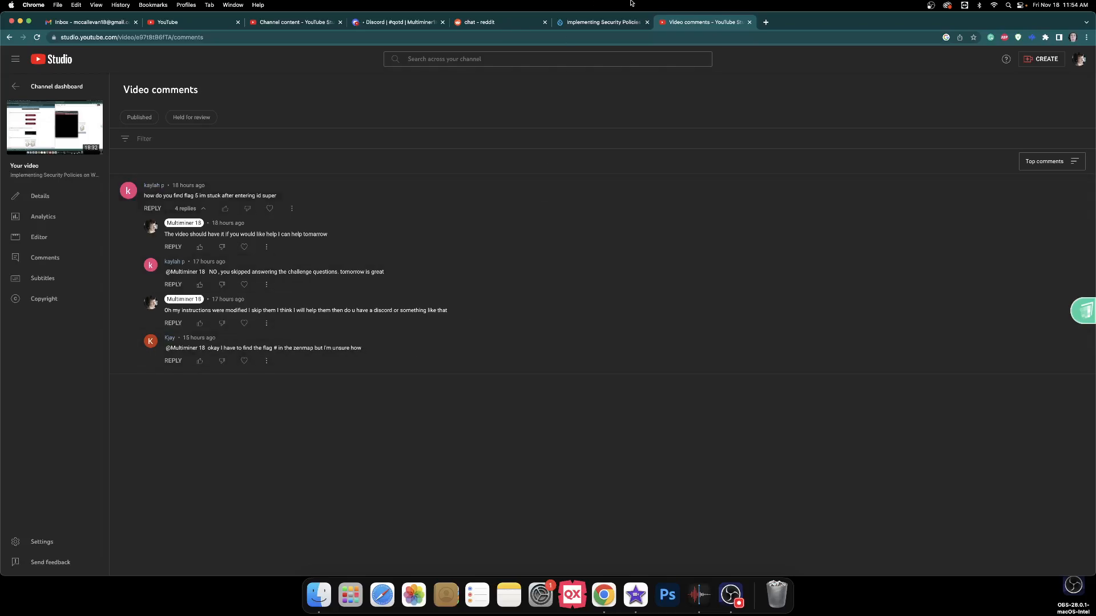
pyautogui.click(601, 22)
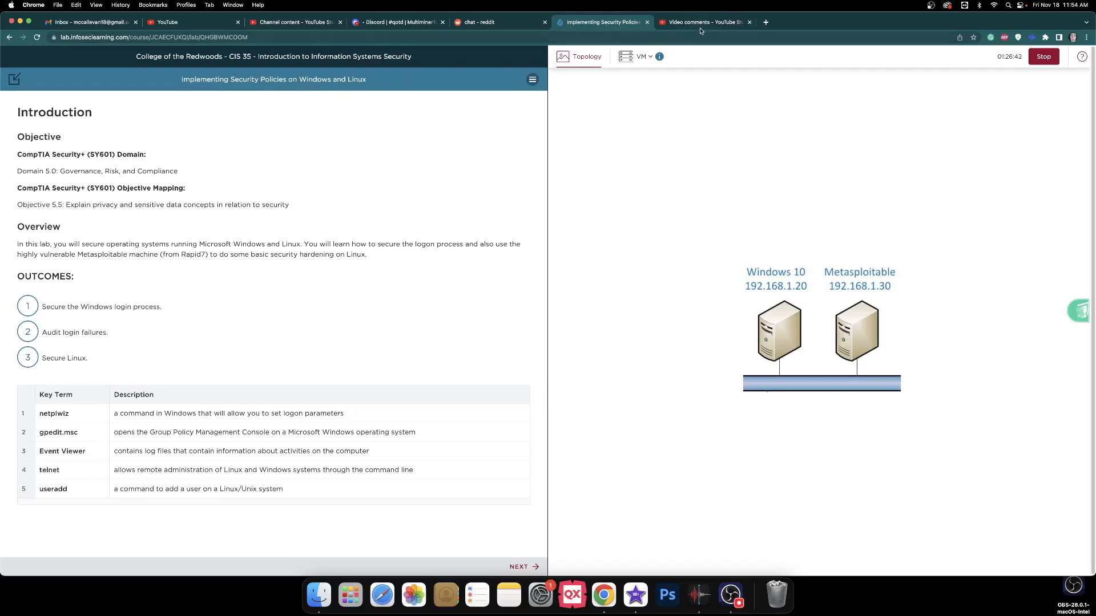
pyautogui.click(705, 22)
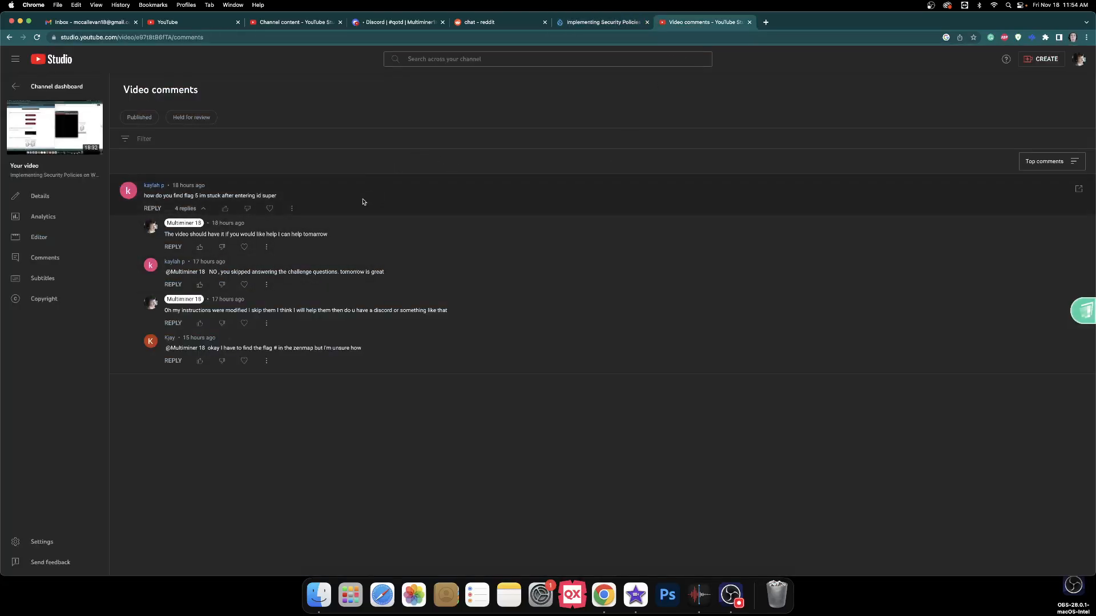
pyautogui.moveTo(382, 429)
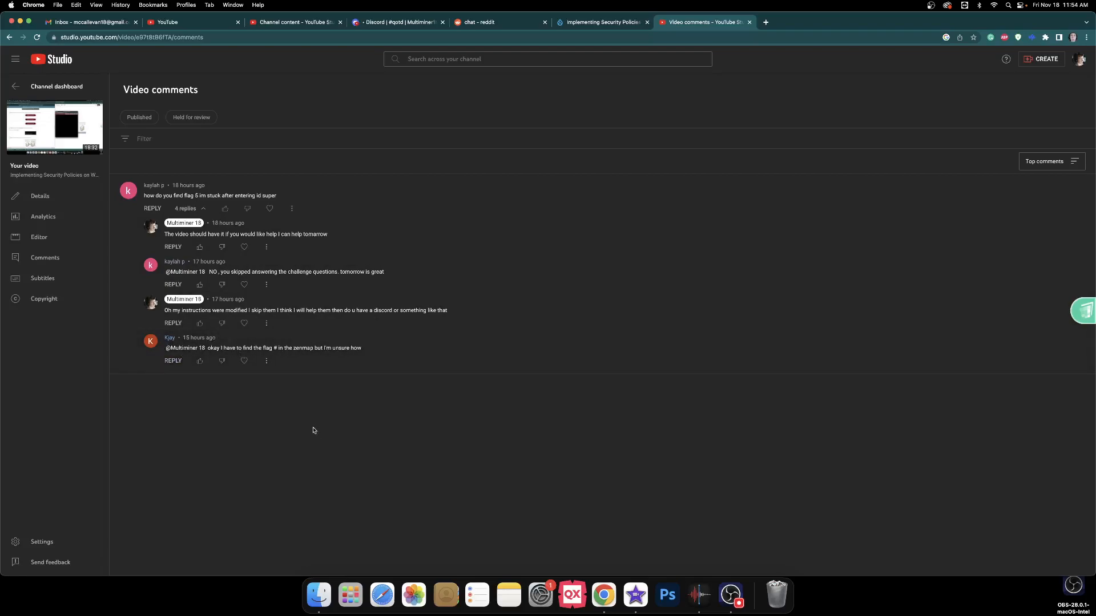
pyautogui.moveTo(316, 419)
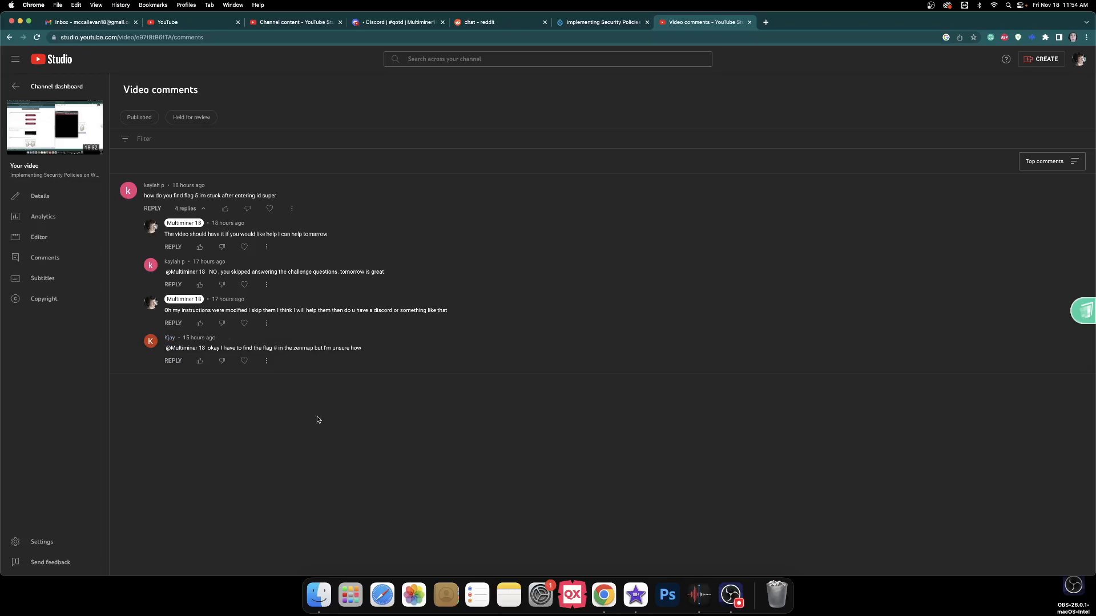
pyautogui.moveTo(637, 129)
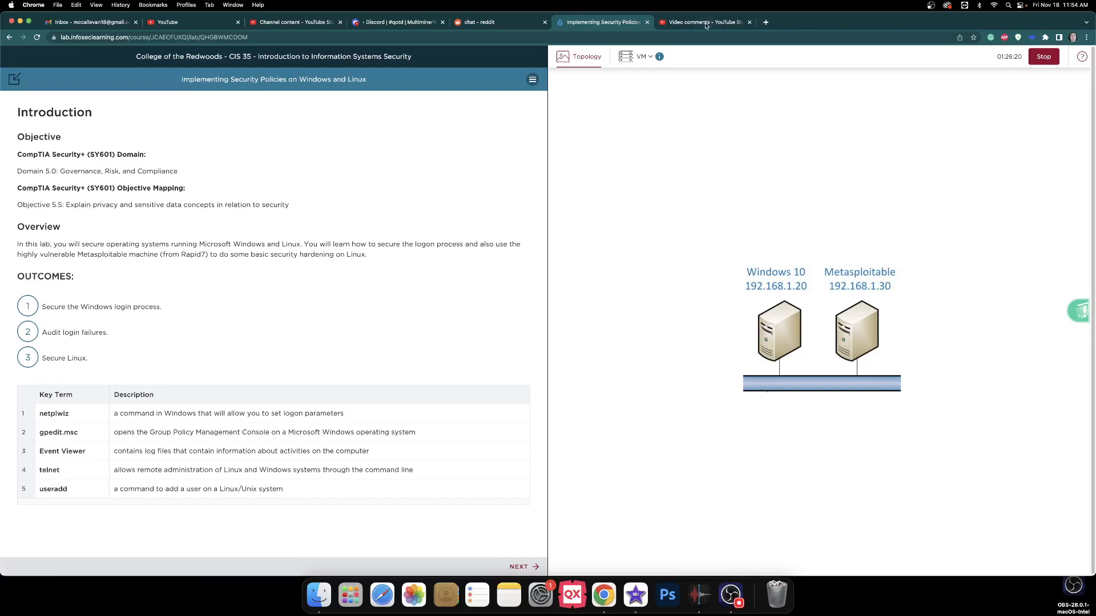
pyautogui.click(704, 22)
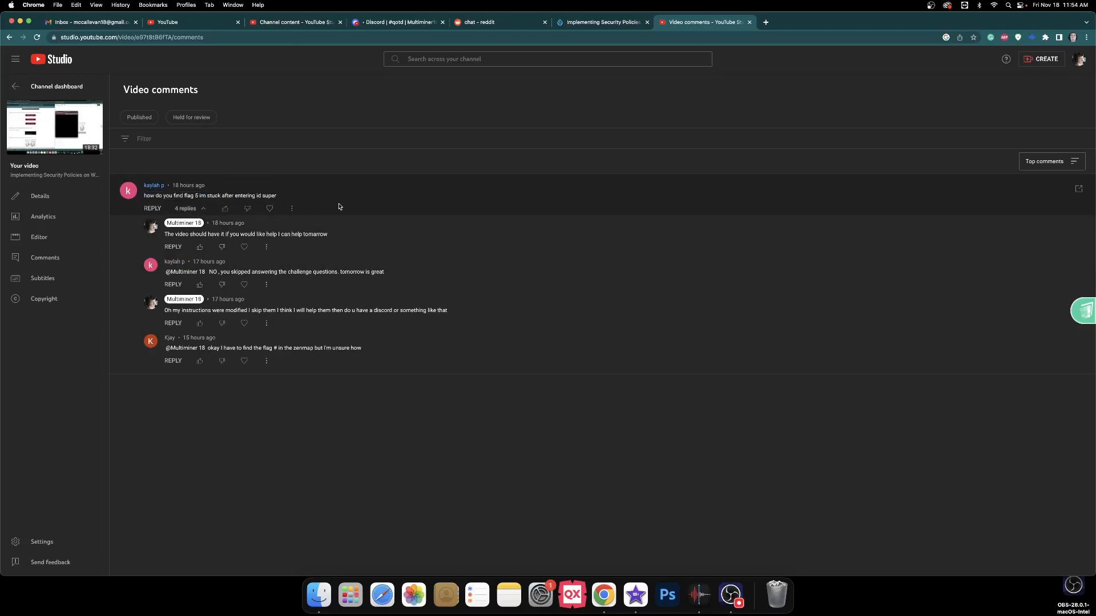
pyautogui.click(599, 22)
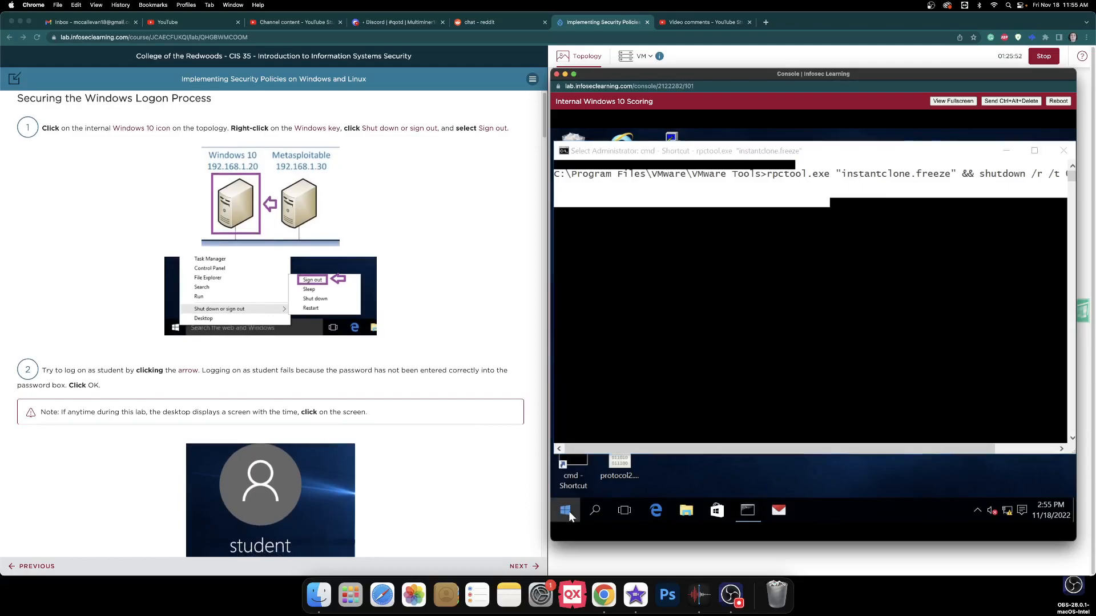
# Bring up the Windows 10 Start menu and its power options to shut down
pyautogui.click(565, 509)
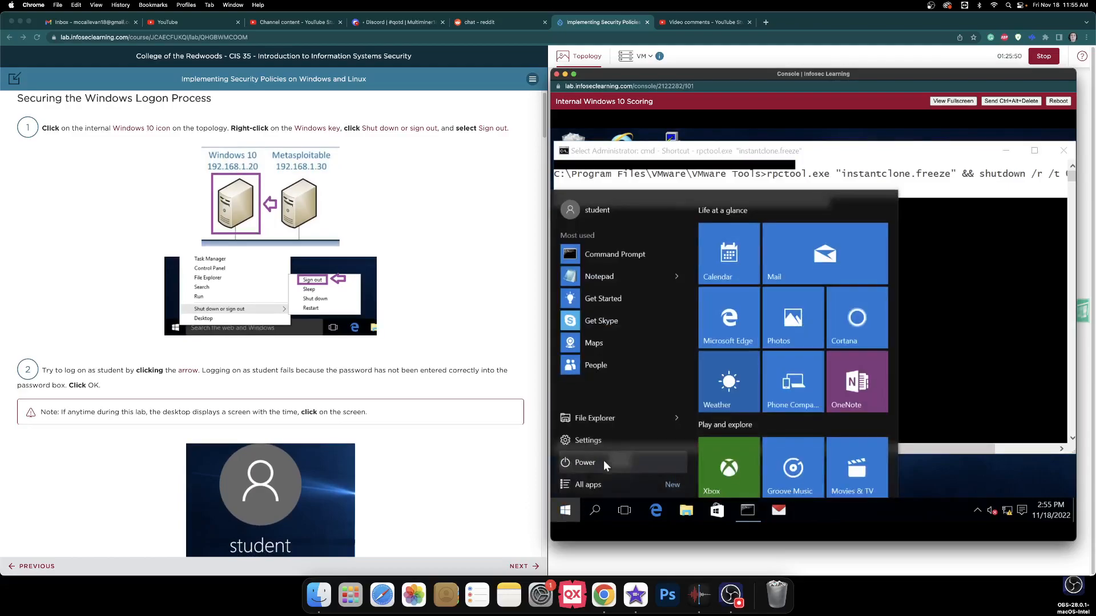
pyautogui.click(584, 462)
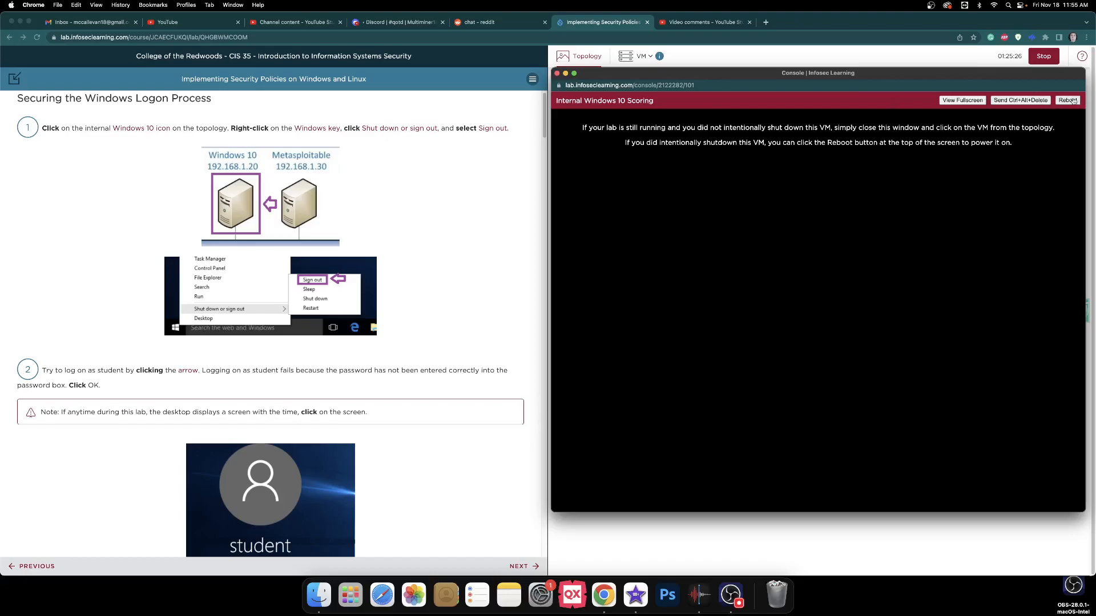
pyautogui.moveTo(446, 214)
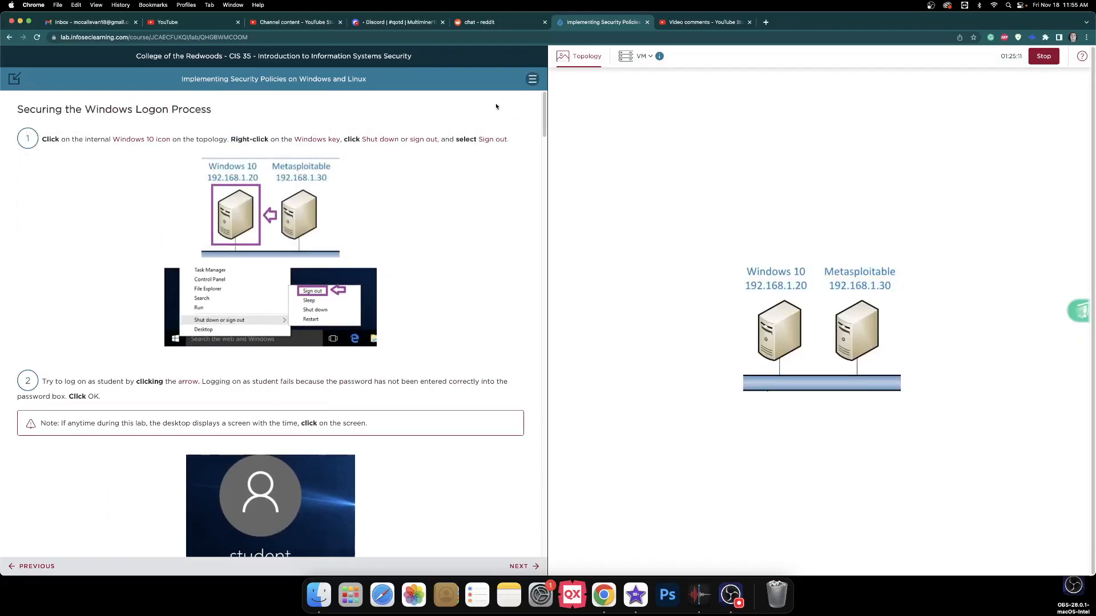
# Choose the Securing Linux section and scroll down through its steps
pyautogui.click(532, 79)
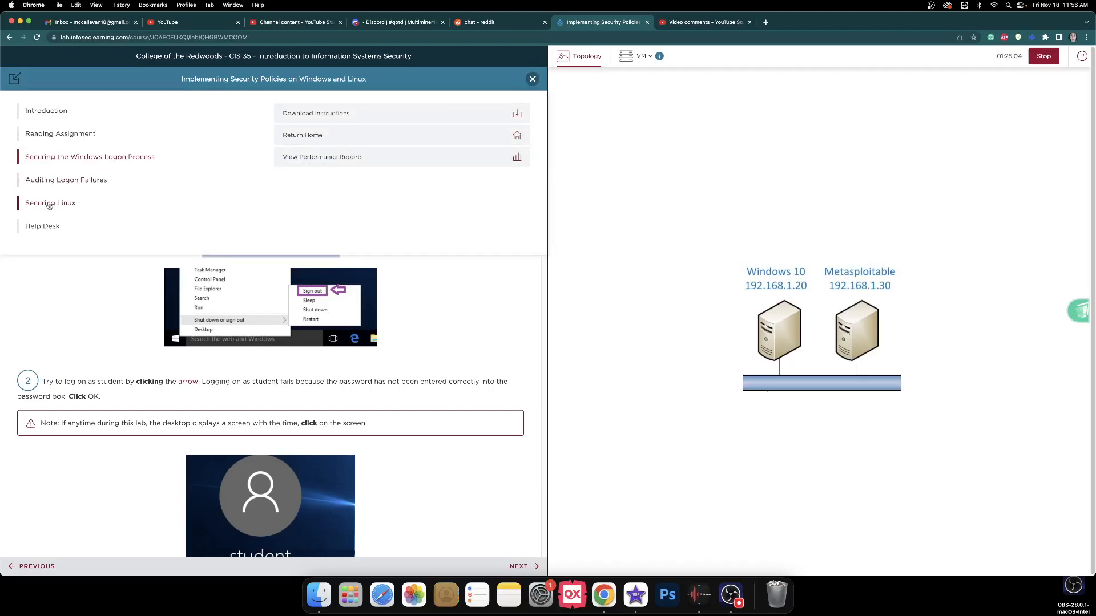
pyautogui.scroll(-3)
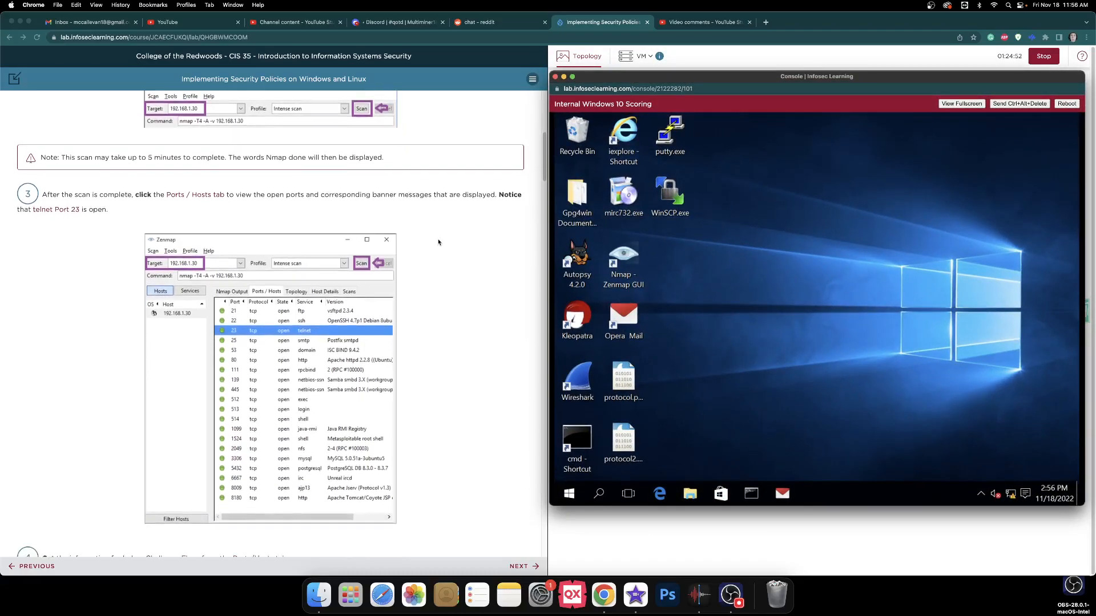
pyautogui.scroll(-3)
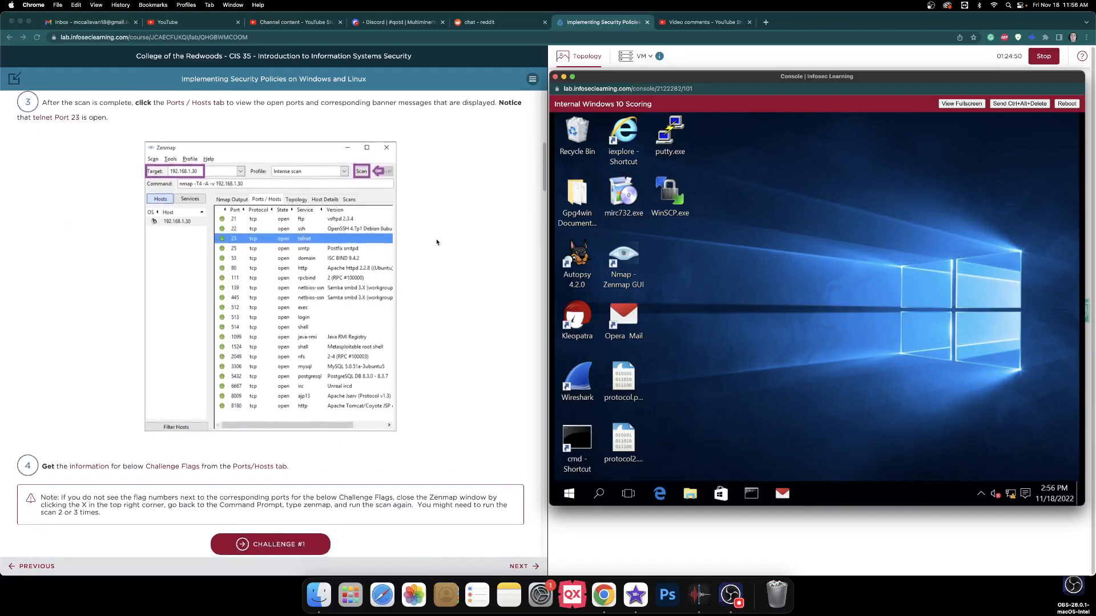
pyautogui.scroll(-3)
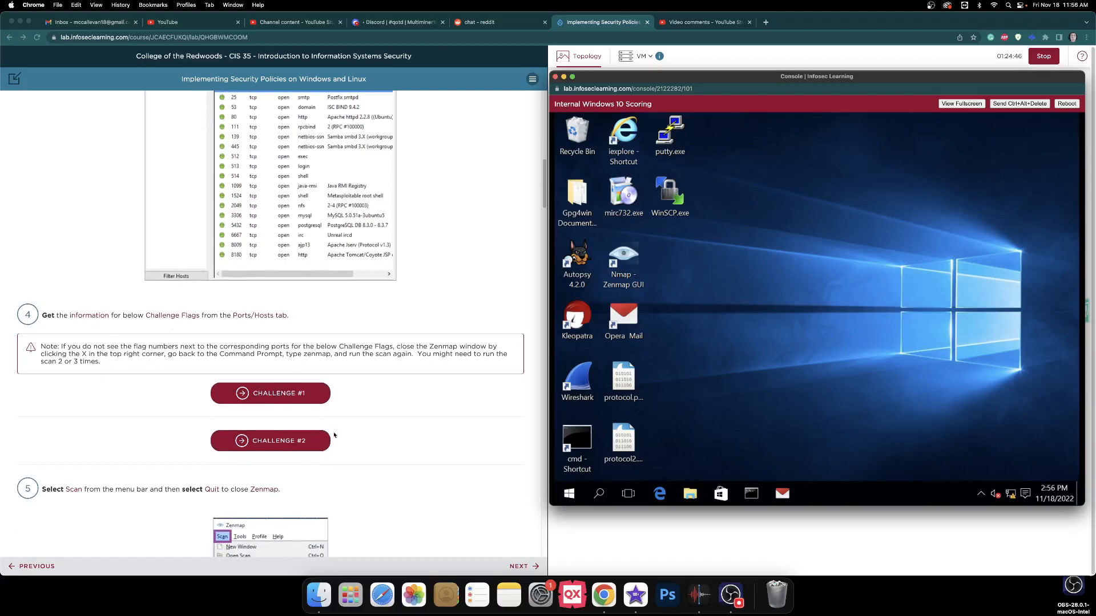
pyautogui.scroll(-3)
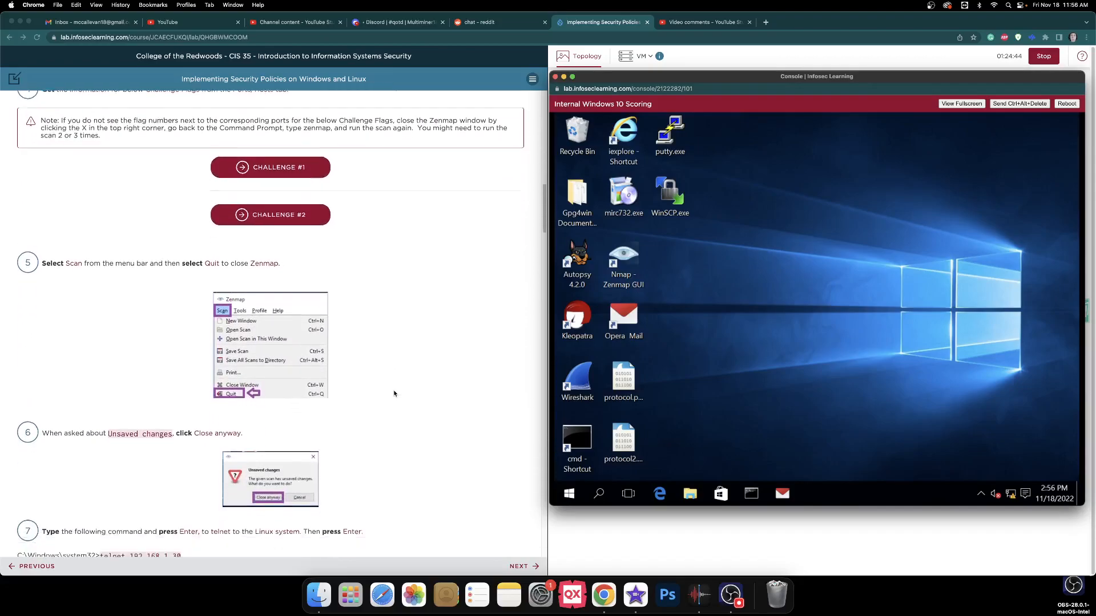
pyautogui.scroll(-3)
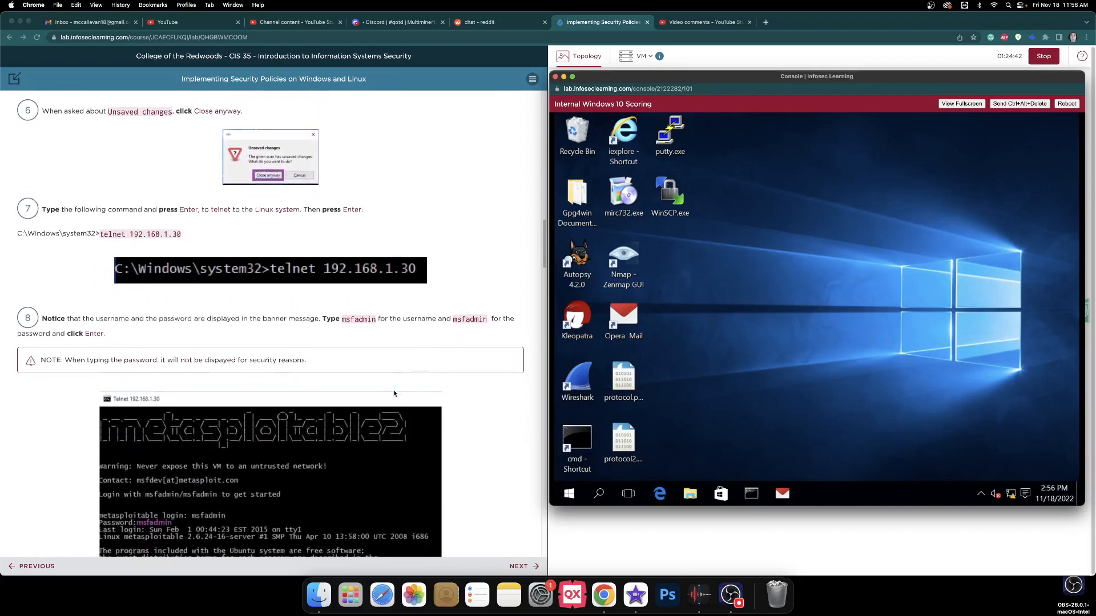
pyautogui.scroll(-3)
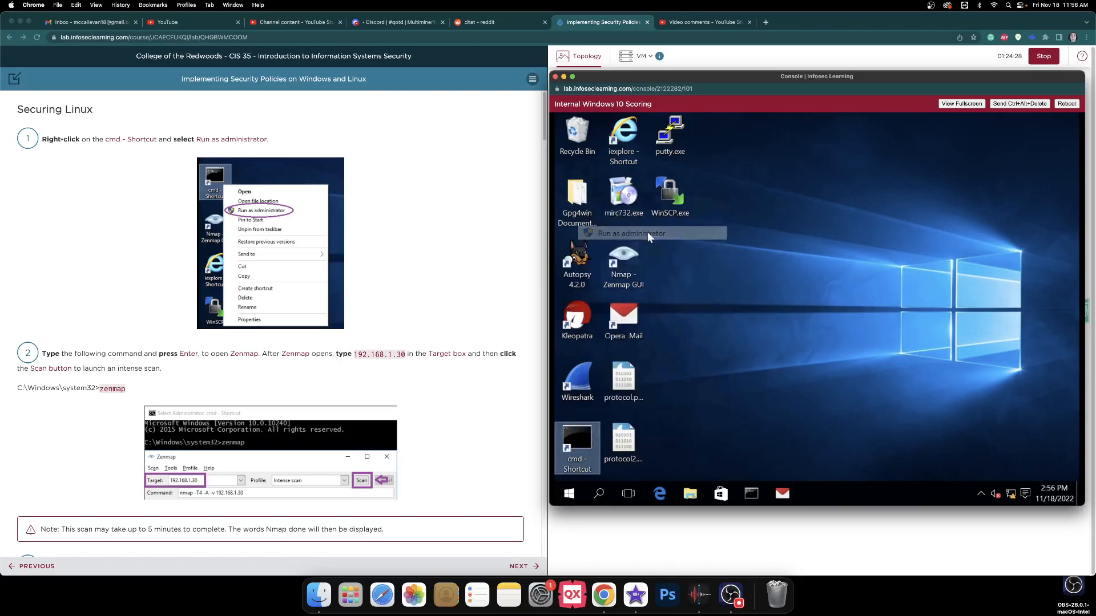
# Launch Zenmap from an administrator command prompt
pyautogui.click(630, 232)
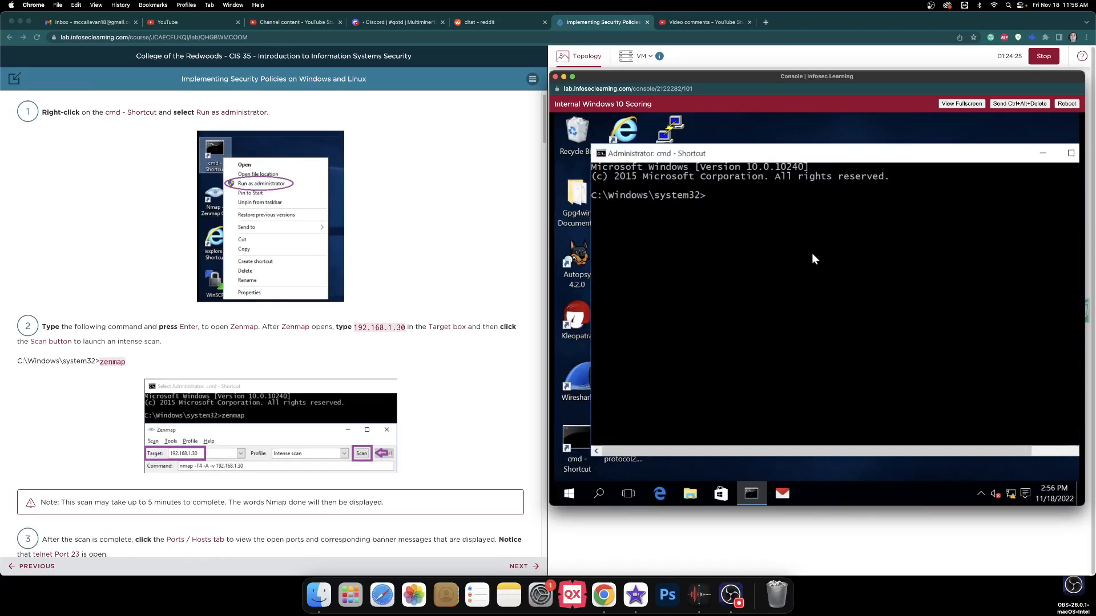
pyautogui.write('zen')
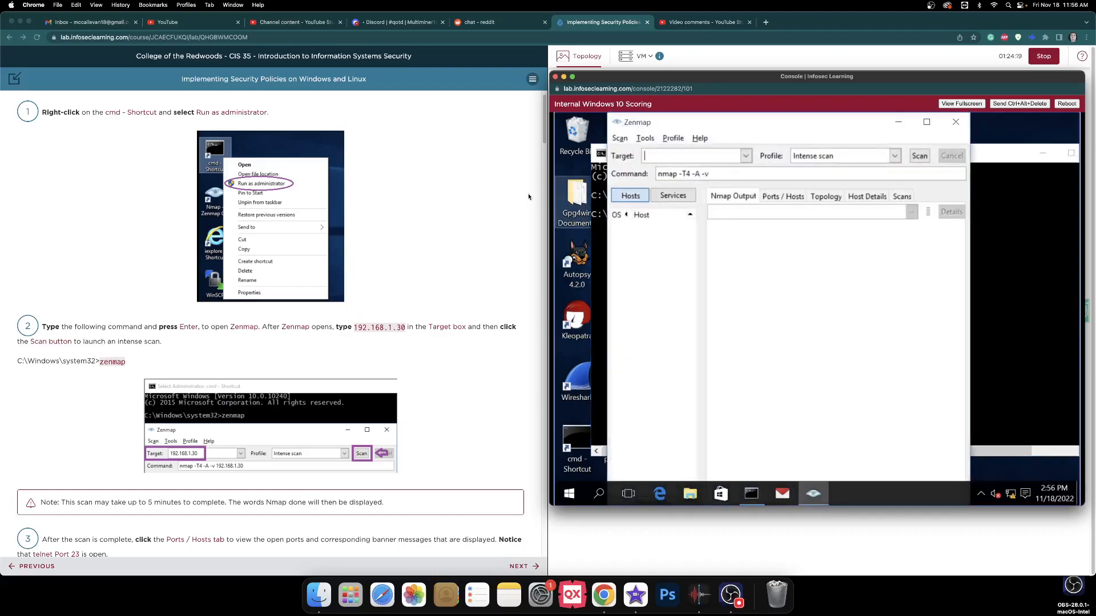
pyautogui.scroll(-3)
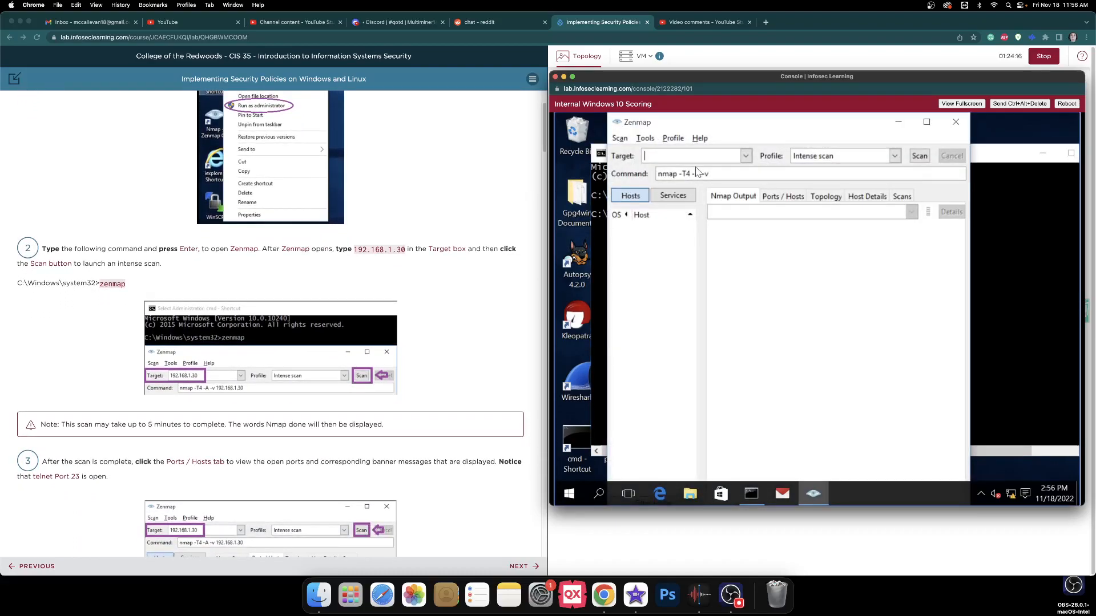
# Start an intense scan of target 192.168.1.30
pyautogui.write('192.168.1.3')
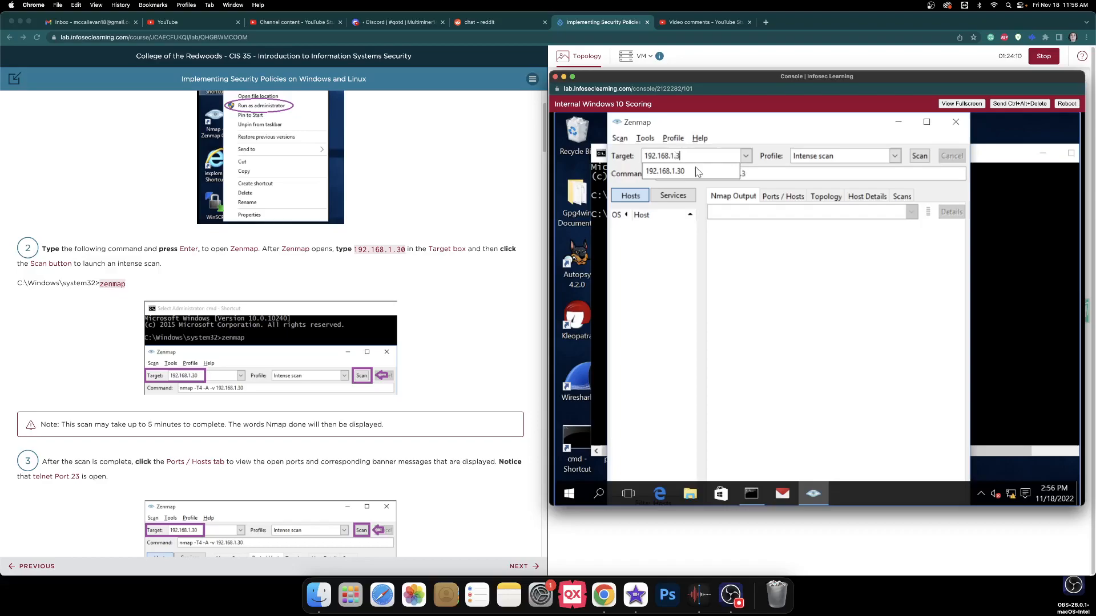
pyautogui.write('0')
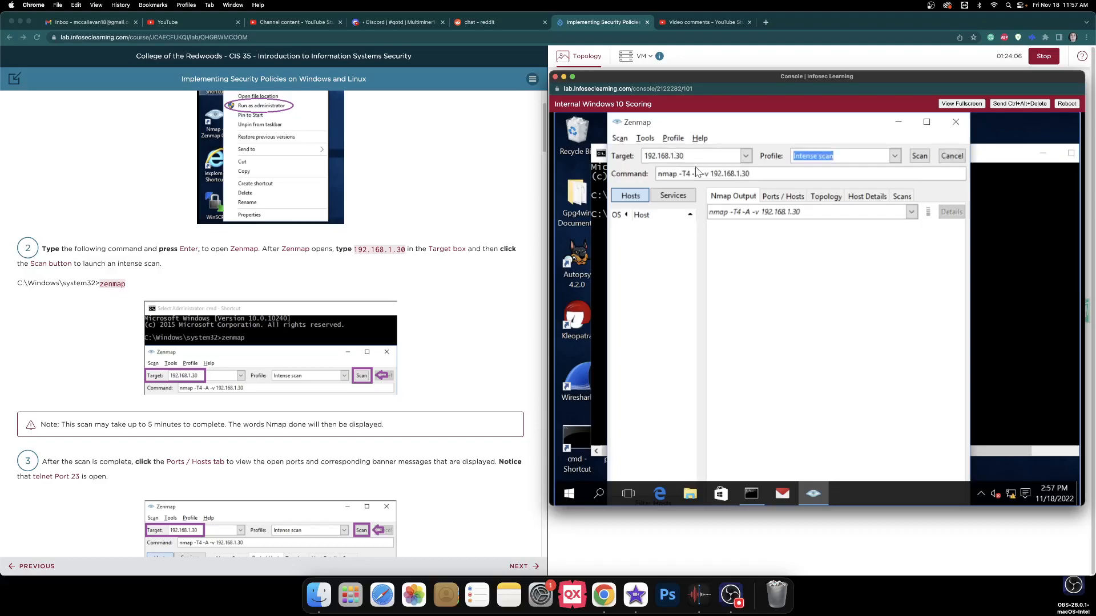
pyautogui.click(919, 156)
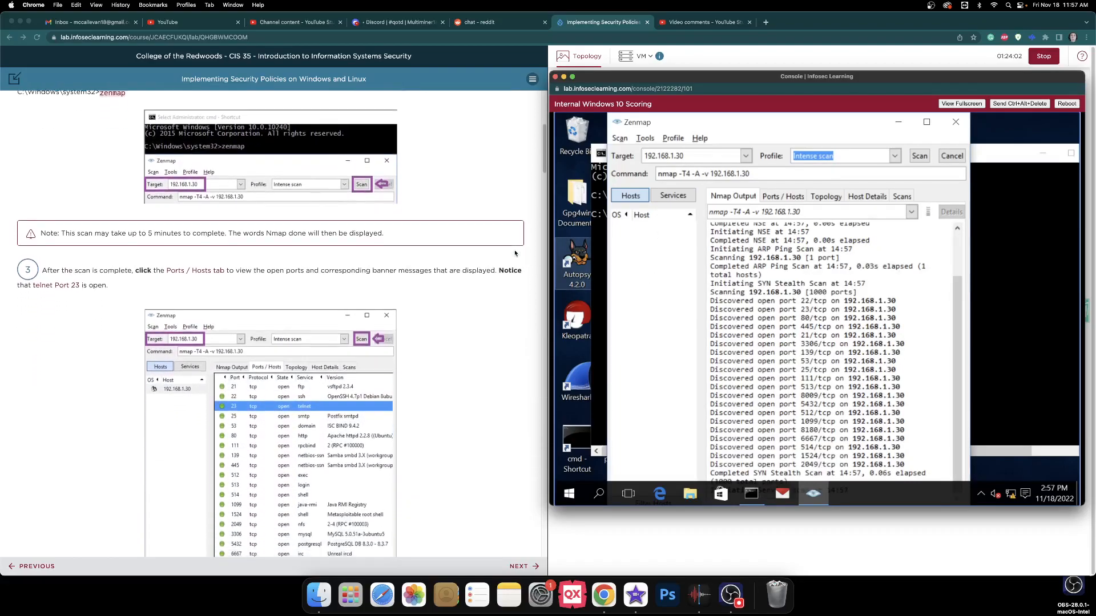
pyautogui.scroll(-3)
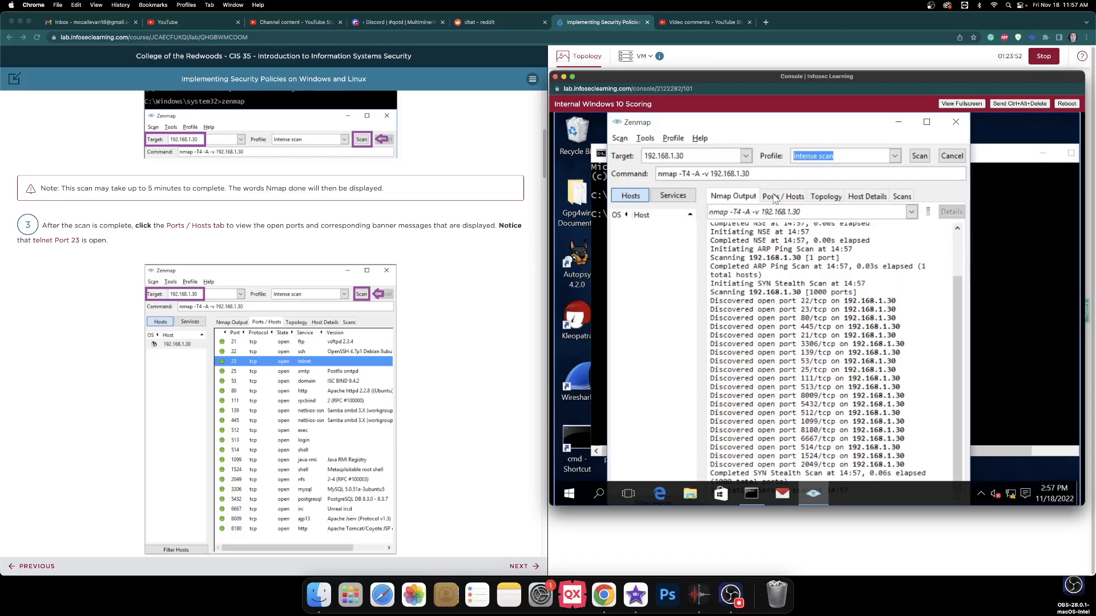
# Review the Ports / Hosts results for 192.168.1.30, selecting the telnet port 23 row
pyautogui.click(783, 196)
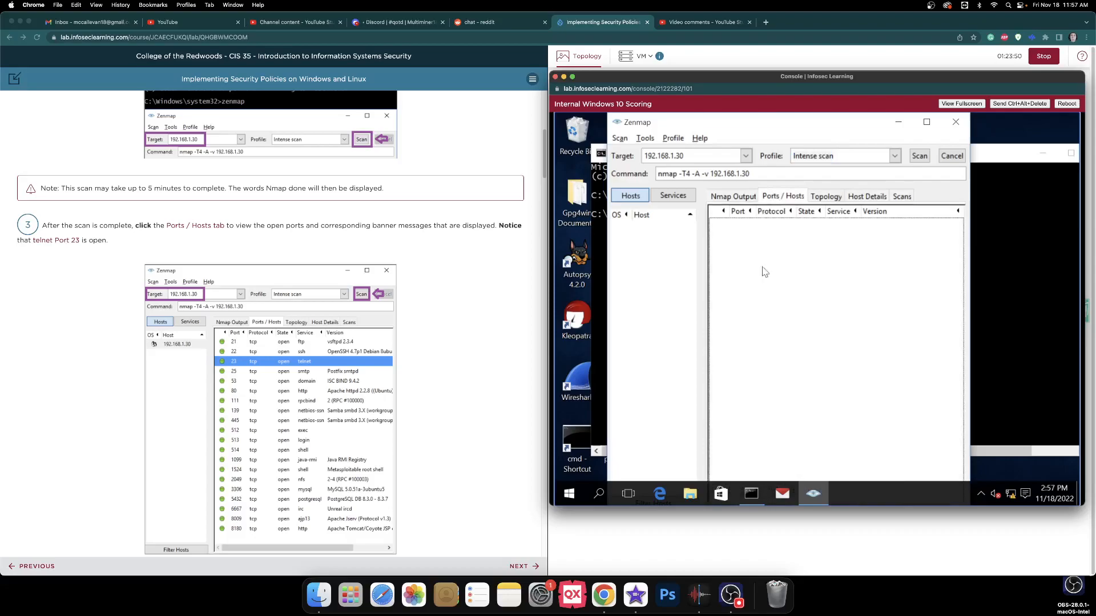
pyautogui.moveTo(776, 493)
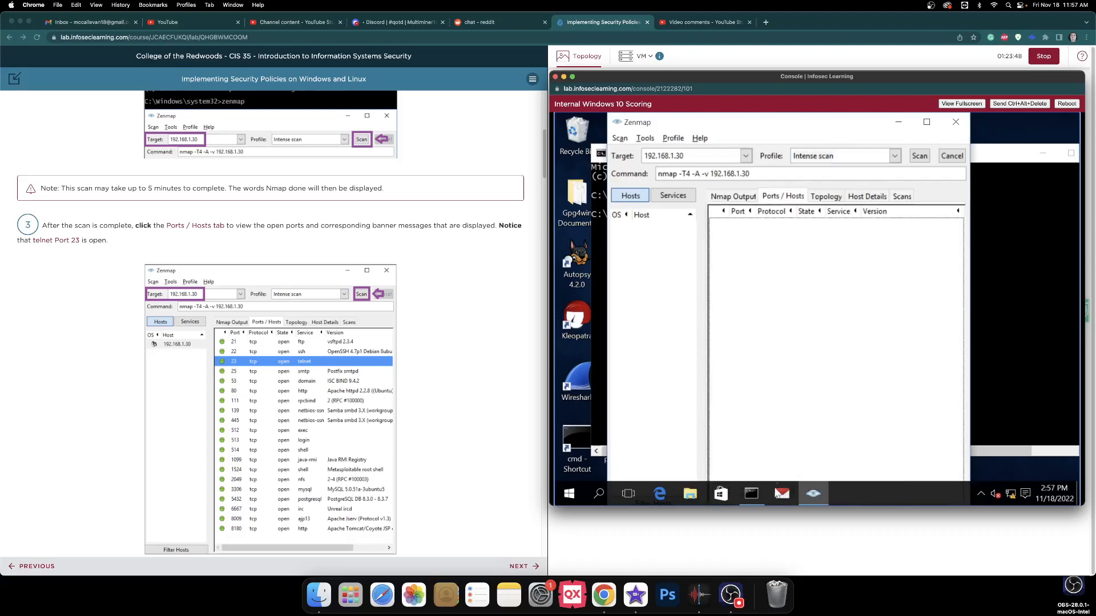
pyautogui.moveTo(730, 595)
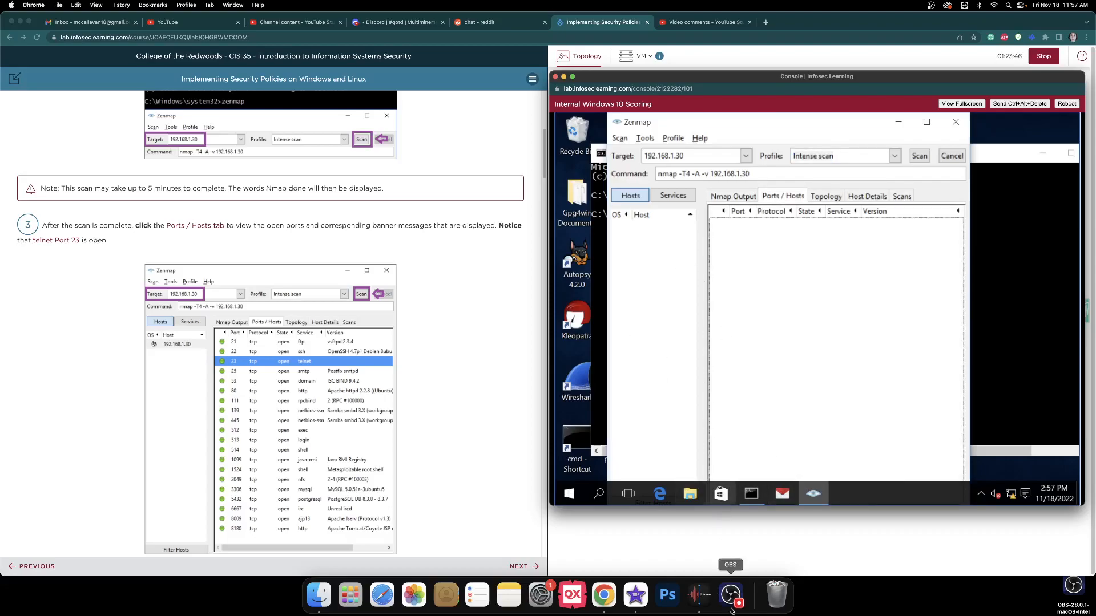
pyautogui.click(729, 596)
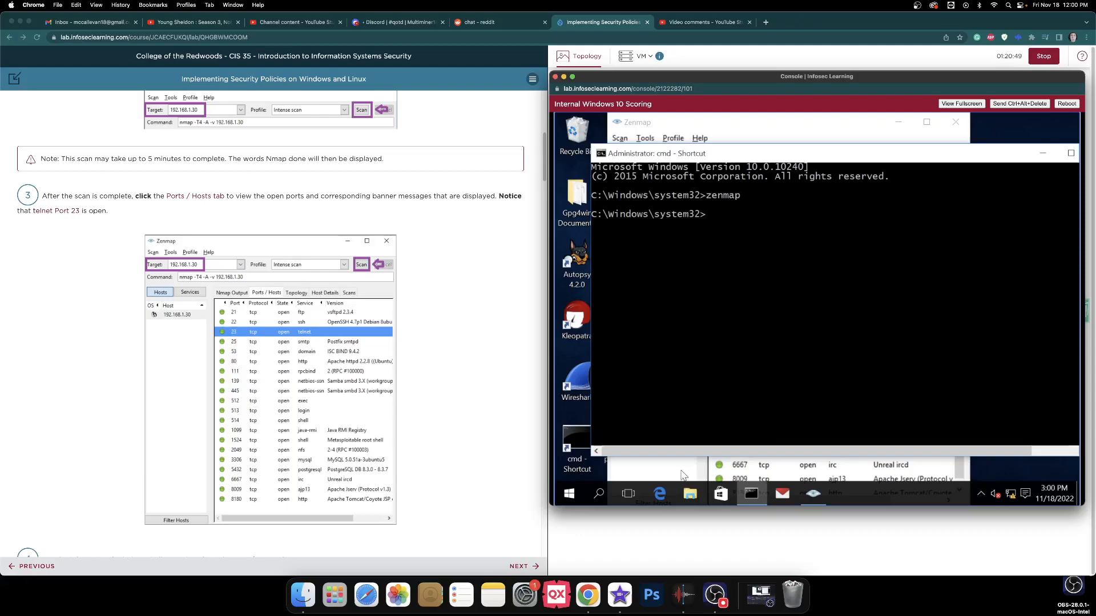
pyautogui.click(636, 122)
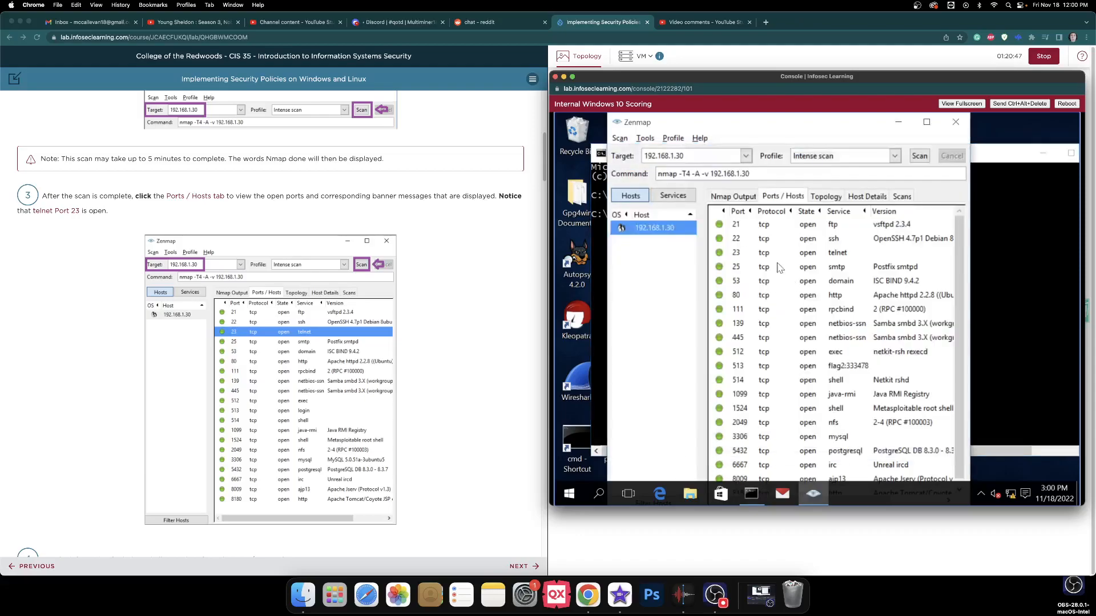
pyautogui.click(768, 252)
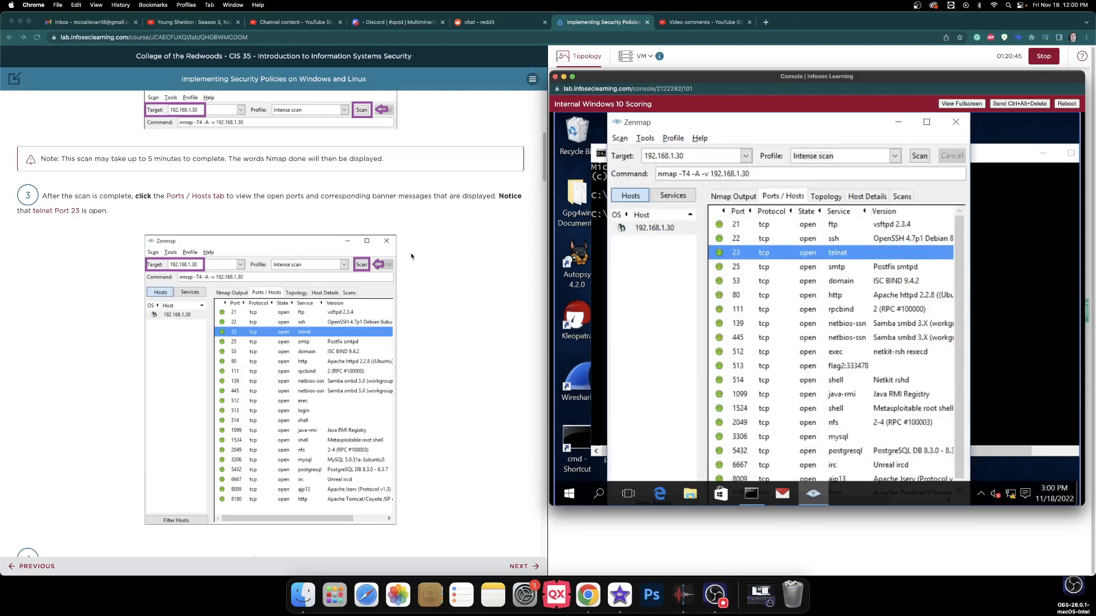
pyautogui.scroll(-3)
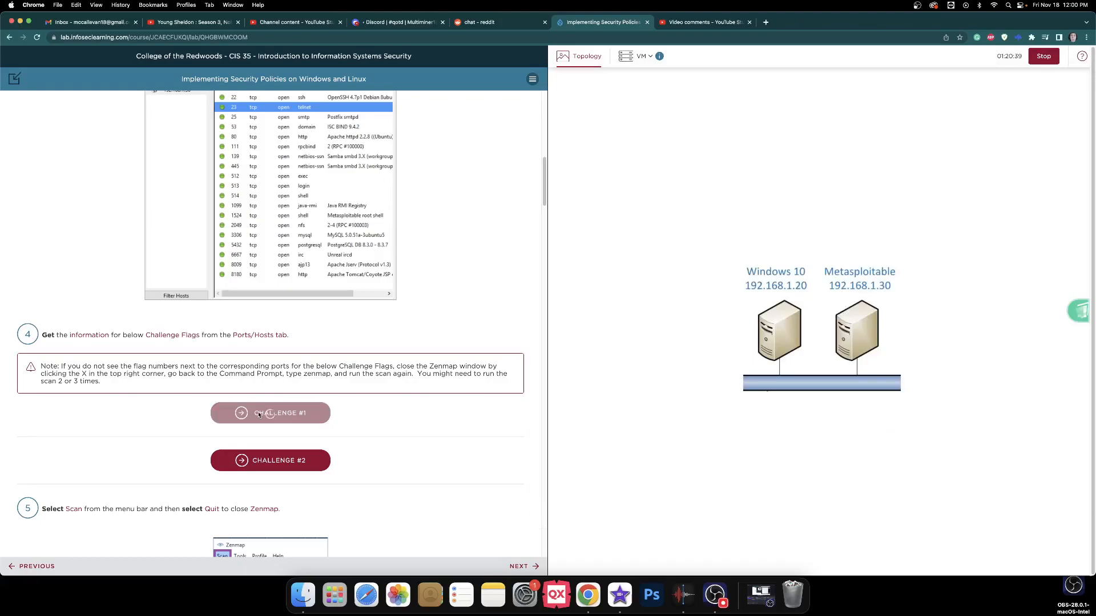
# Enter 2:333478 as the Challenge #1 answer and submit it
pyautogui.click(270, 412)
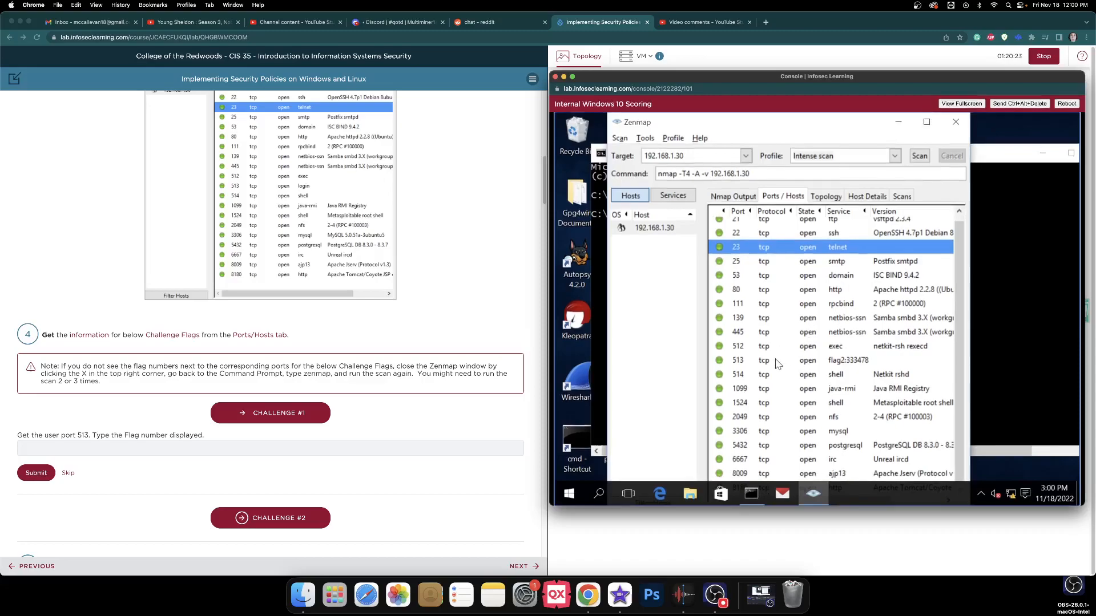
pyautogui.click(737, 360)
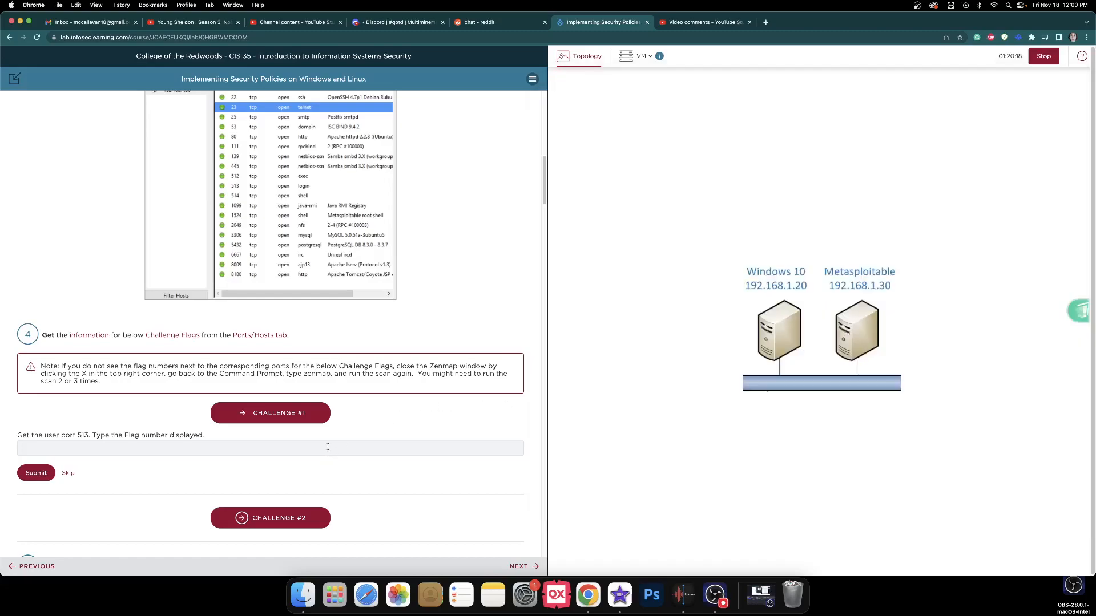
pyautogui.write('2')
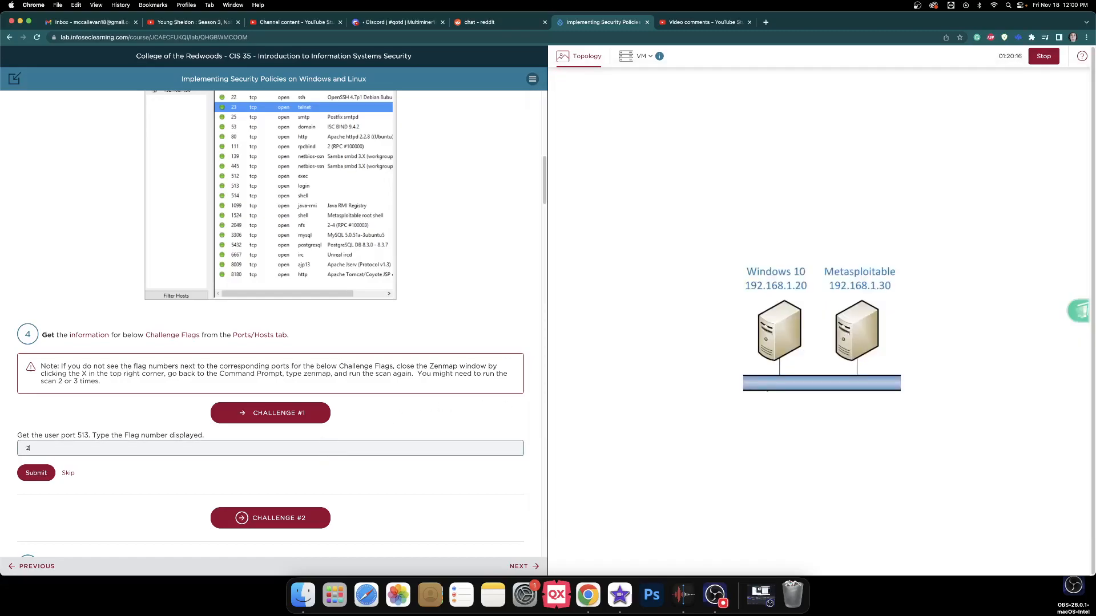
pyautogui.write(':')
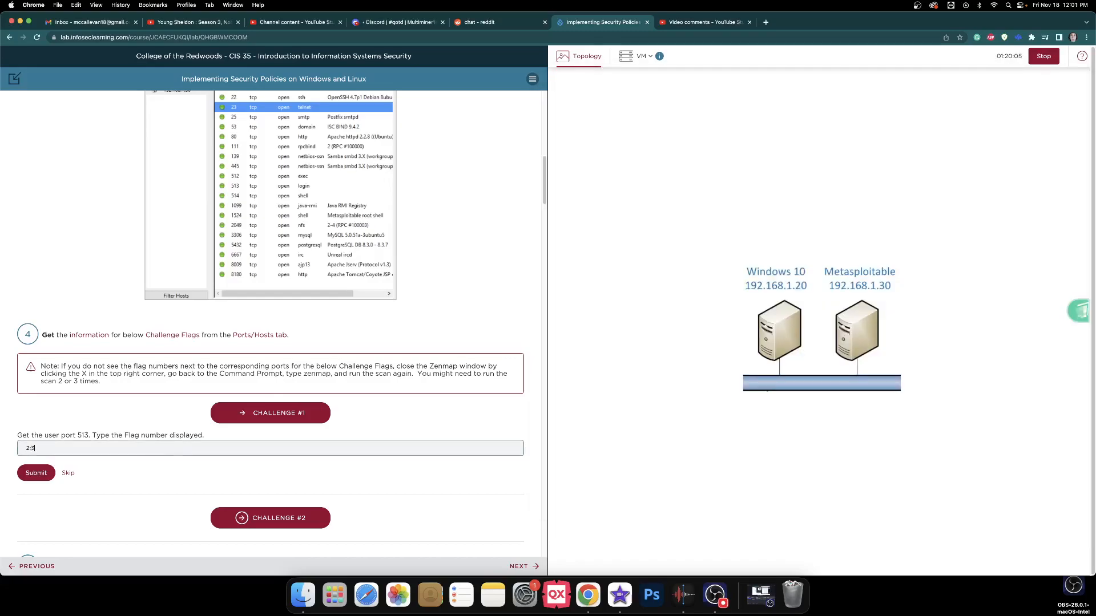
pyautogui.write('33478')
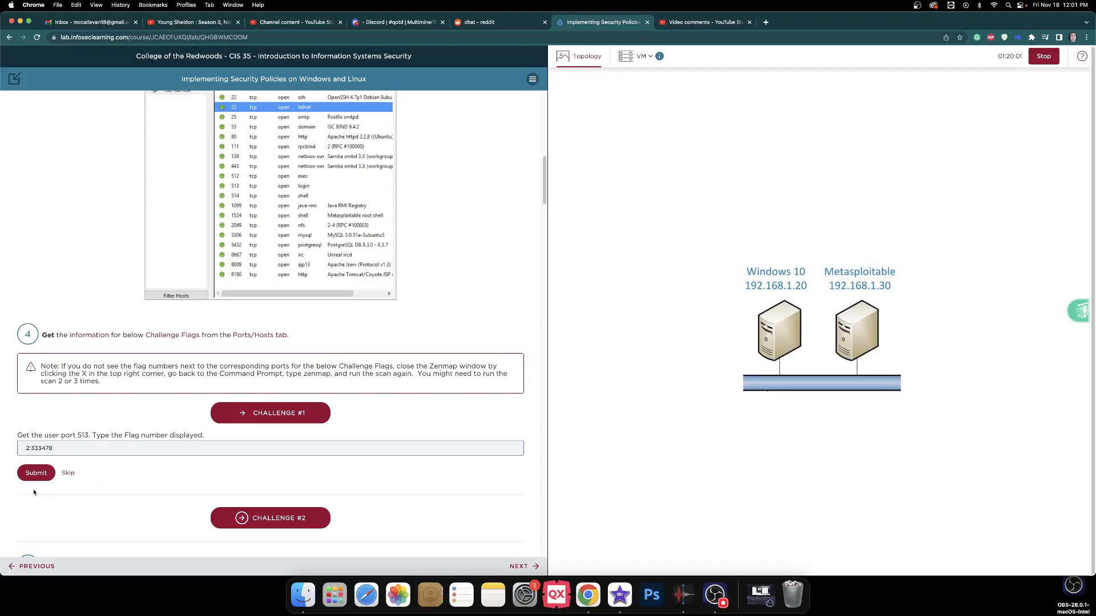
pyautogui.click(36, 473)
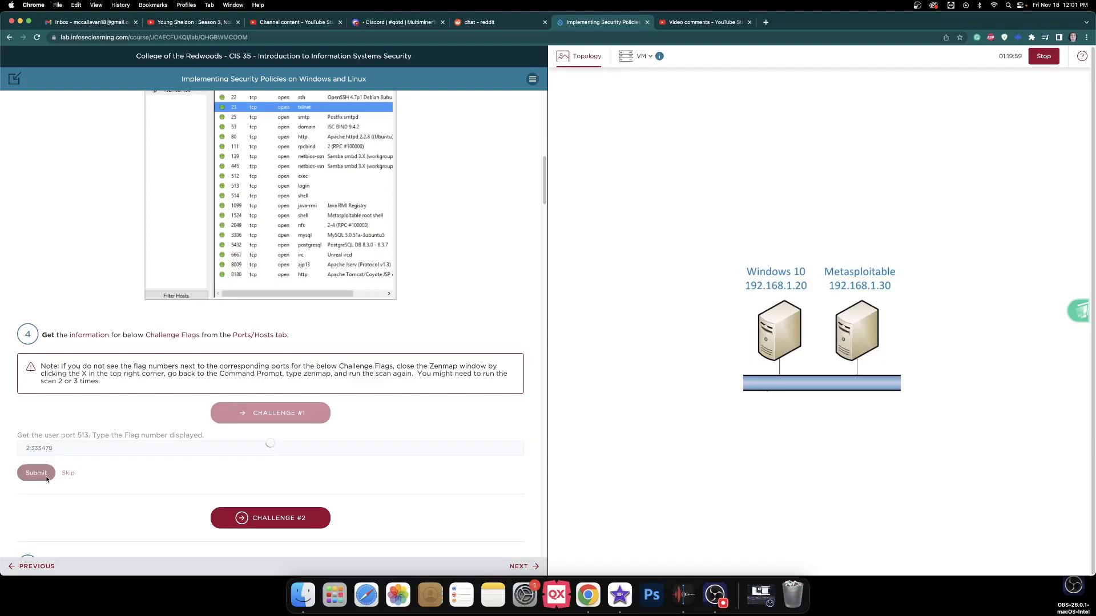
pyautogui.click(35, 473)
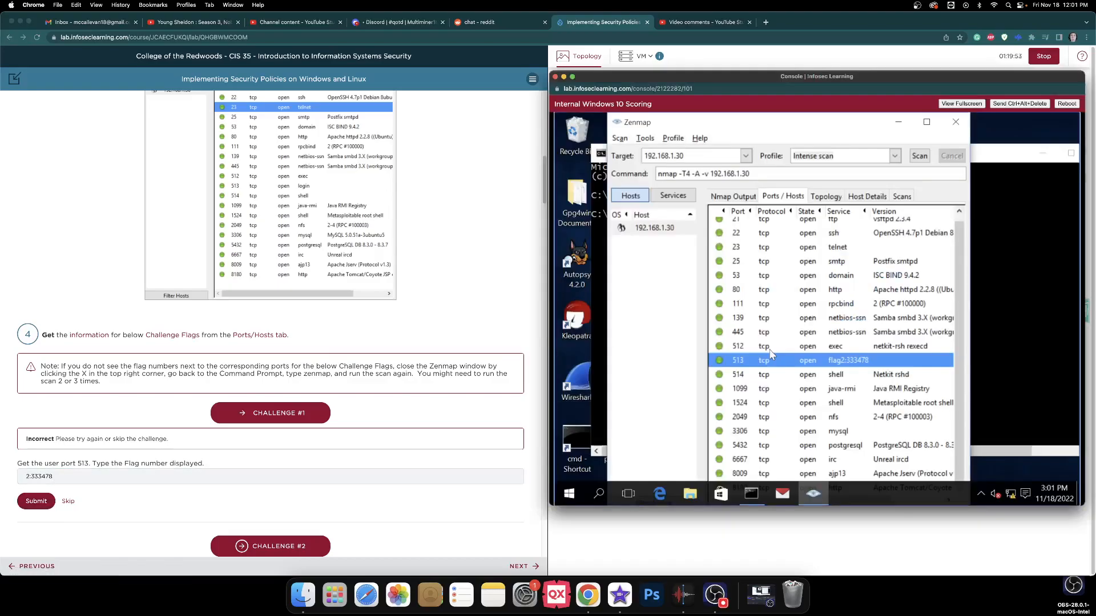
pyautogui.moveTo(866, 376)
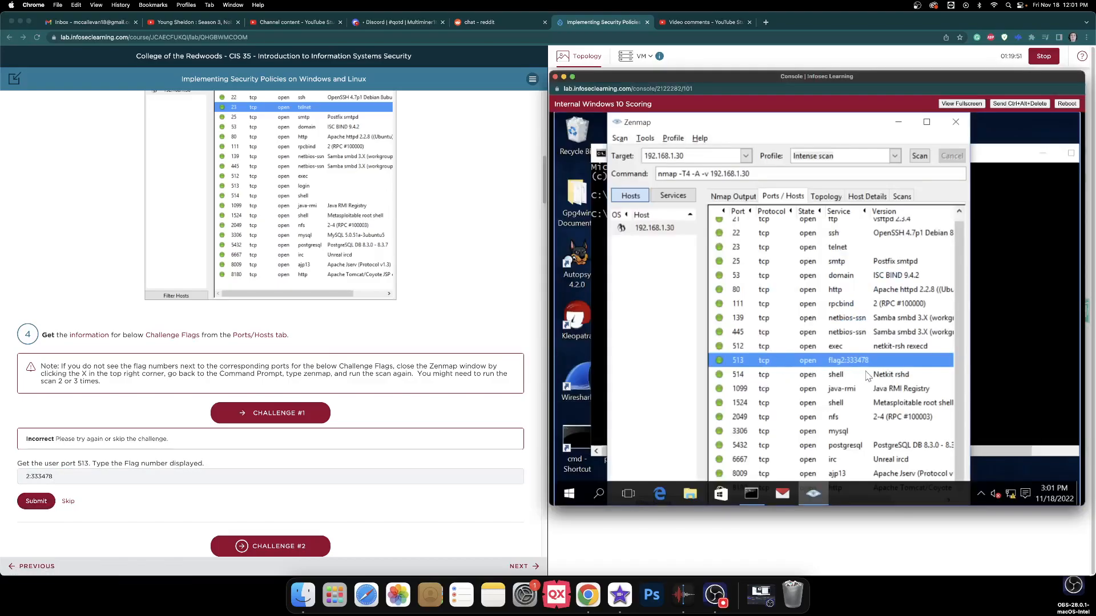
pyautogui.moveTo(879, 359)
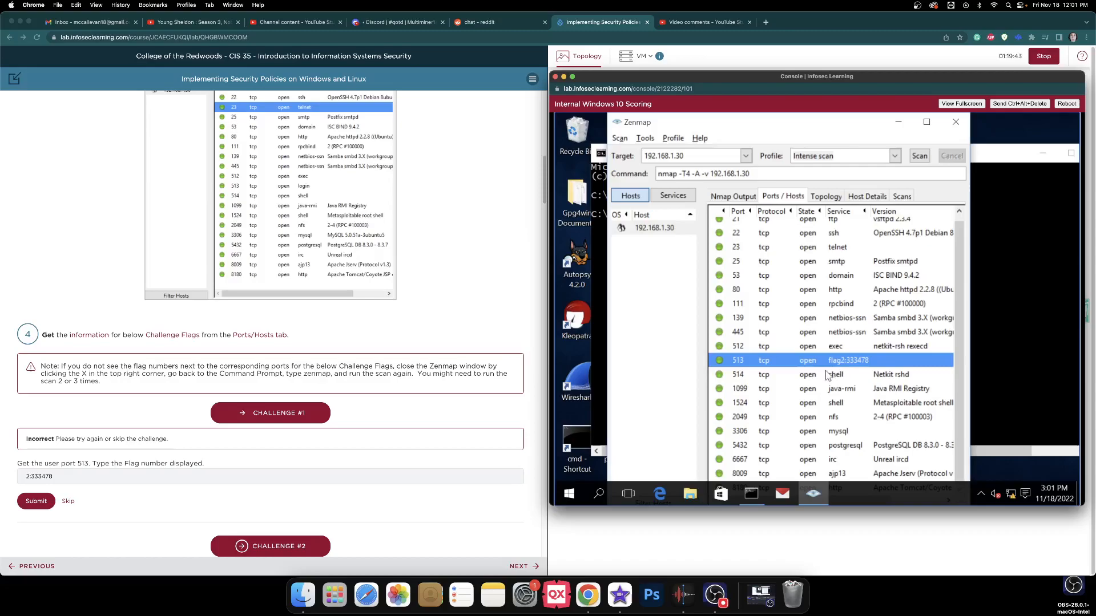
pyautogui.moveTo(844, 366)
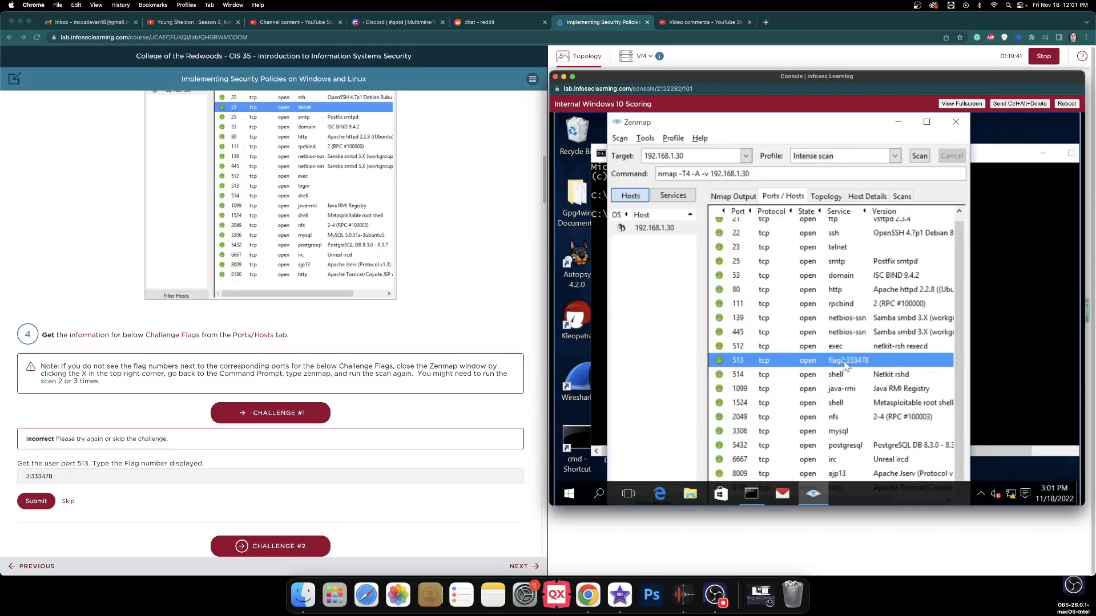
pyautogui.moveTo(856, 365)
pyautogui.write('flag')
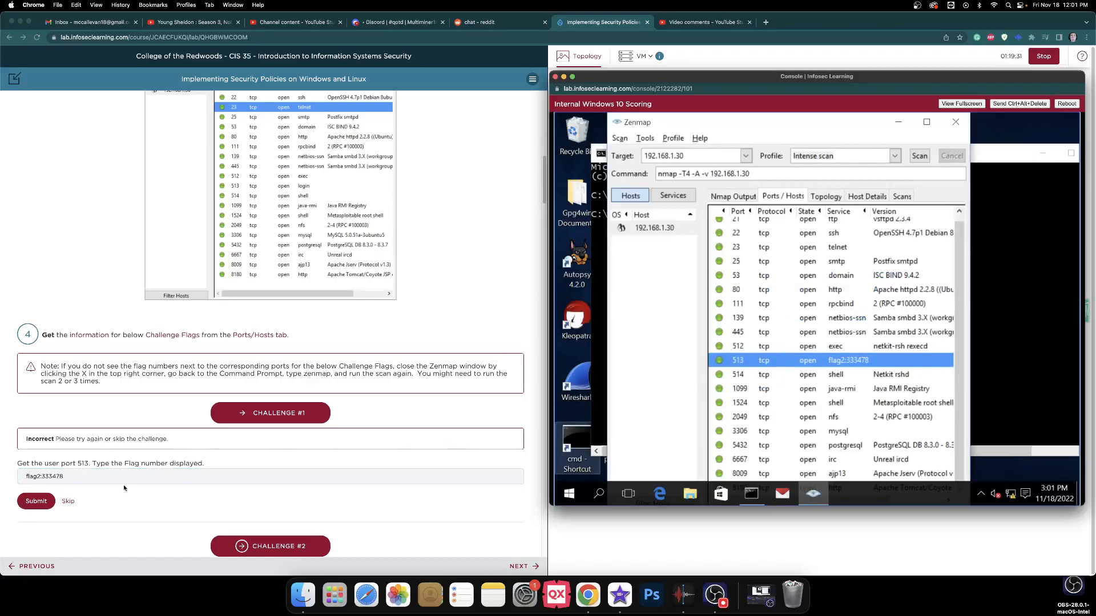
# Resubmit the Challenge #1 answer as flag2:333478
pyautogui.click(36, 501)
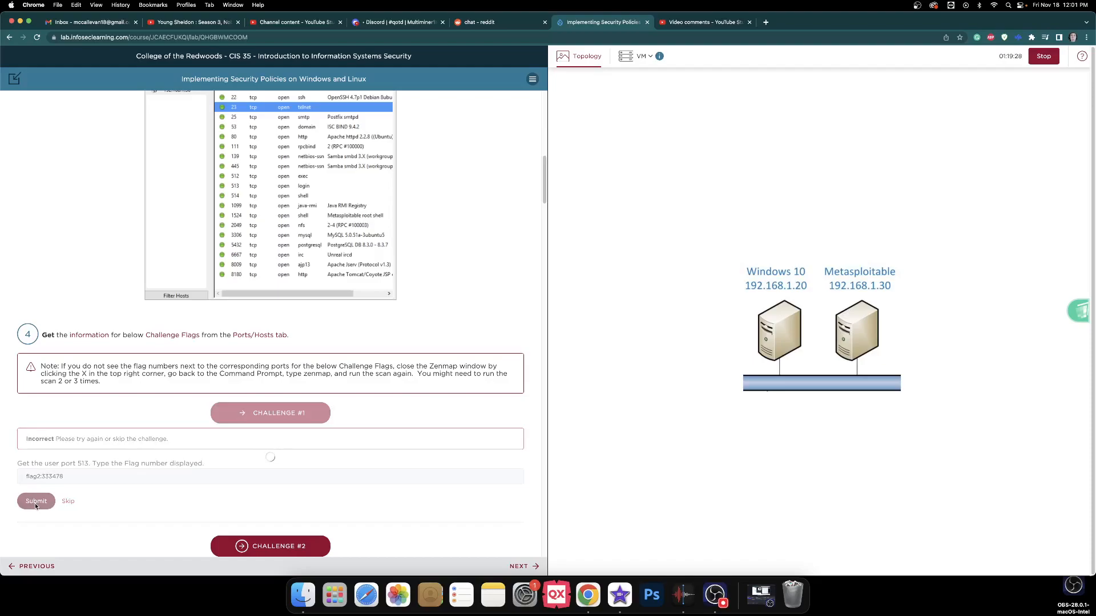
pyautogui.click(36, 501)
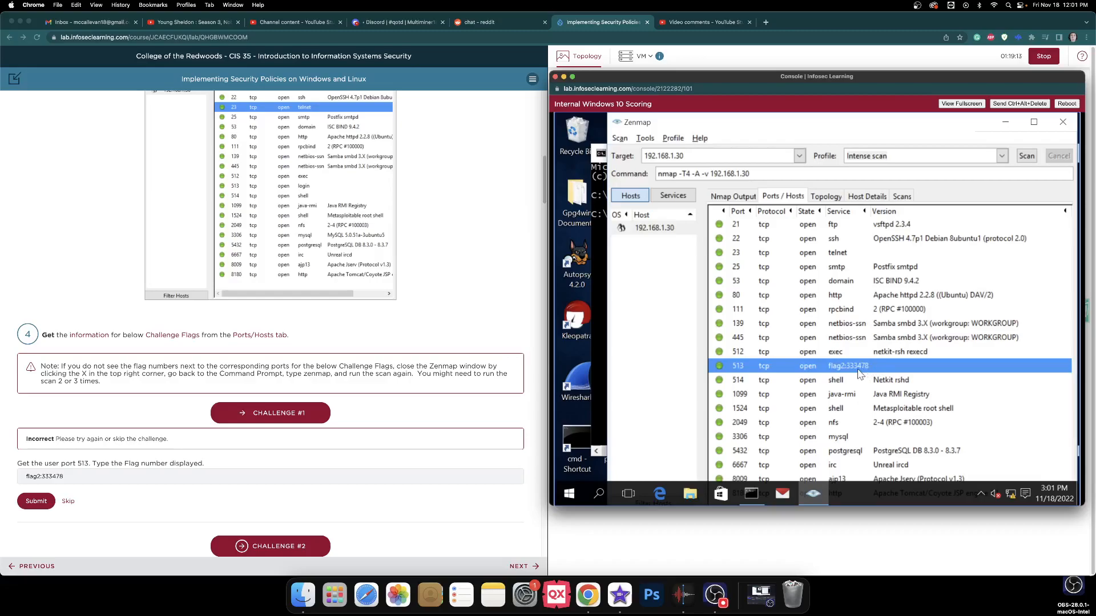
pyautogui.moveTo(843, 198)
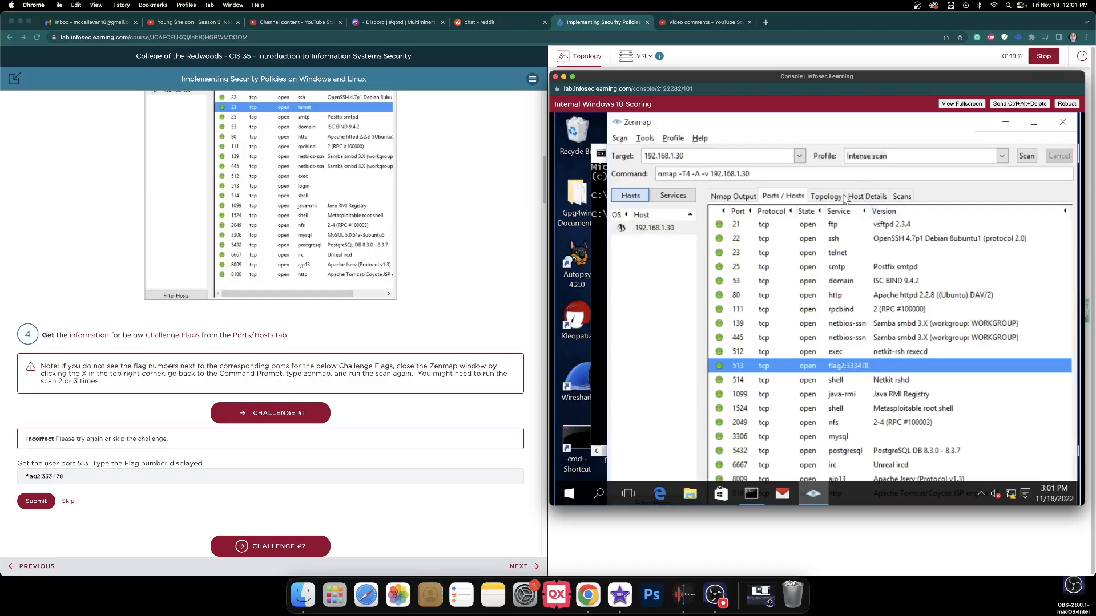
# Re-check Zenmap's topology, host details and sorted ports list for port 513's flag2:333478
pyautogui.click(825, 196)
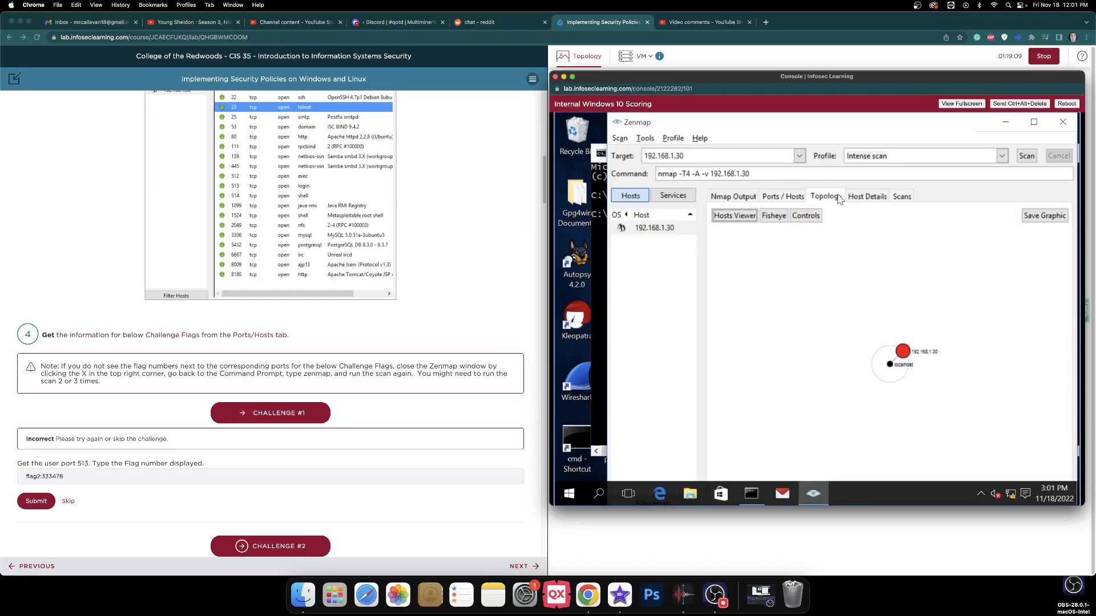
pyautogui.click(866, 196)
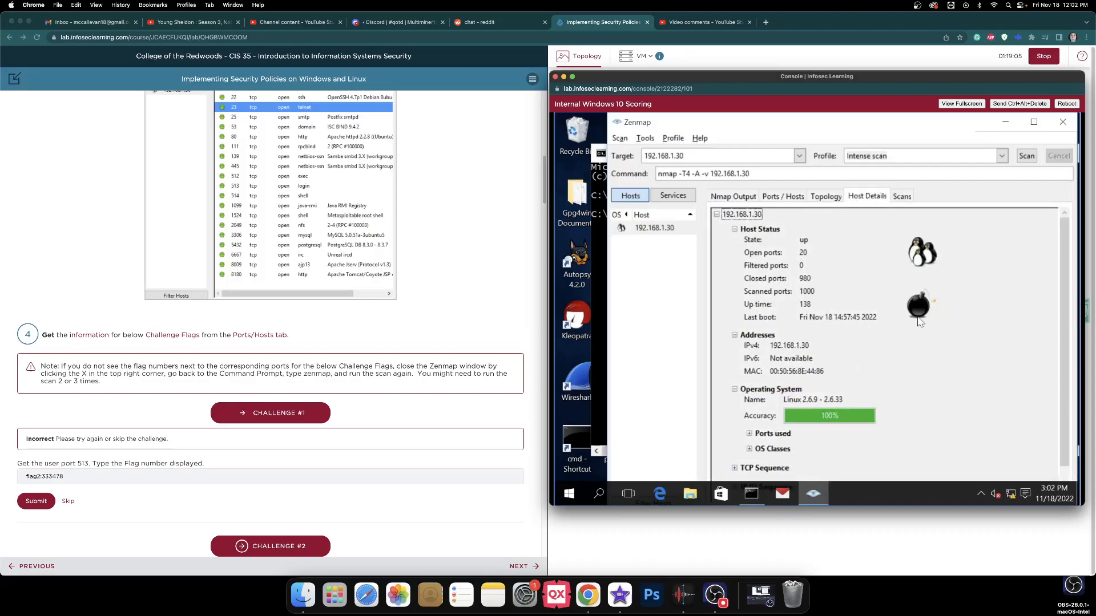
pyautogui.scroll(-3)
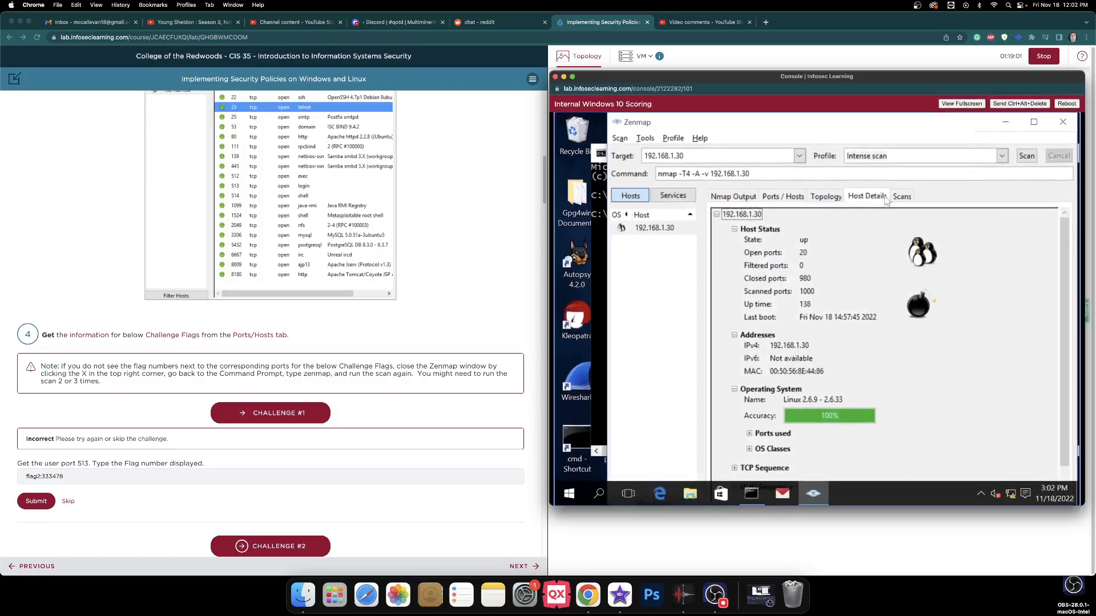
pyautogui.click(782, 197)
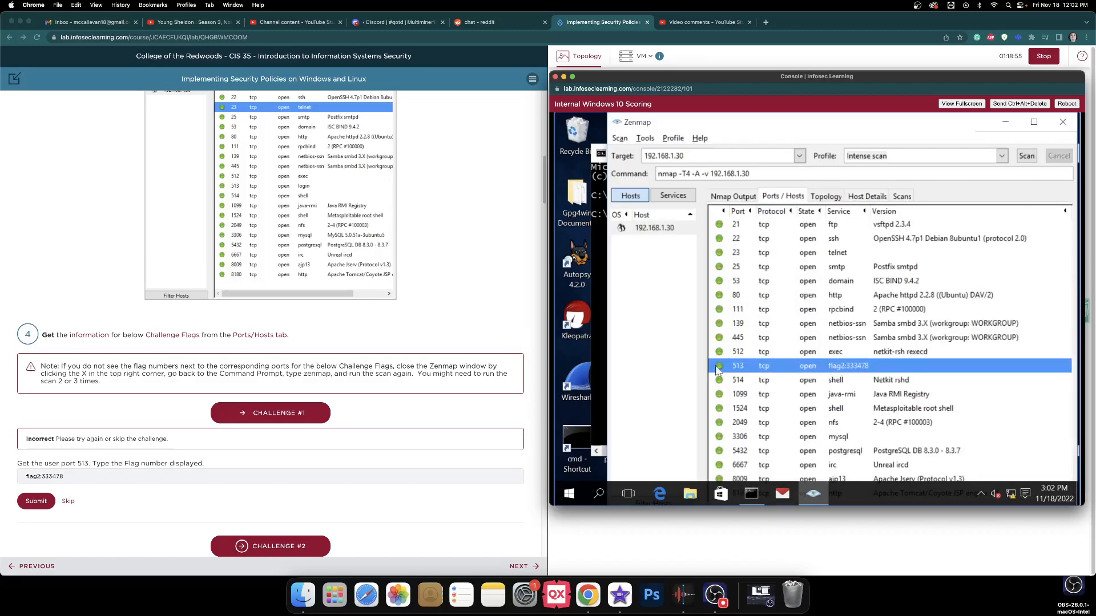
pyautogui.moveTo(771, 372)
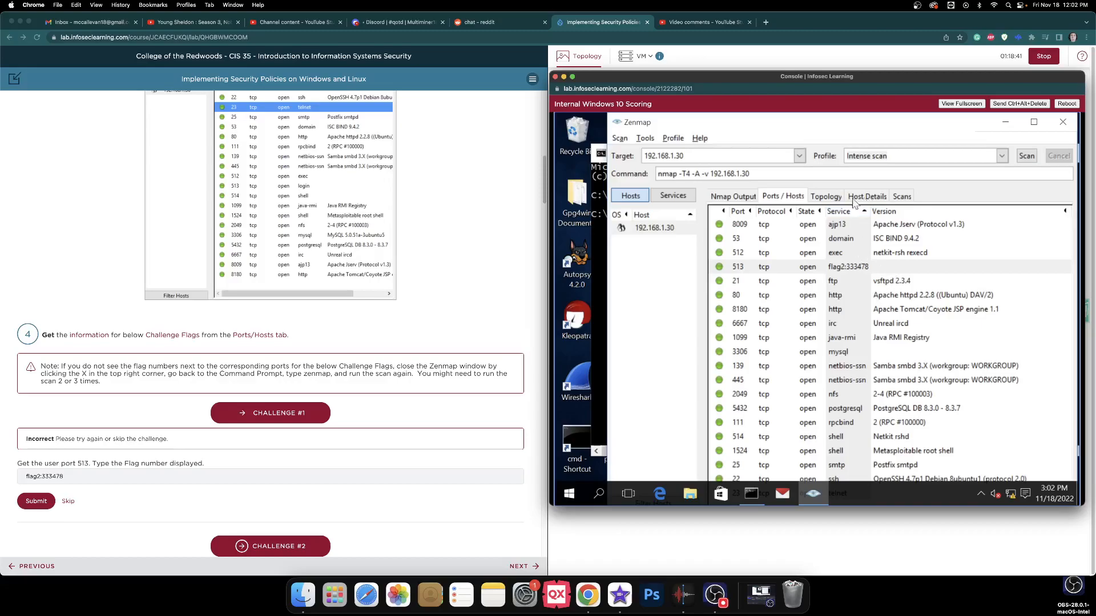
pyautogui.click(838, 211)
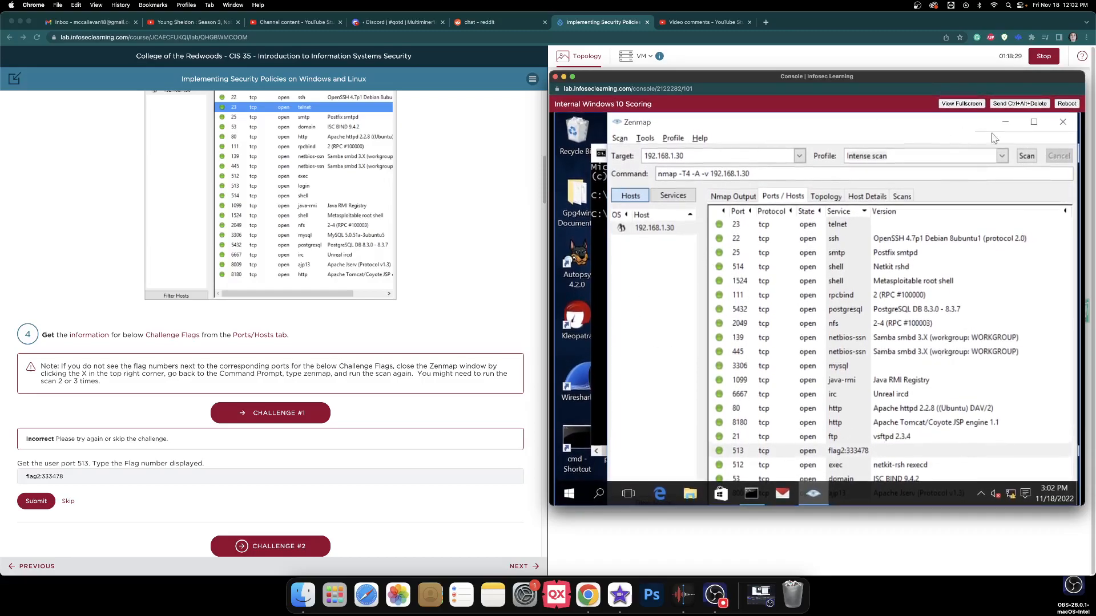
pyautogui.click(866, 196)
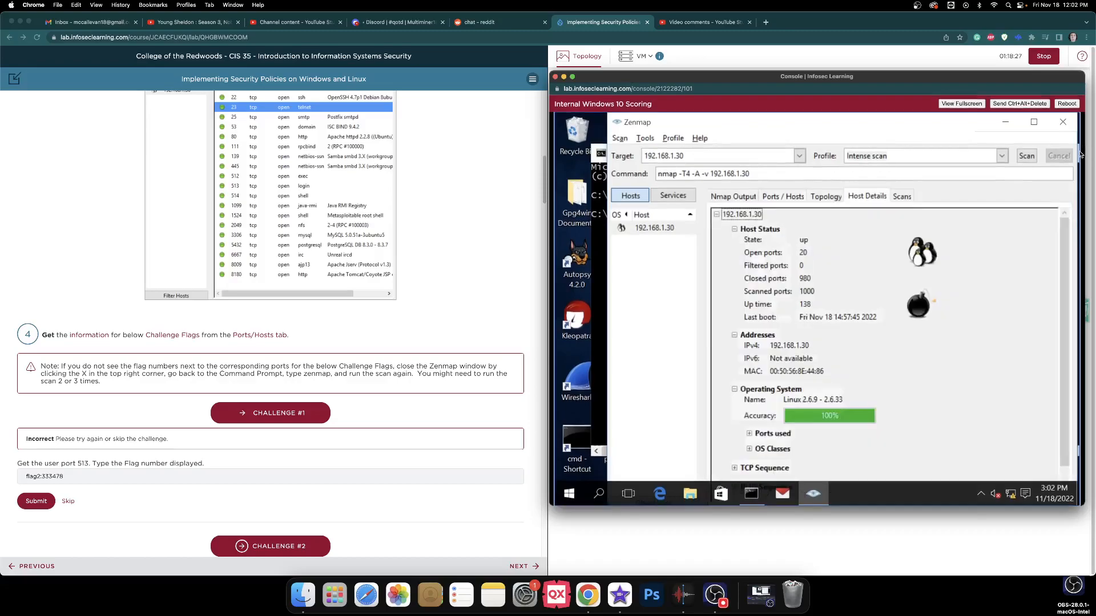
pyautogui.moveTo(865, 398)
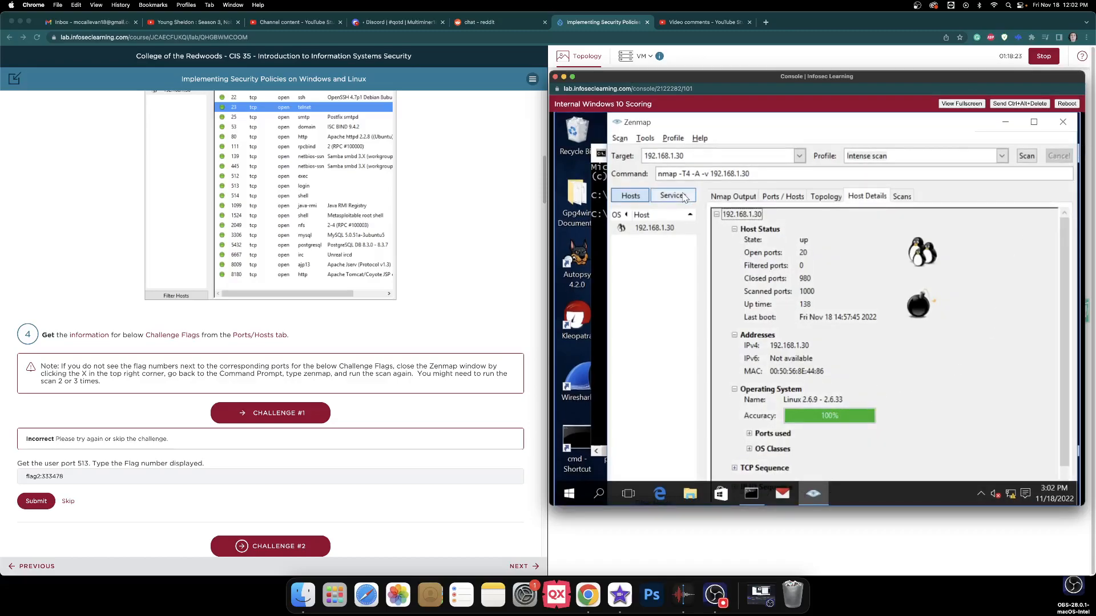
pyautogui.click(782, 197)
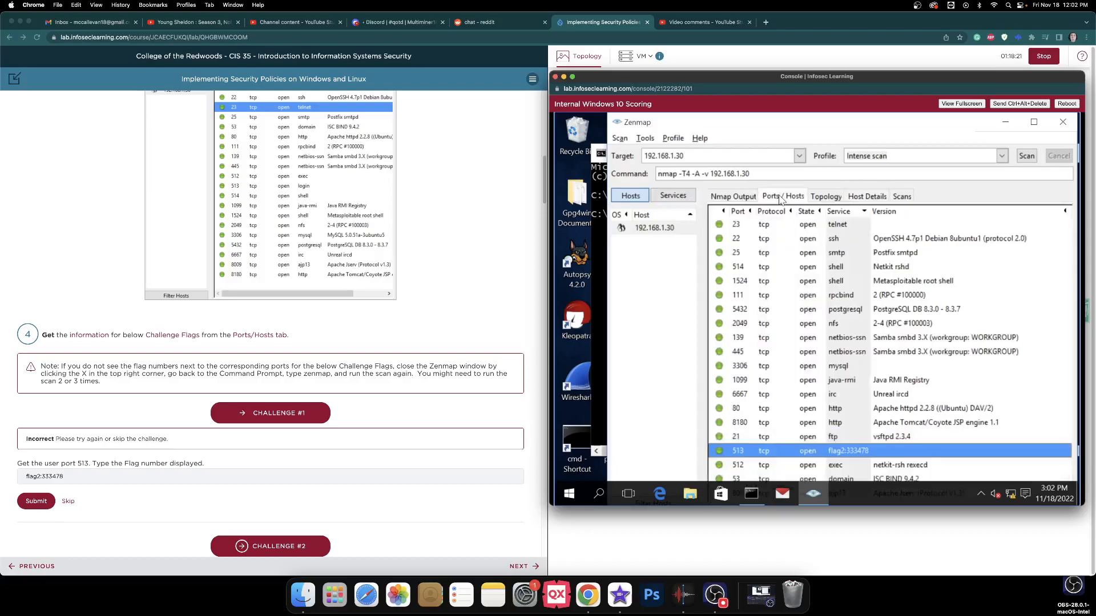
pyautogui.moveTo(860, 357)
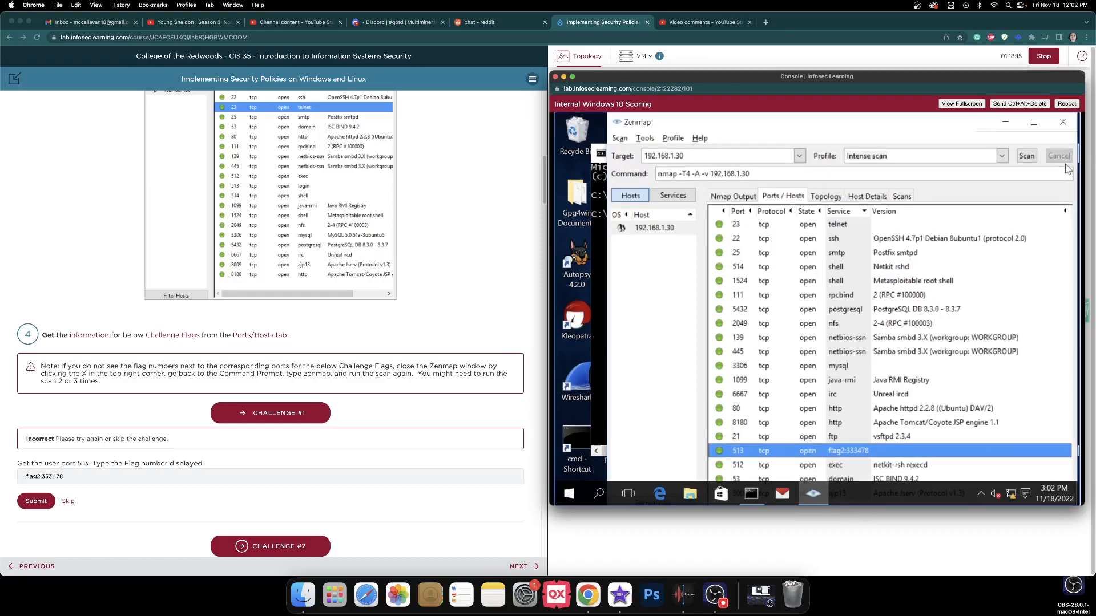
pyautogui.moveTo(1013, 197)
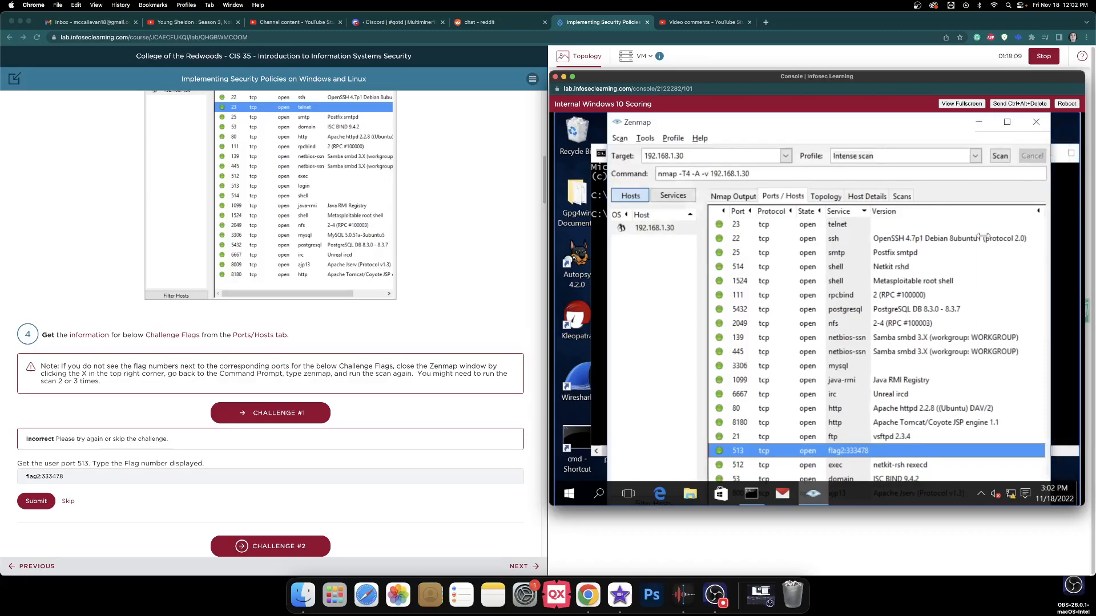
pyautogui.moveTo(936, 248)
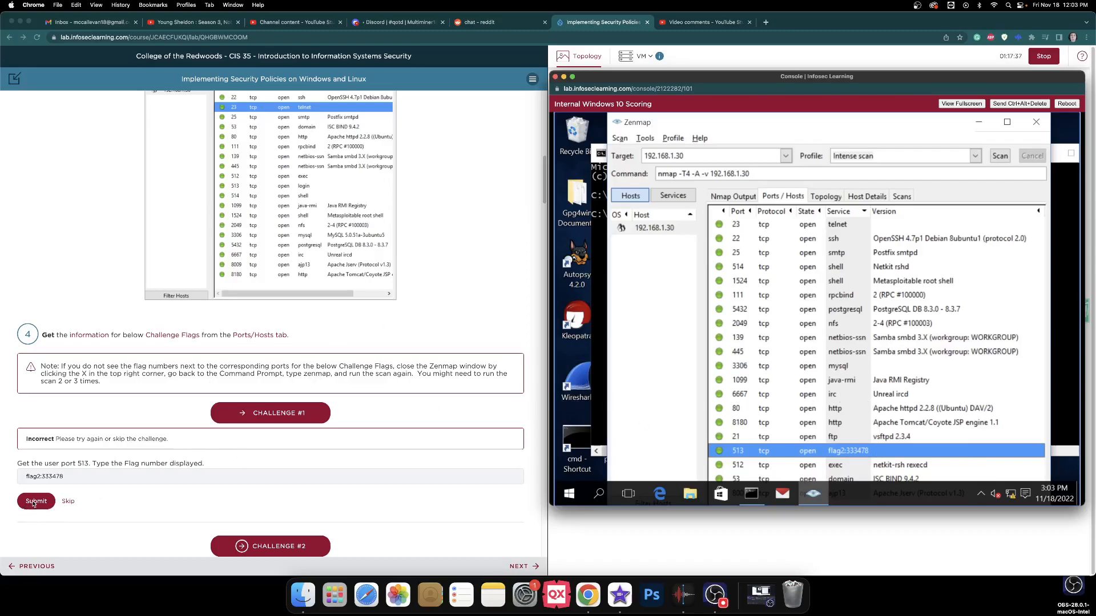
# Submit flag2:333478 for Challenge #1 twice more, then switch to the YouTube Studio comments
pyautogui.click(35, 501)
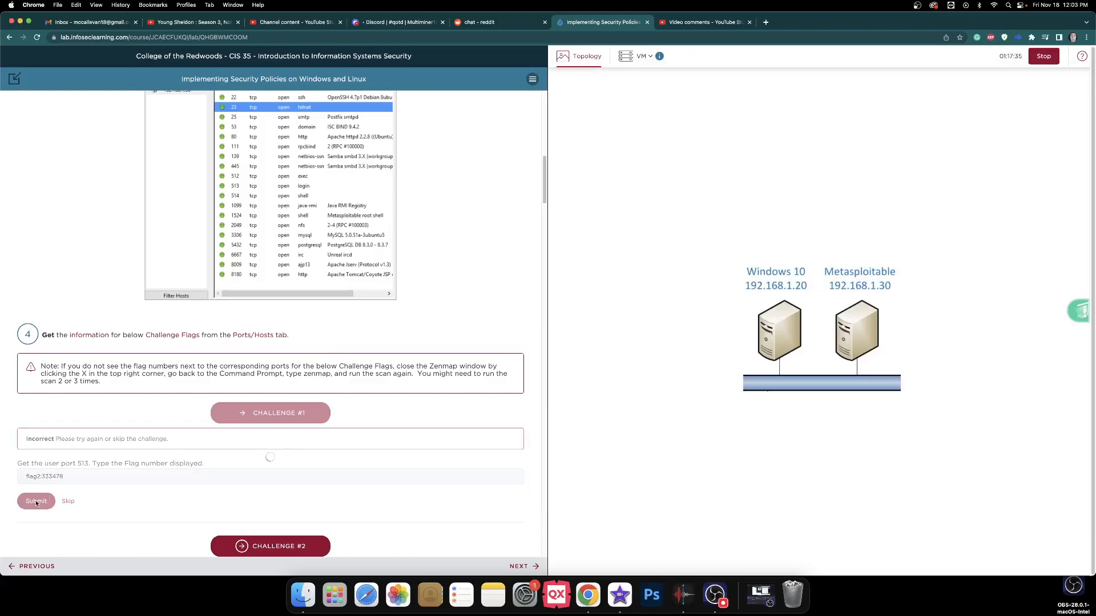
pyautogui.scroll(-3)
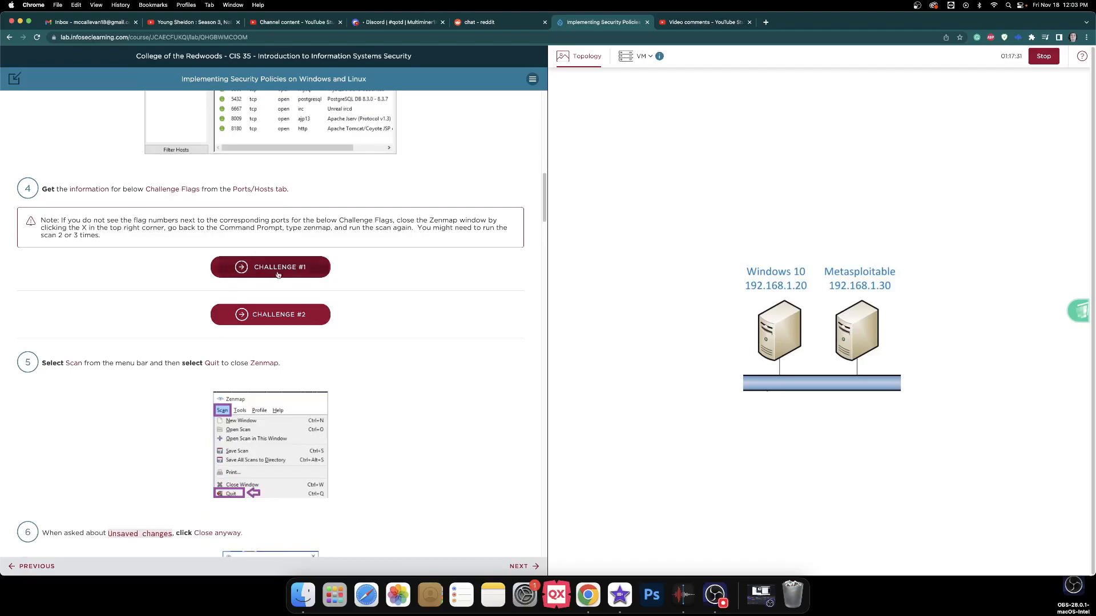
pyautogui.click(269, 267)
pyautogui.write('flag2:333478')
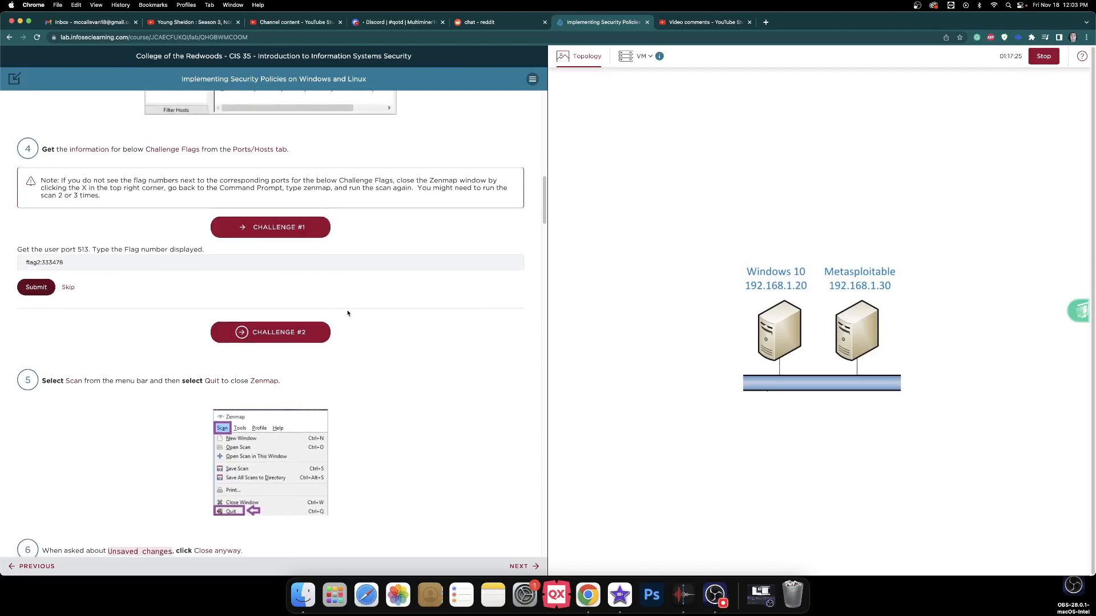
pyautogui.click(36, 287)
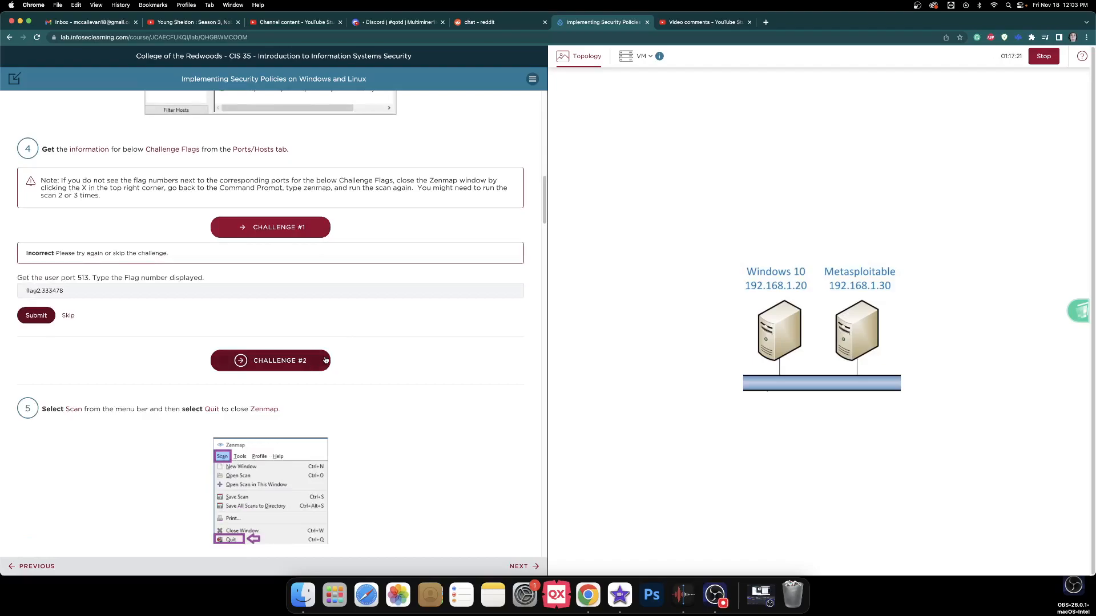
pyautogui.click(704, 21)
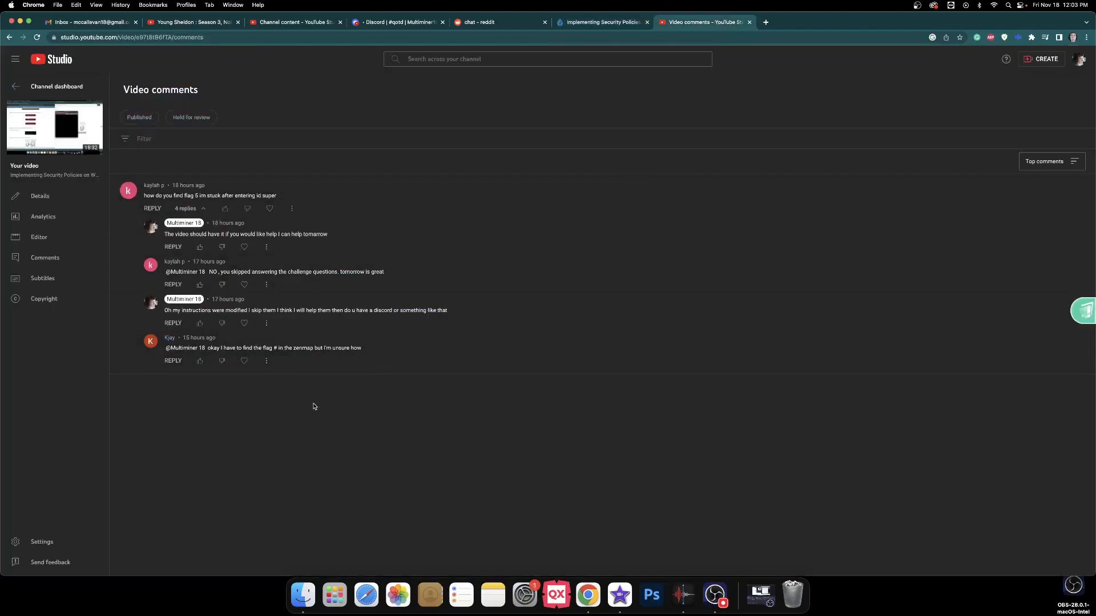
pyautogui.moveTo(311, 413)
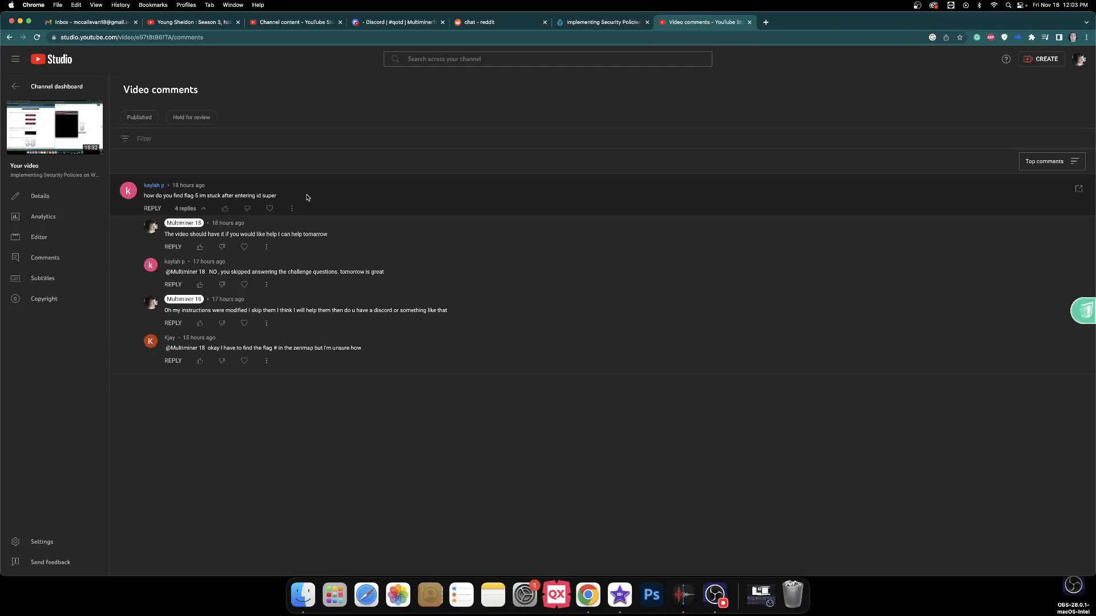
pyautogui.moveTo(328, 280)
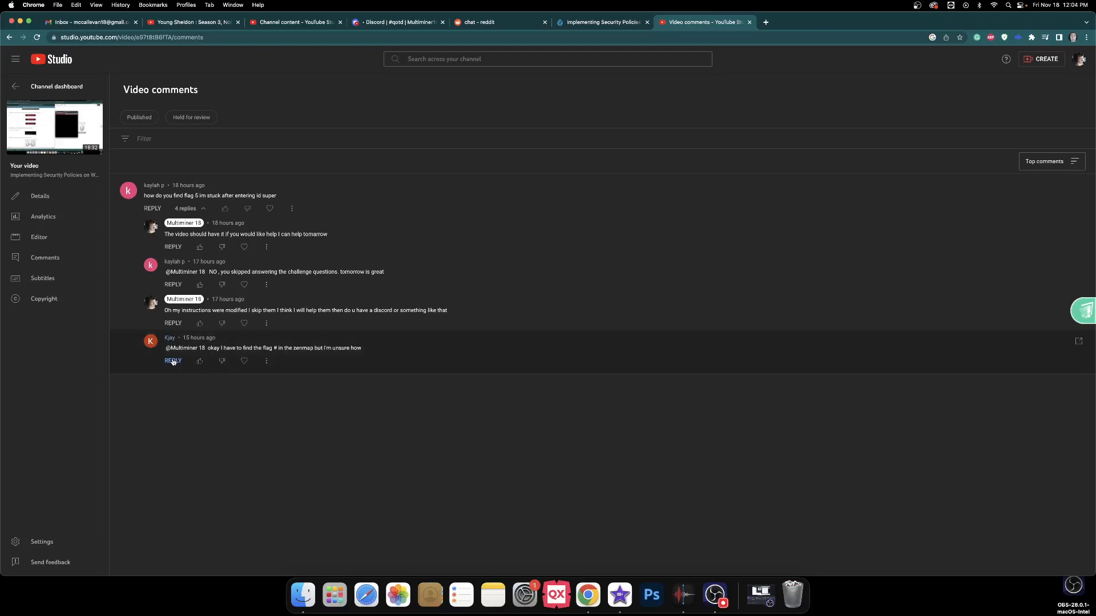
# Reply 'is this a challenge question if so which one' to the viewer and return to the lab page
pyautogui.click(172, 361)
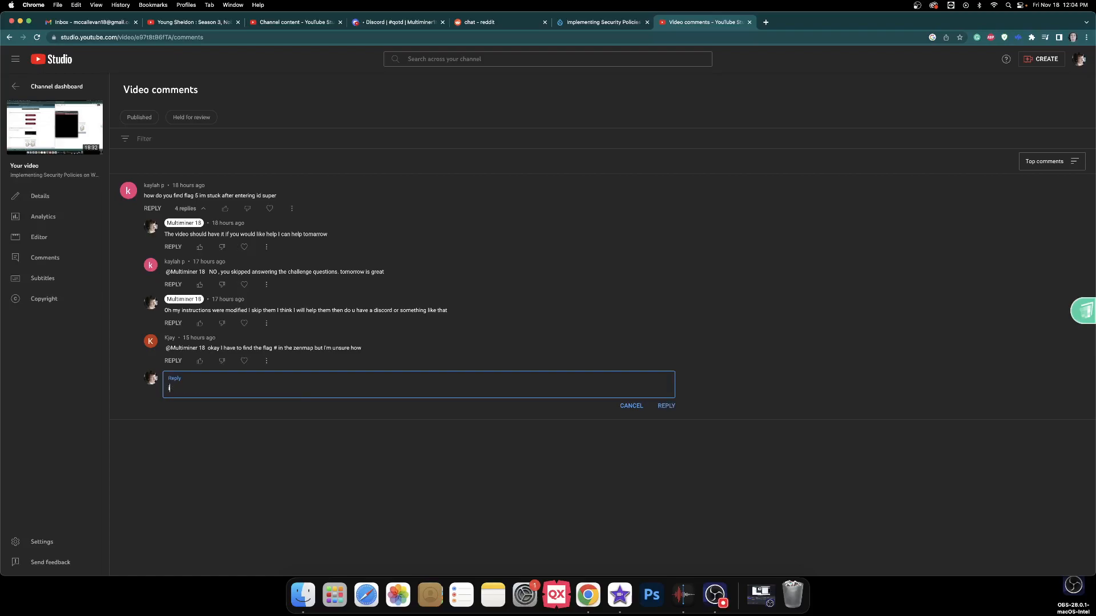
pyautogui.write('is this a chal')
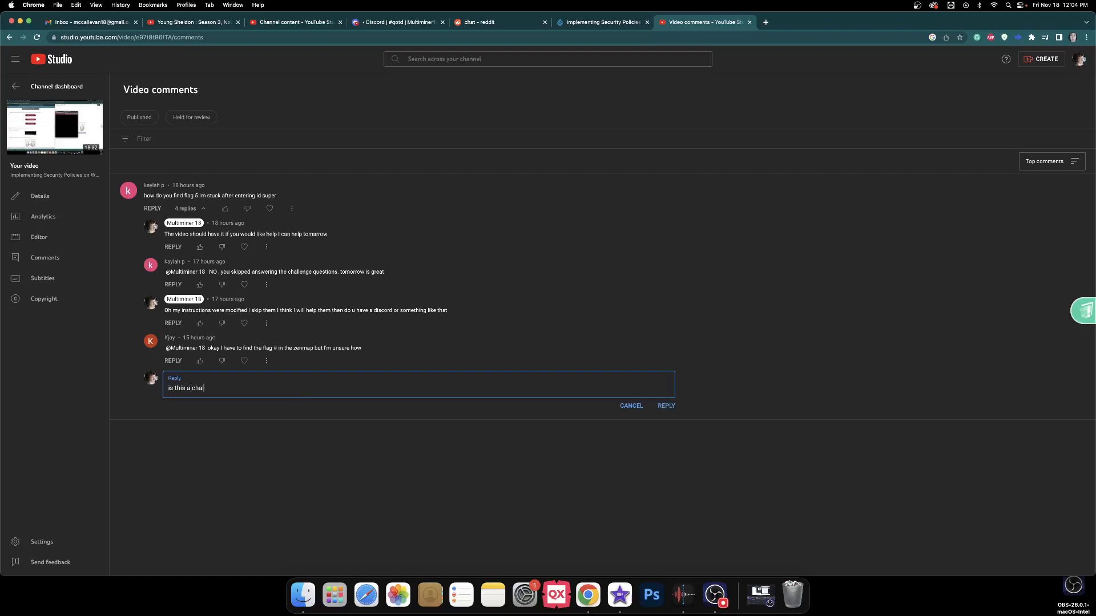
pyautogui.write('lenge')
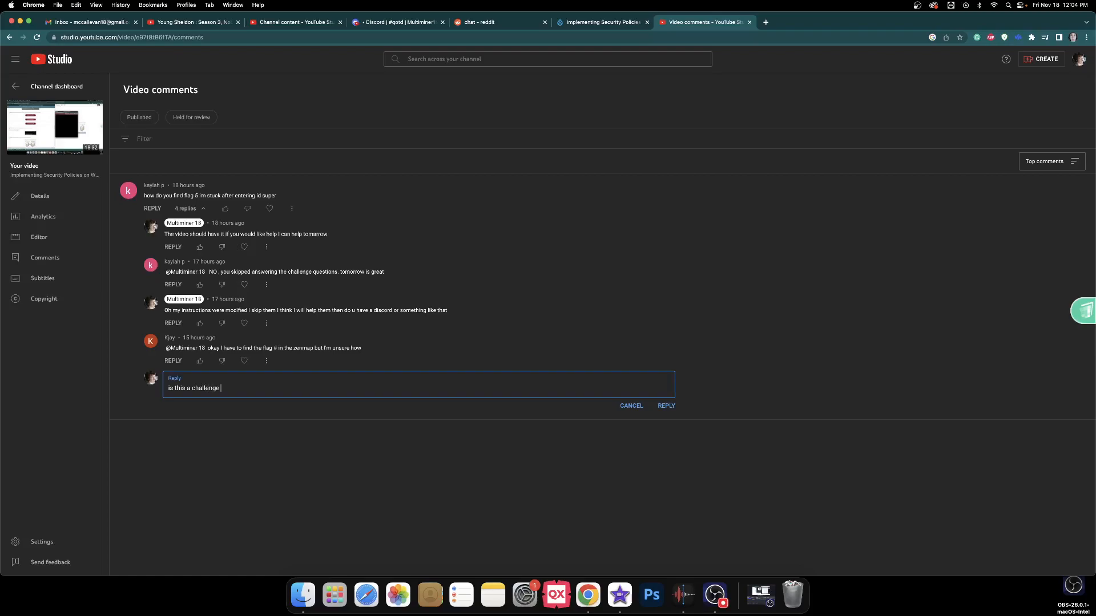
pyautogui.write('question if')
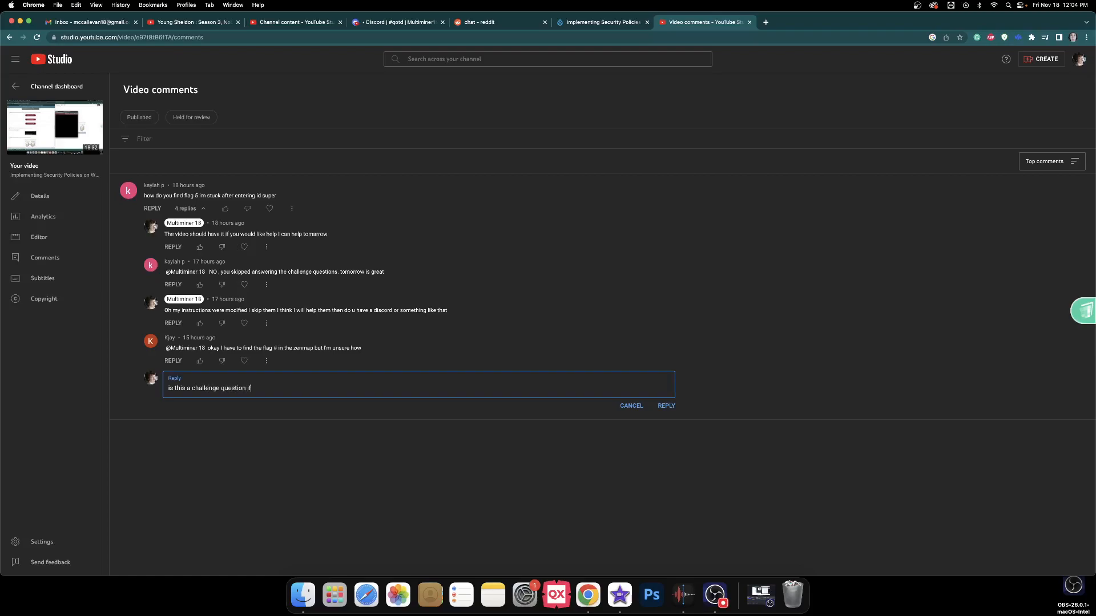
pyautogui.write('so which one')
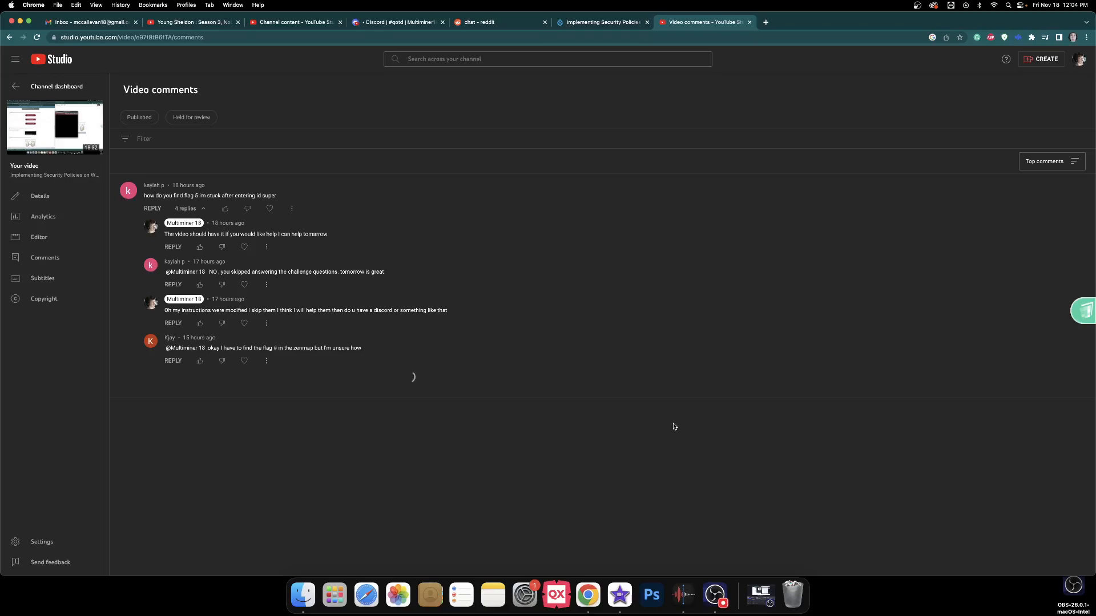
pyautogui.click(601, 22)
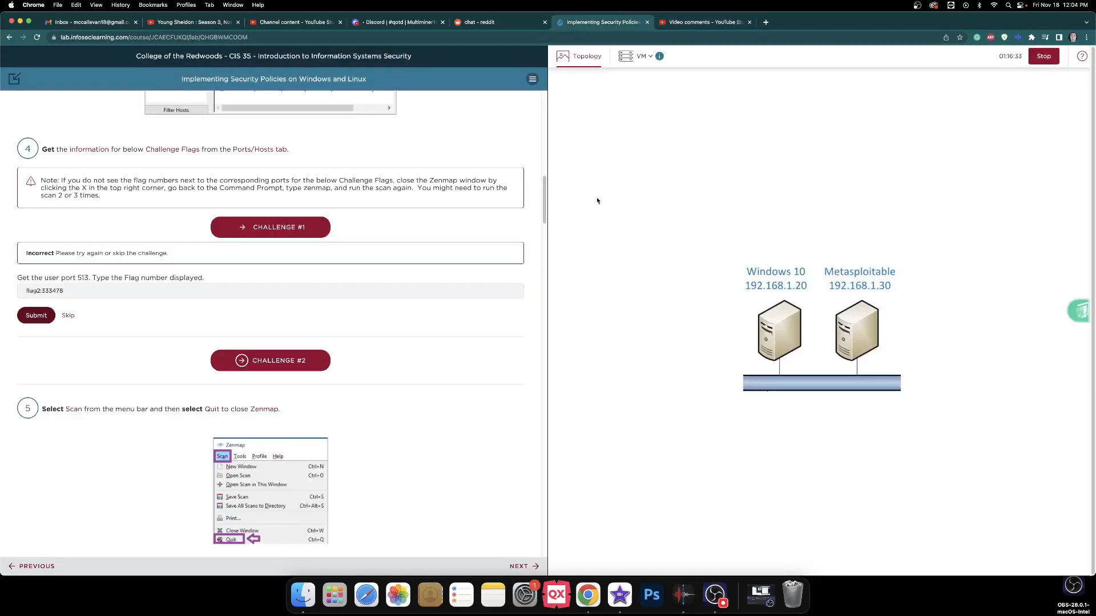
pyautogui.moveTo(422, 322)
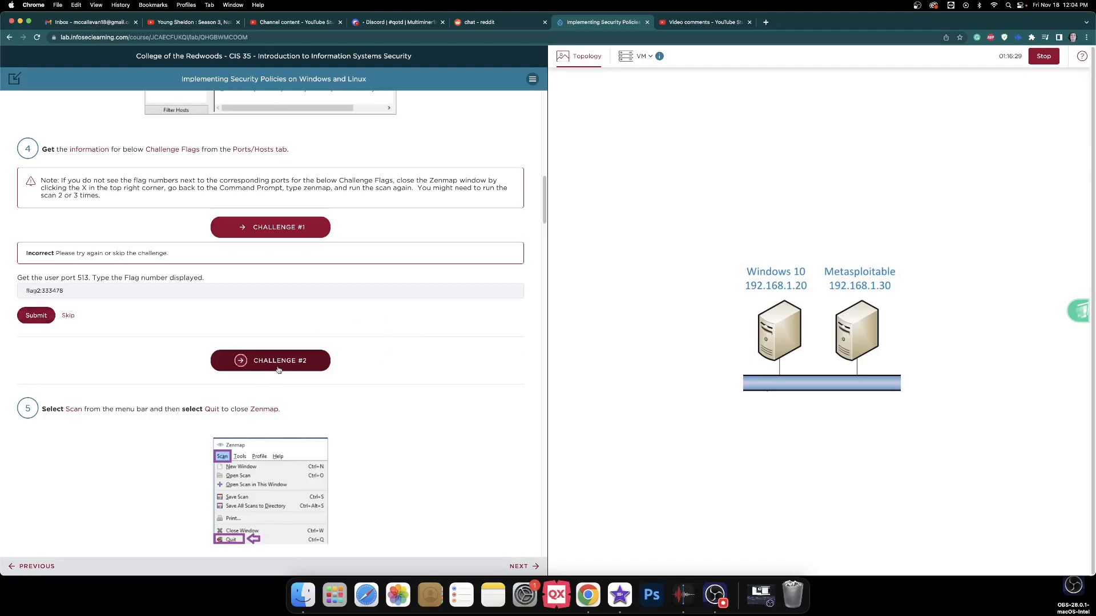
# Expand Challenge #2 for port 514 and scroll to the step 5 instructions
pyautogui.click(269, 359)
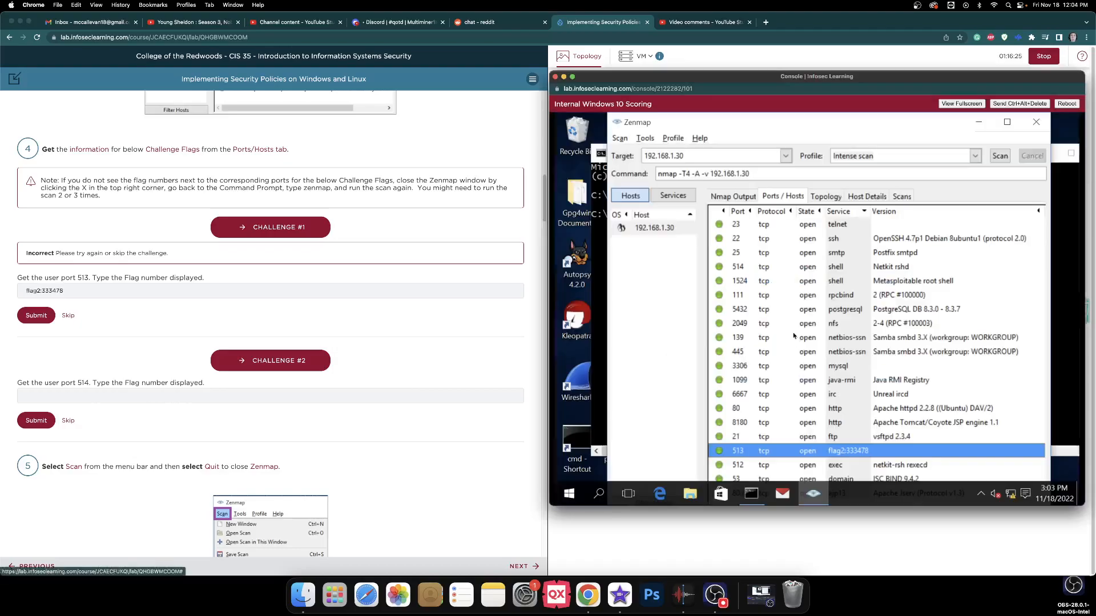
pyautogui.moveTo(785, 341)
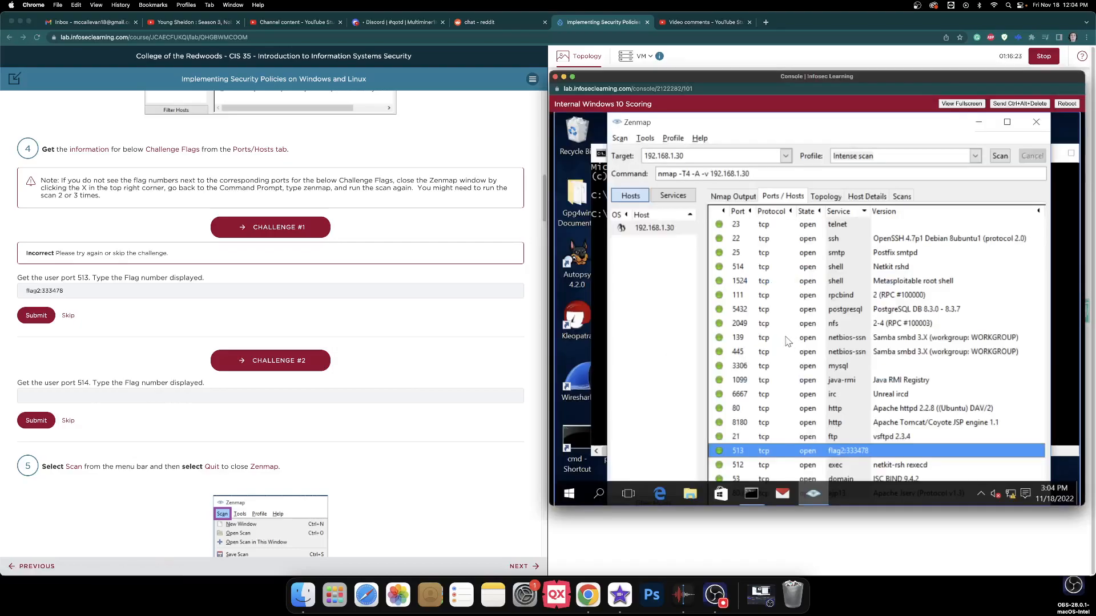
pyautogui.scroll(-3)
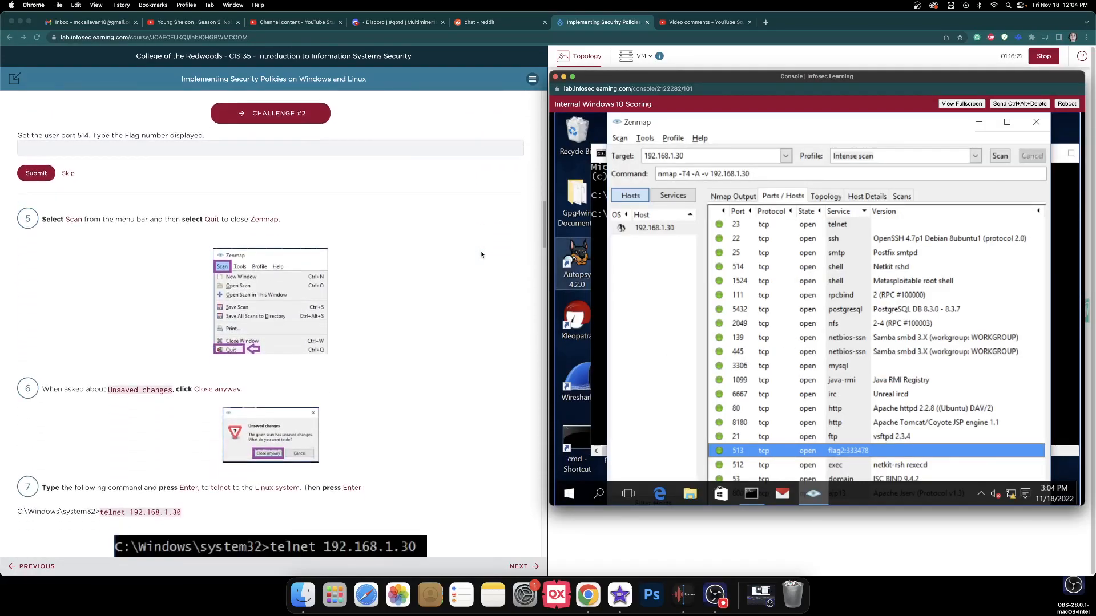
pyautogui.scroll(-3)
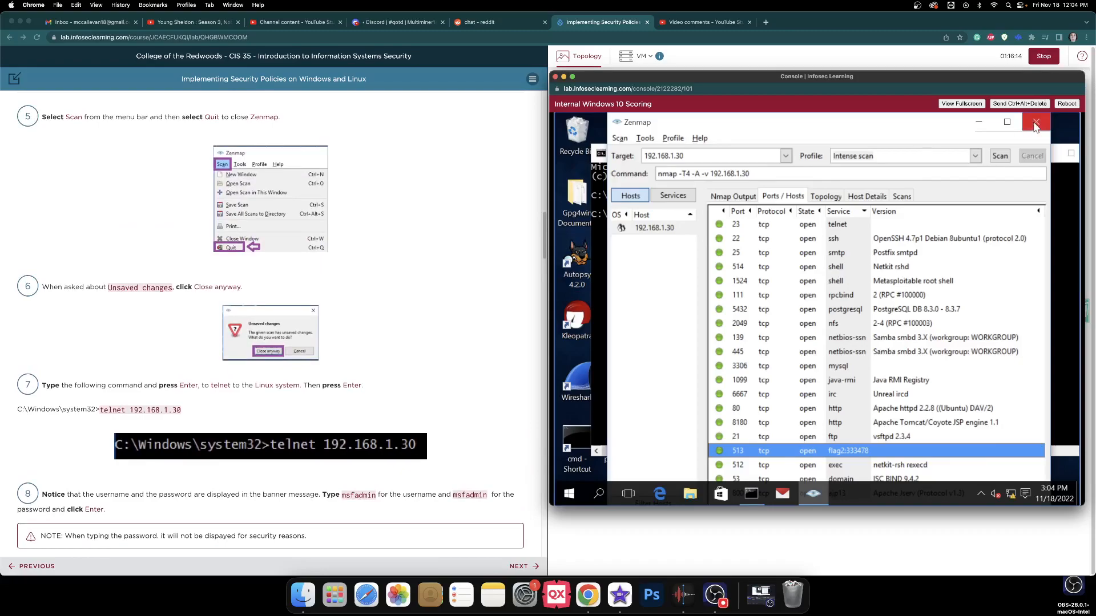
# Close Zenmap and run telnet 192.168.1.30 from the command prompt
pyautogui.click(618, 138)
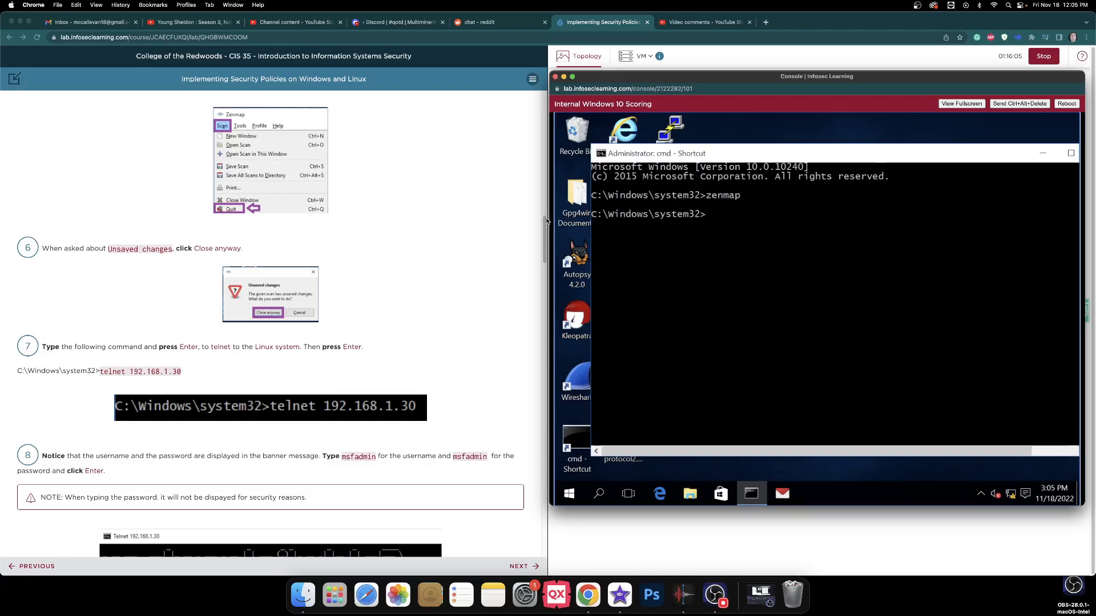
pyautogui.scroll(-3)
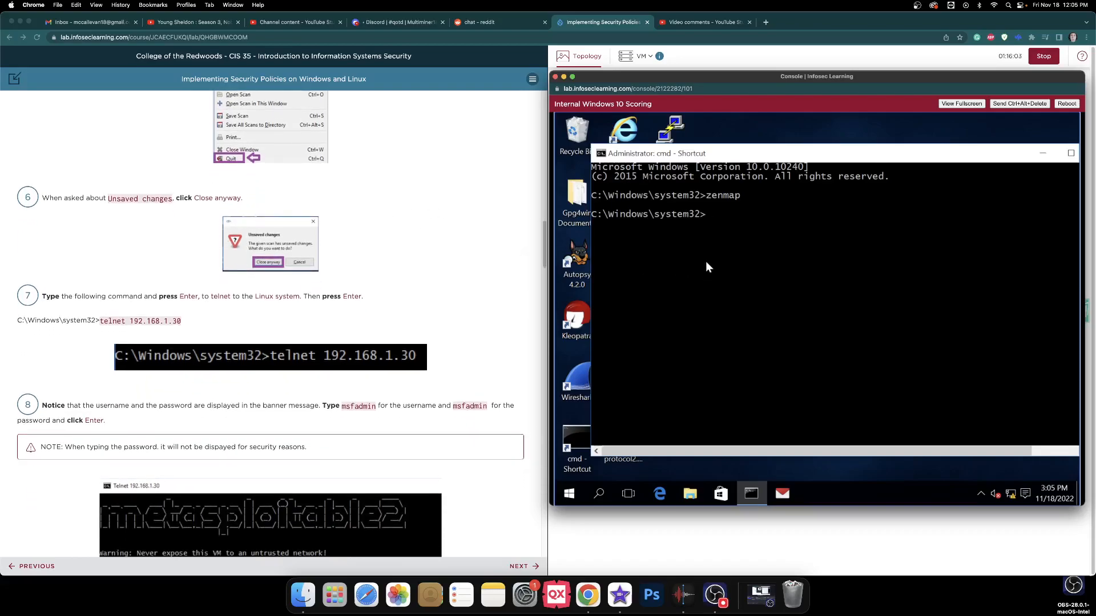
pyautogui.write('telnet 192')
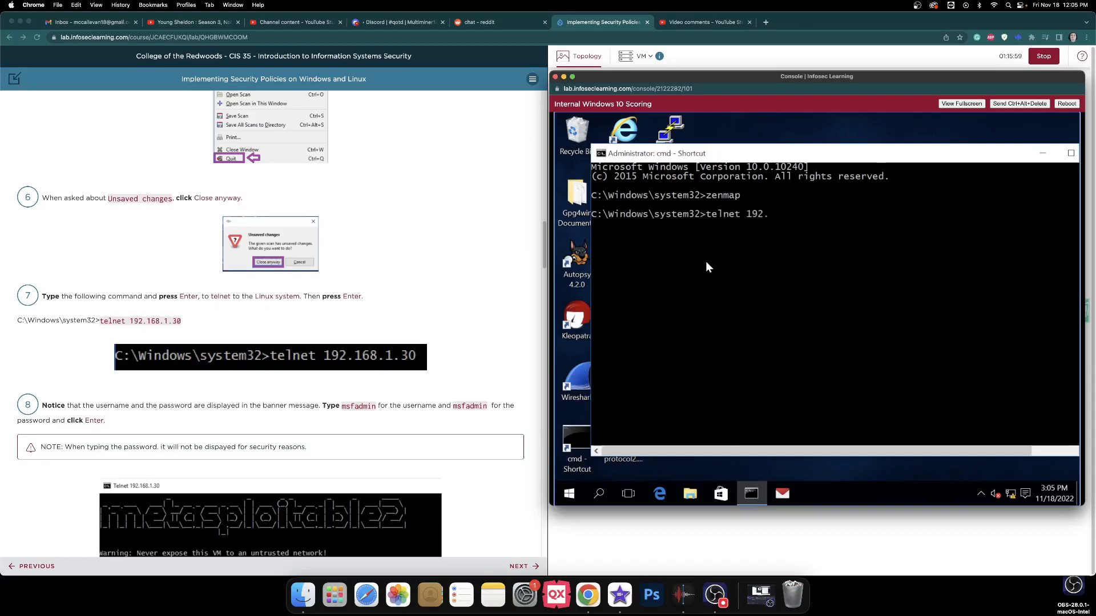
pyautogui.write('.168.1.30')
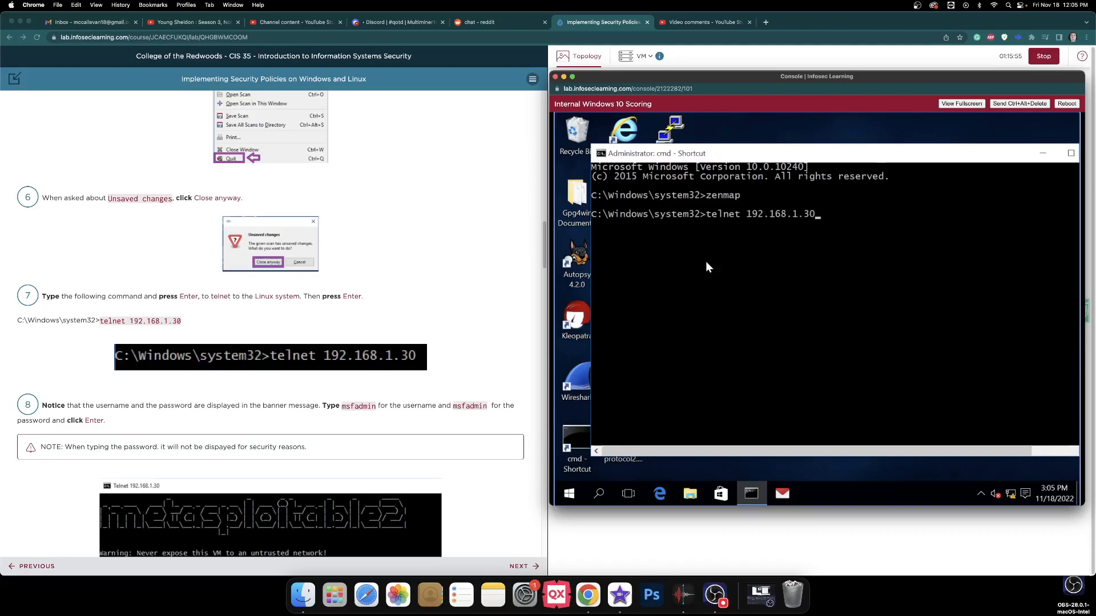
pyautogui.press('enter')
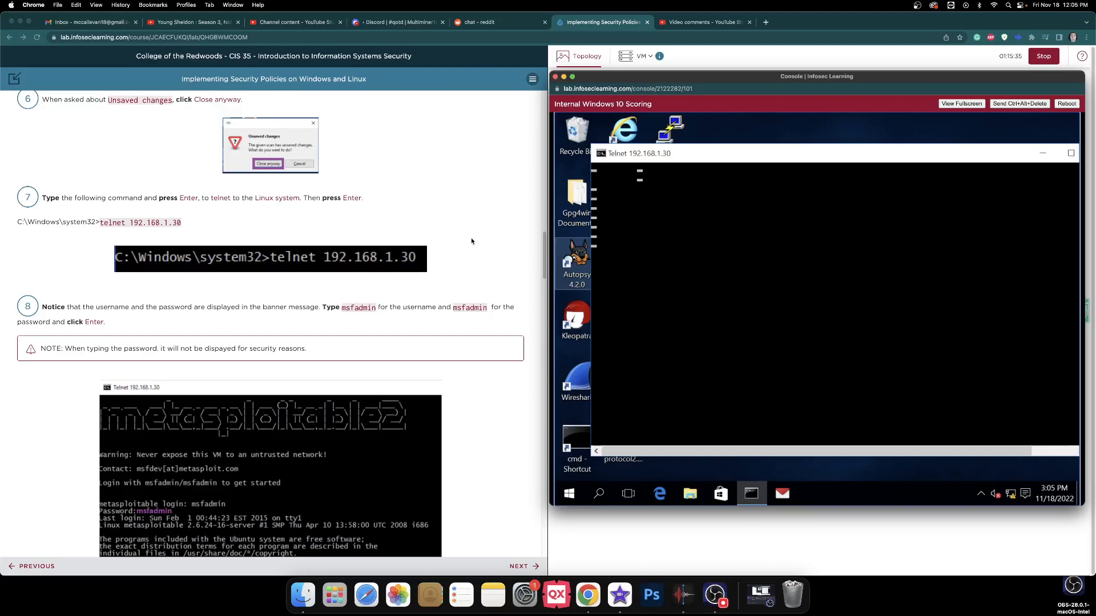
# Log in to Metasploitable over telnet as msfadmin after a mistyped 'msfsdmin' attempt fails
pyautogui.write('msfsdmin')
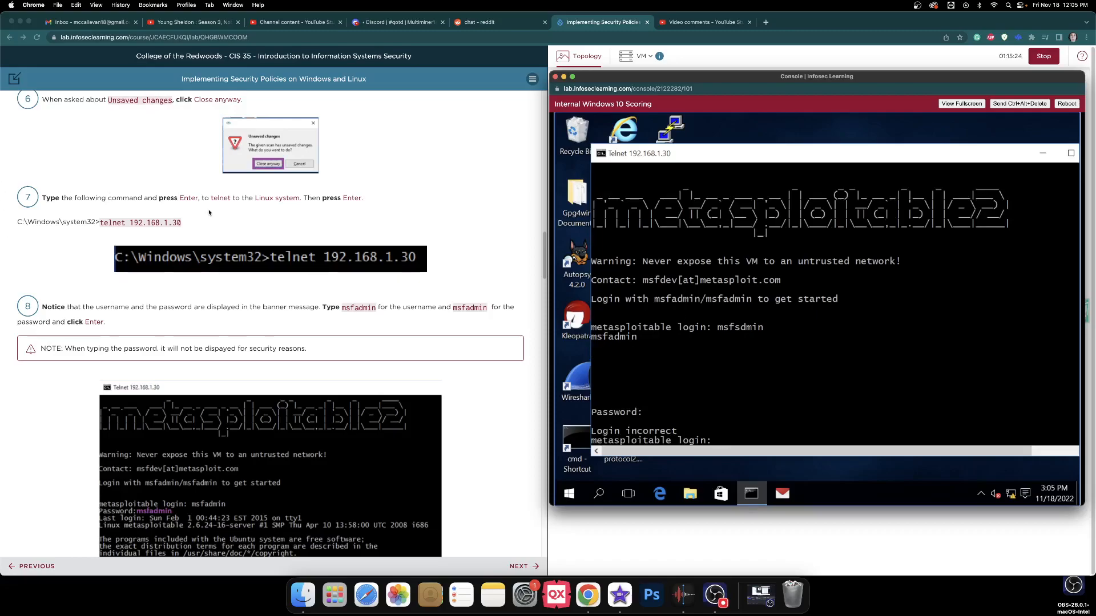
pyautogui.scroll(-3)
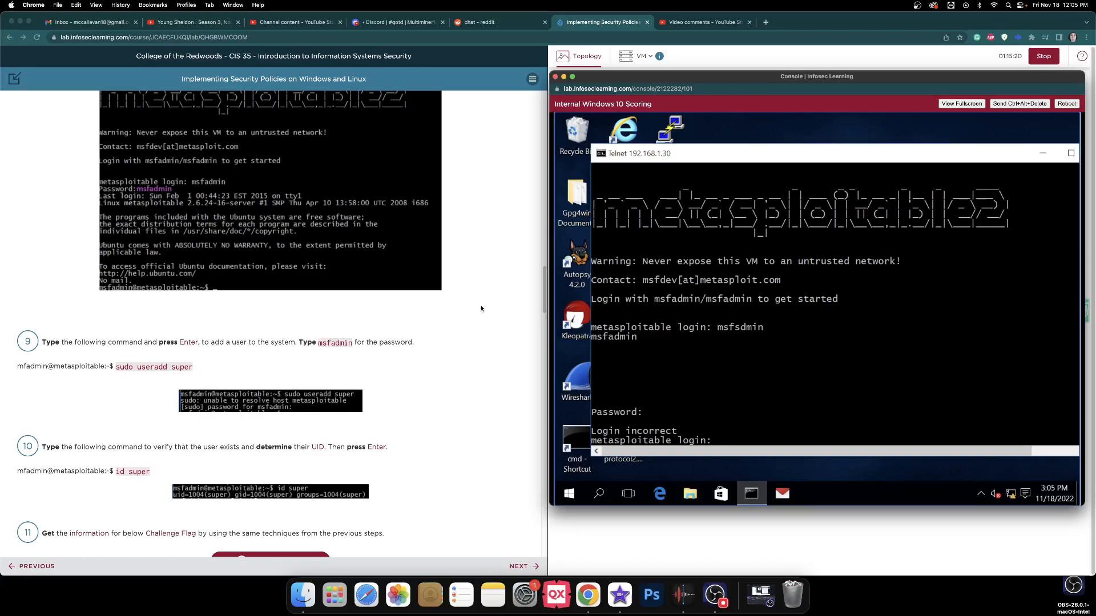
pyautogui.write('msf')
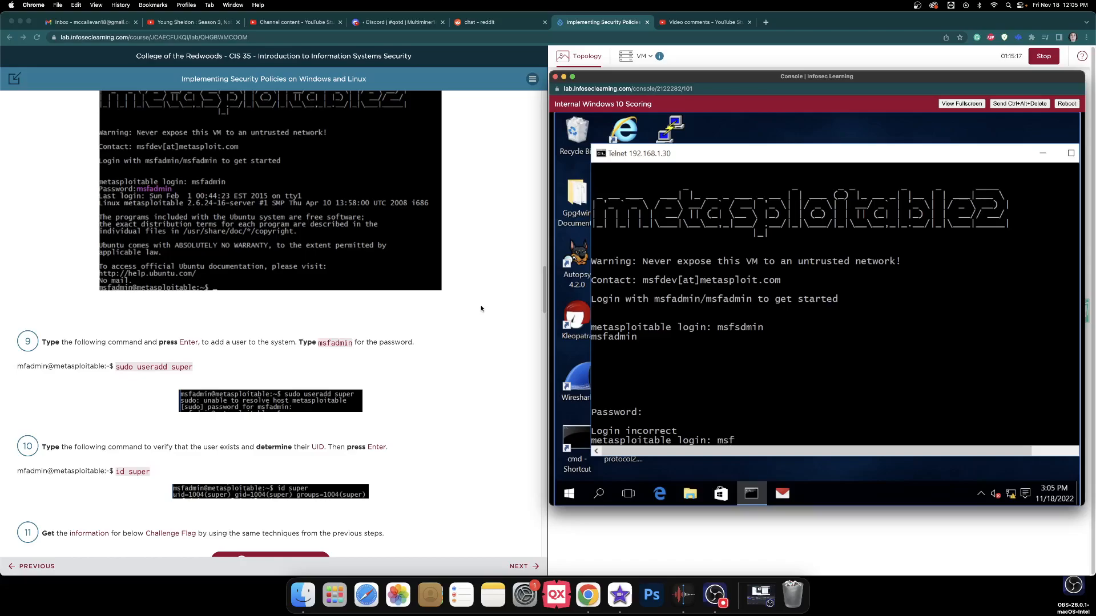
pyautogui.write('admin')
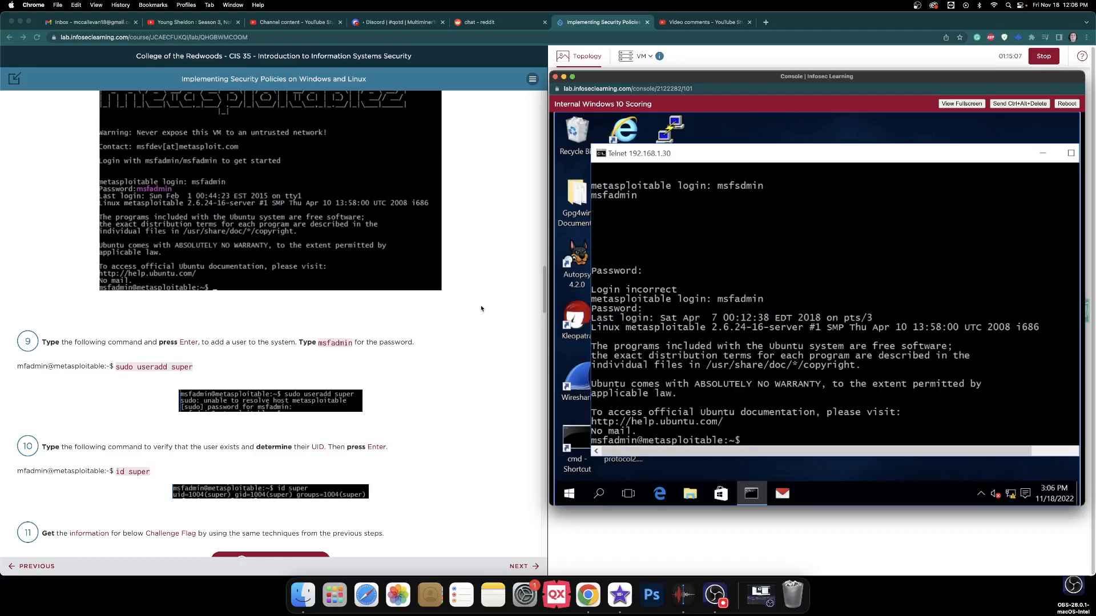
# Run sudo useradd super, supplying the msfadmin password, to create user super
pyautogui.write('sudo user')
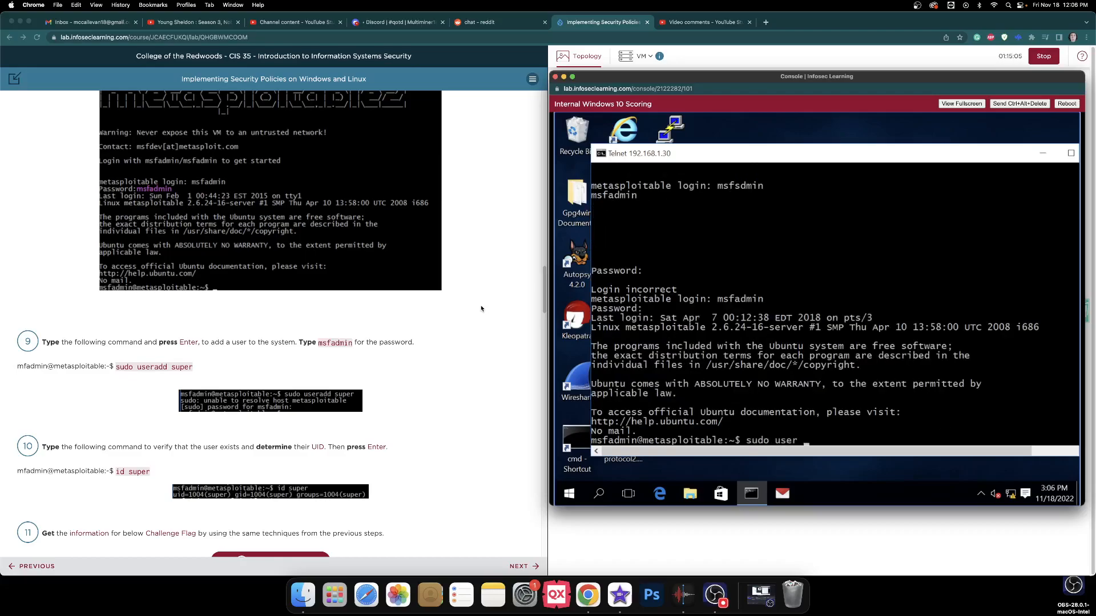
pyautogui.write('adds')
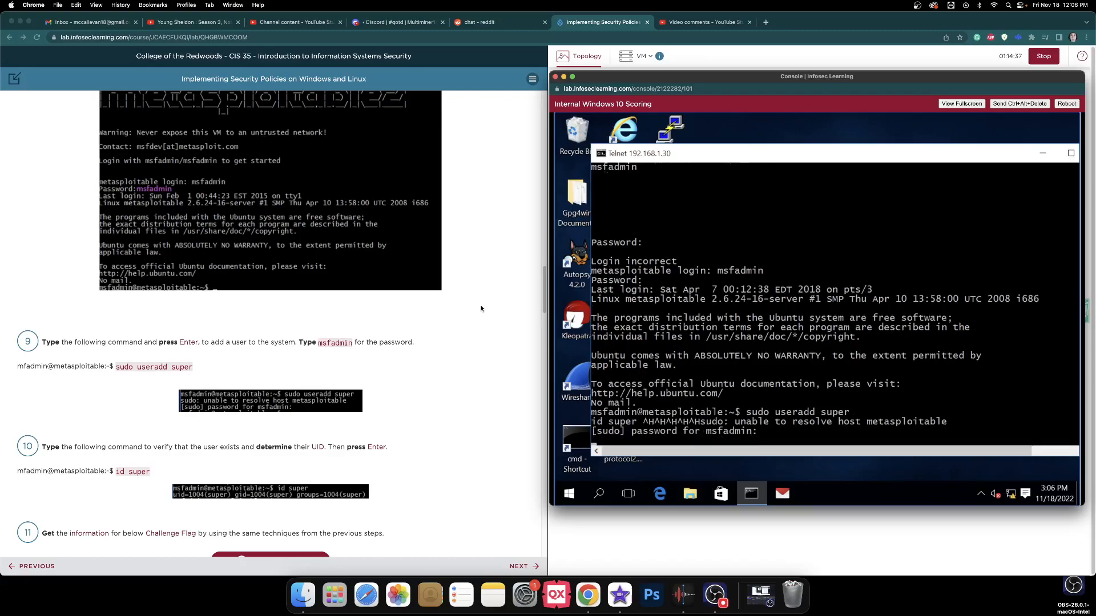
pyautogui.press('Return')
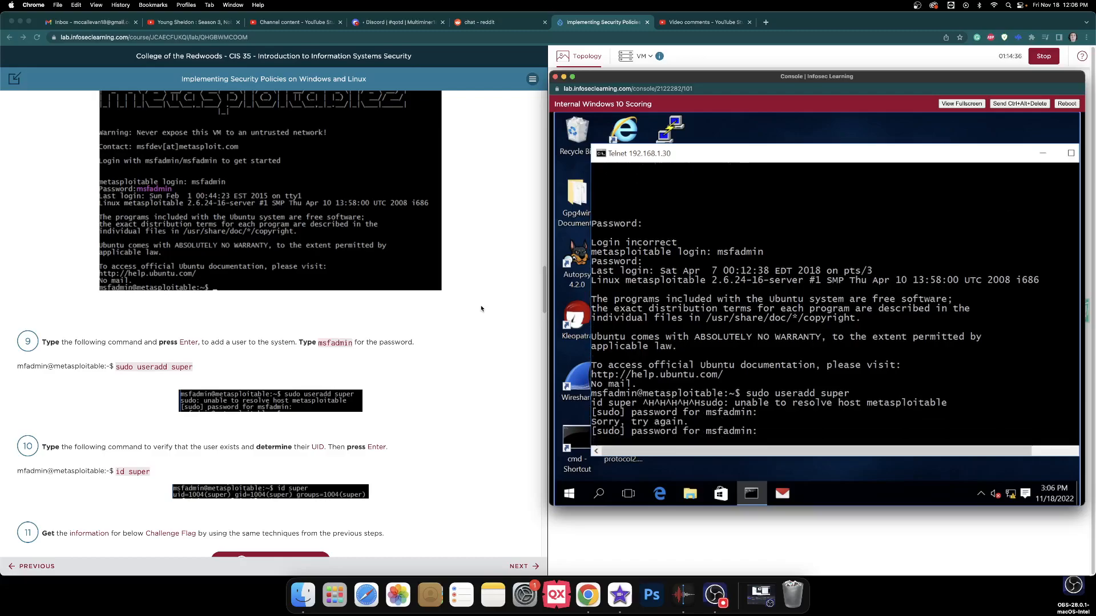
pyautogui.write('^H')
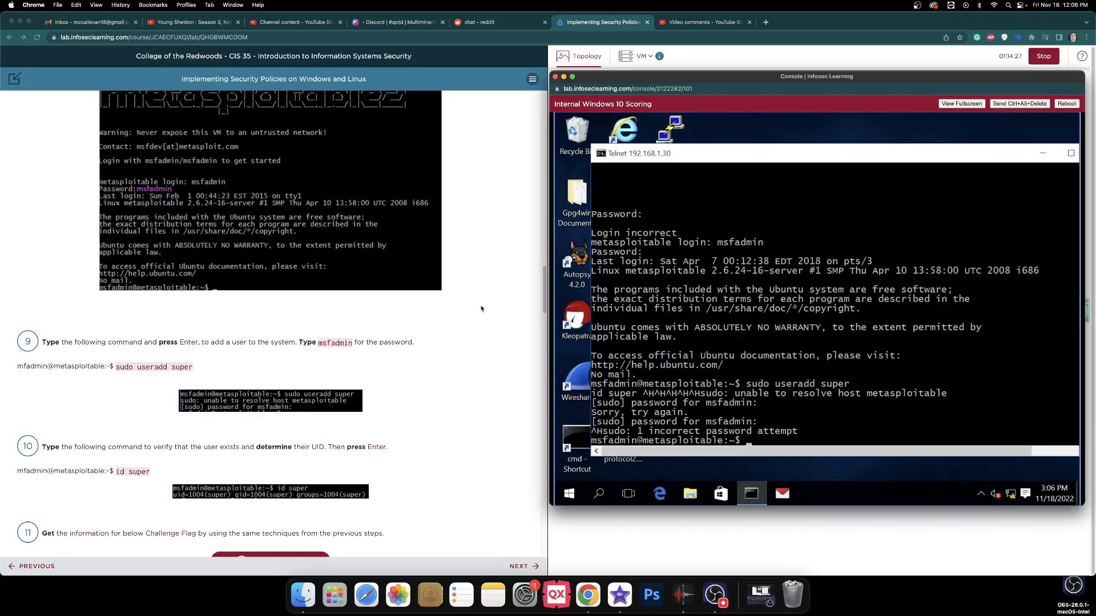
pyautogui.write('sudo useradd super')
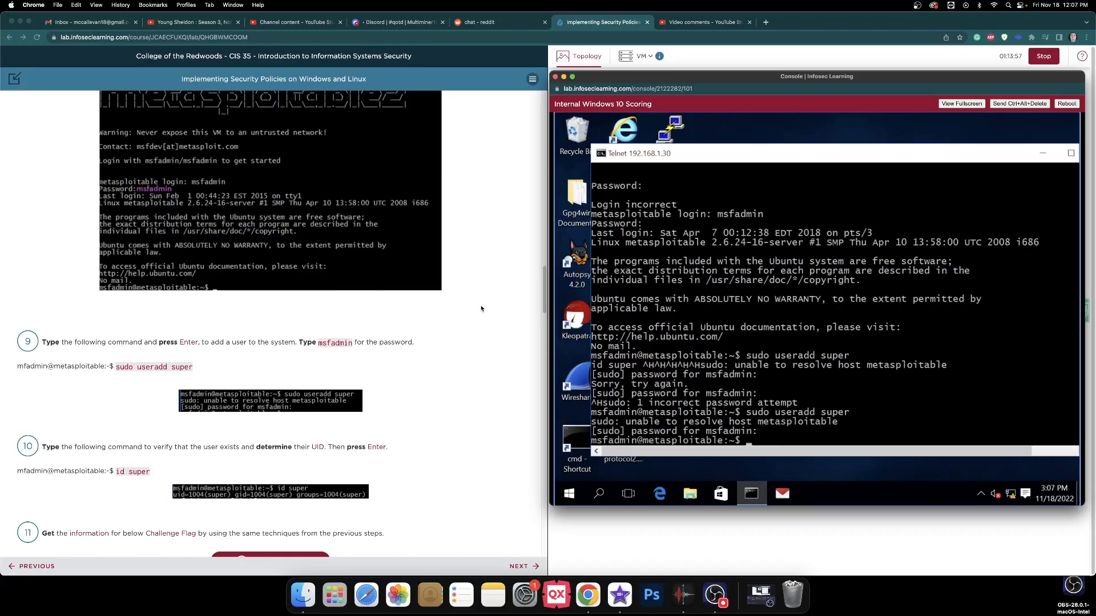
# Run id super to confirm the new user exists with uid 1004
pyautogui.write('id super')
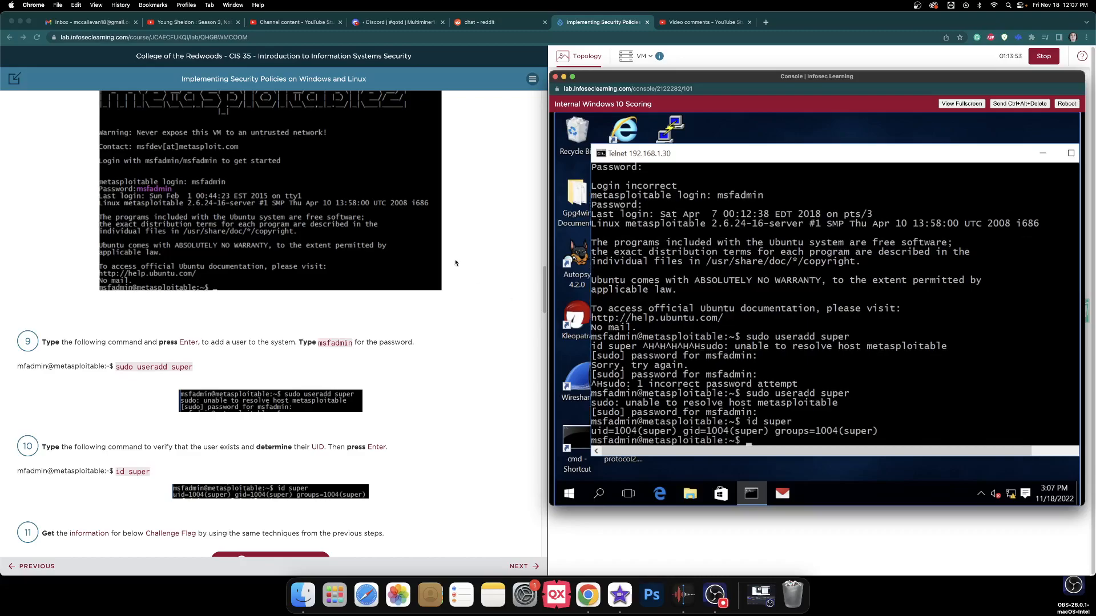
pyautogui.scroll(-3)
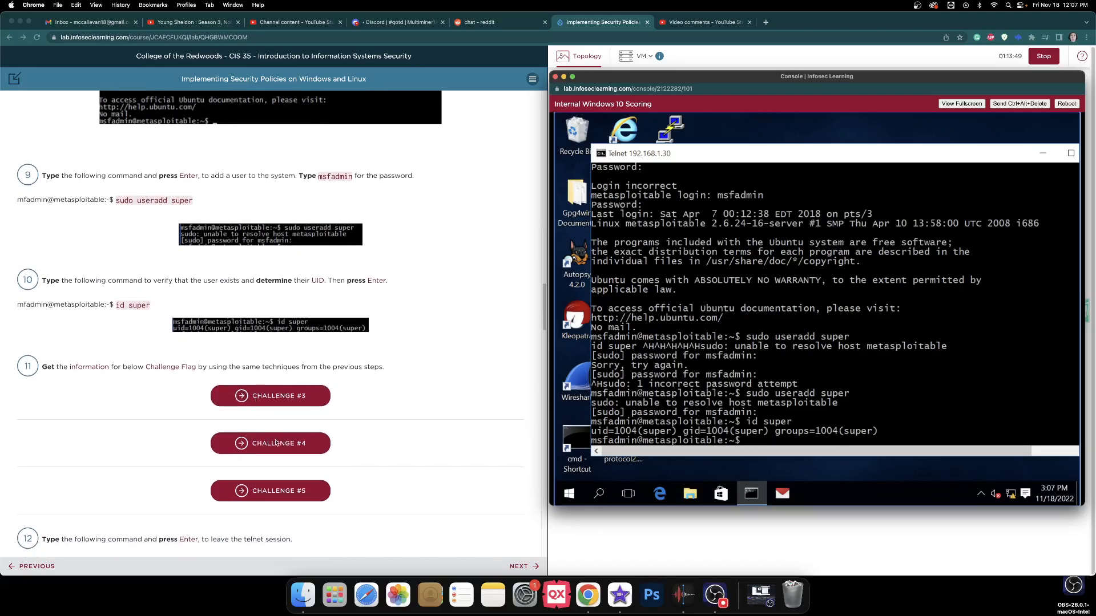
# Open Challenge #5 and run id flag6 on Metasploitable, revealing uid 616778
pyautogui.click(585, 56)
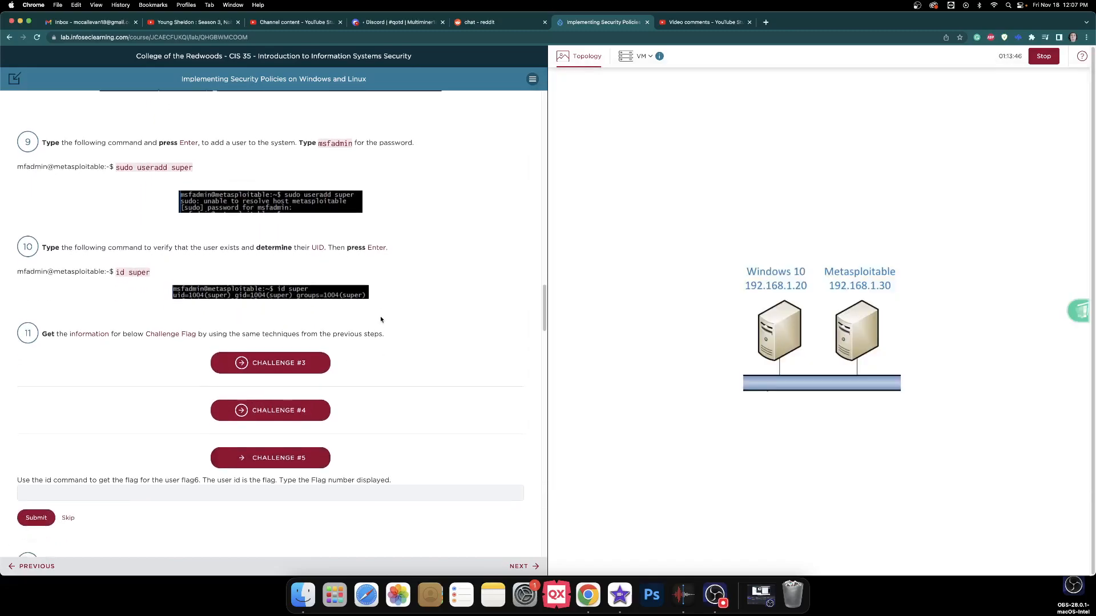
pyautogui.scroll(-3)
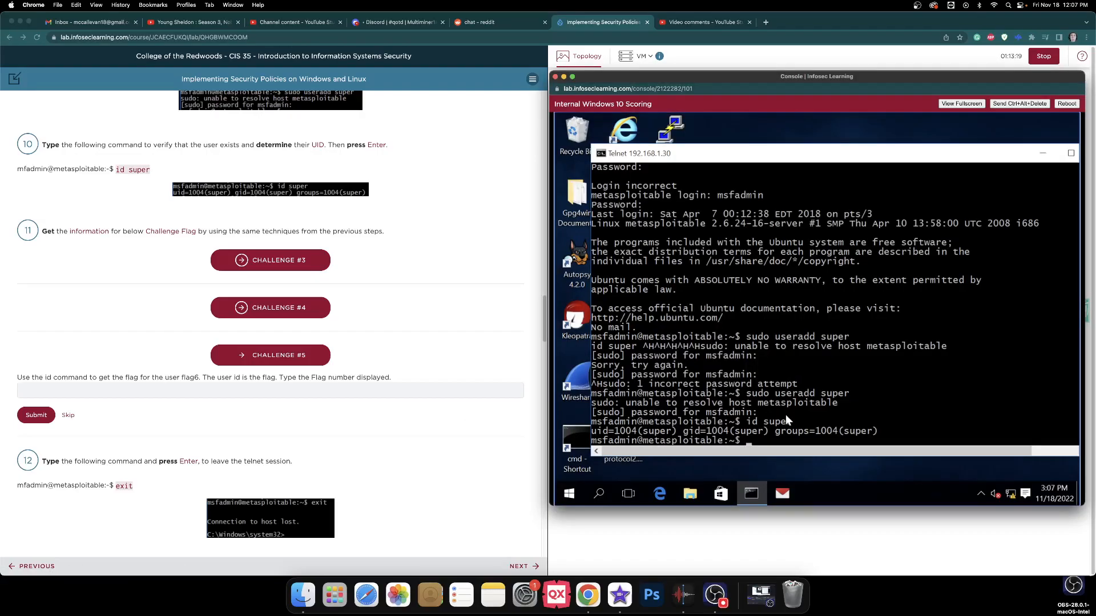
pyautogui.write('is')
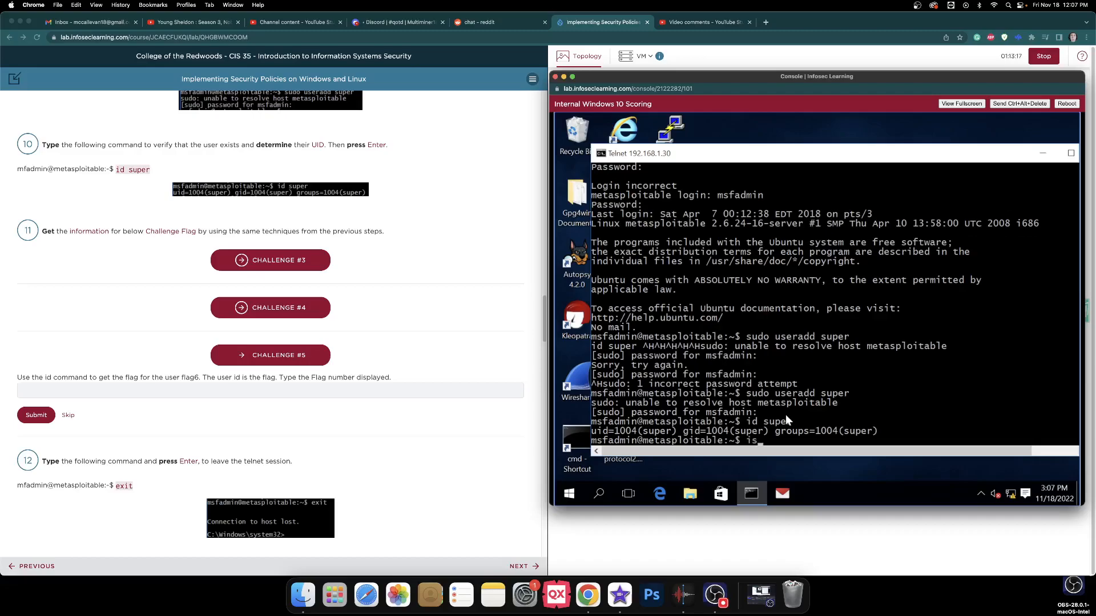
pyautogui.write('id')
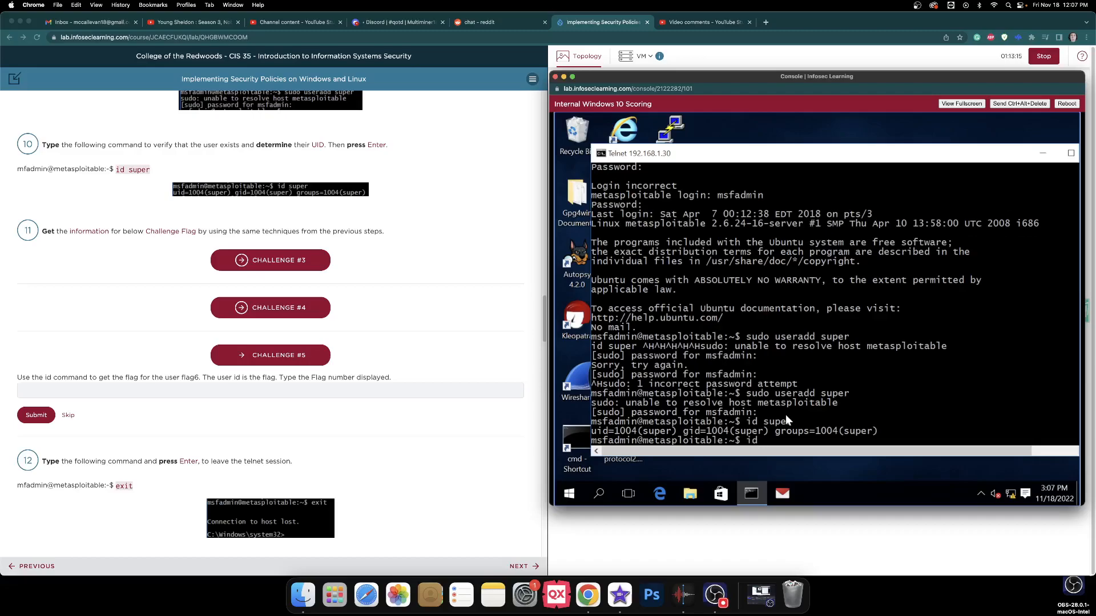
pyautogui.write('flag6')
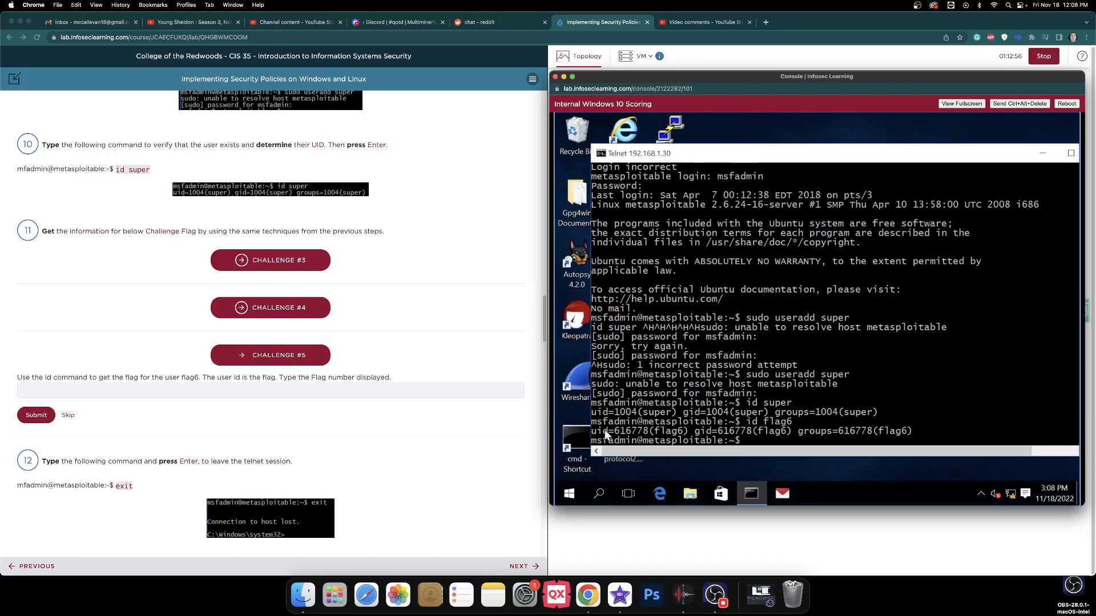
pyautogui.moveTo(601, 434)
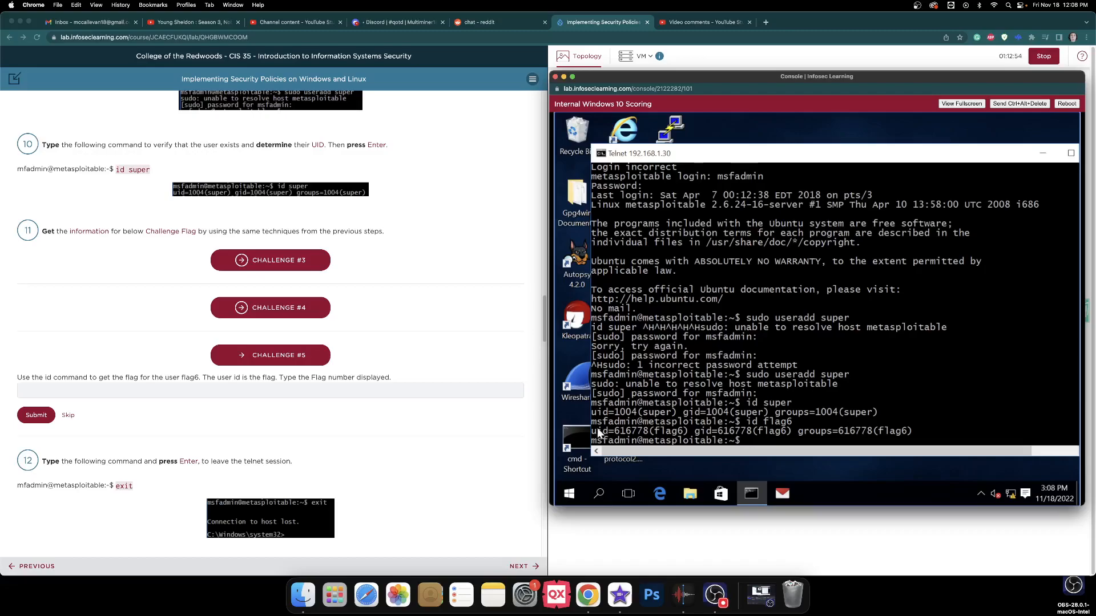
pyautogui.click(585, 56)
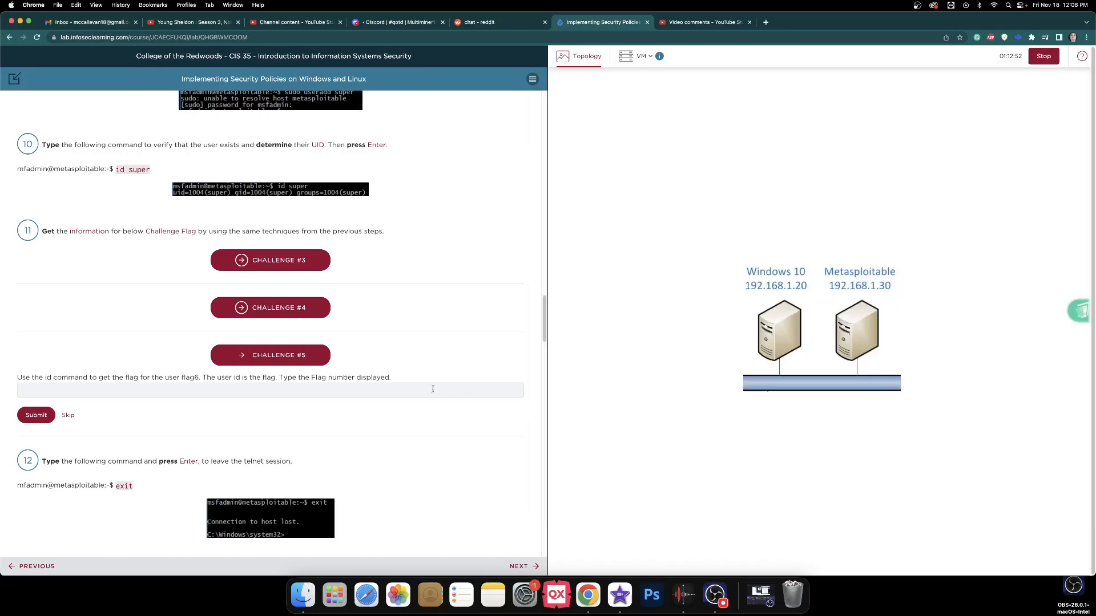
# Submit 616778 as the Challenge #5 flag, have it accepted, then switch to YouTube Studio comments
pyautogui.write('616778')
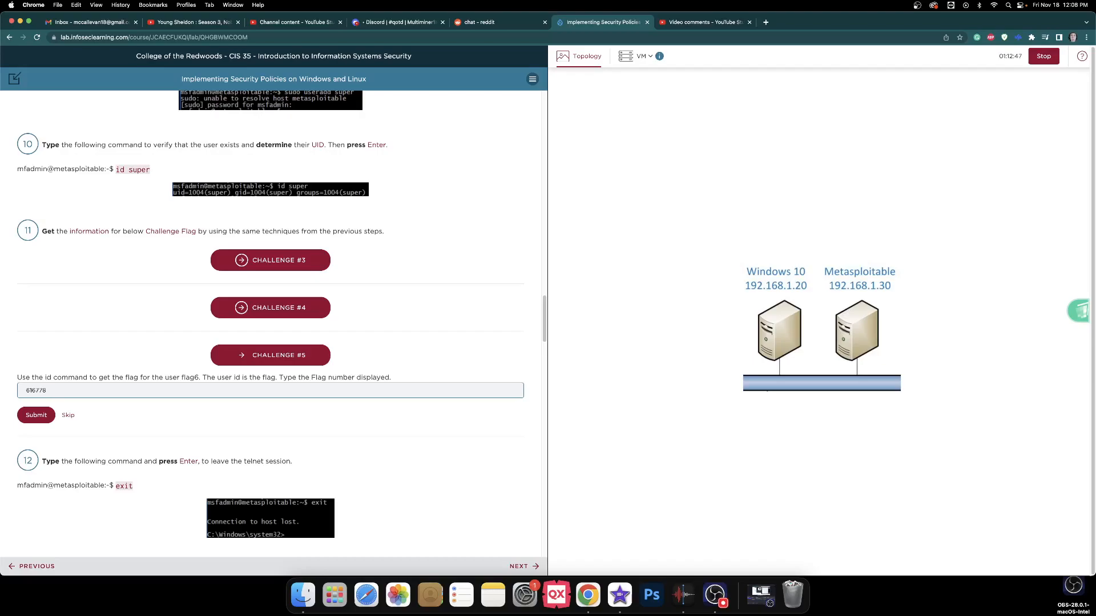
pyautogui.click(36, 414)
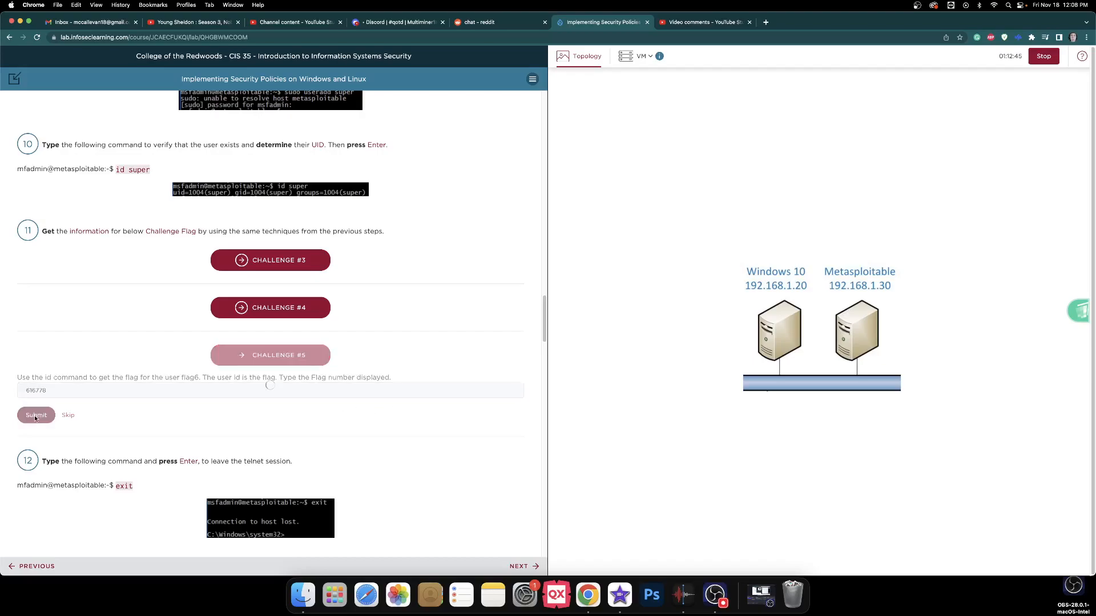
pyautogui.click(36, 415)
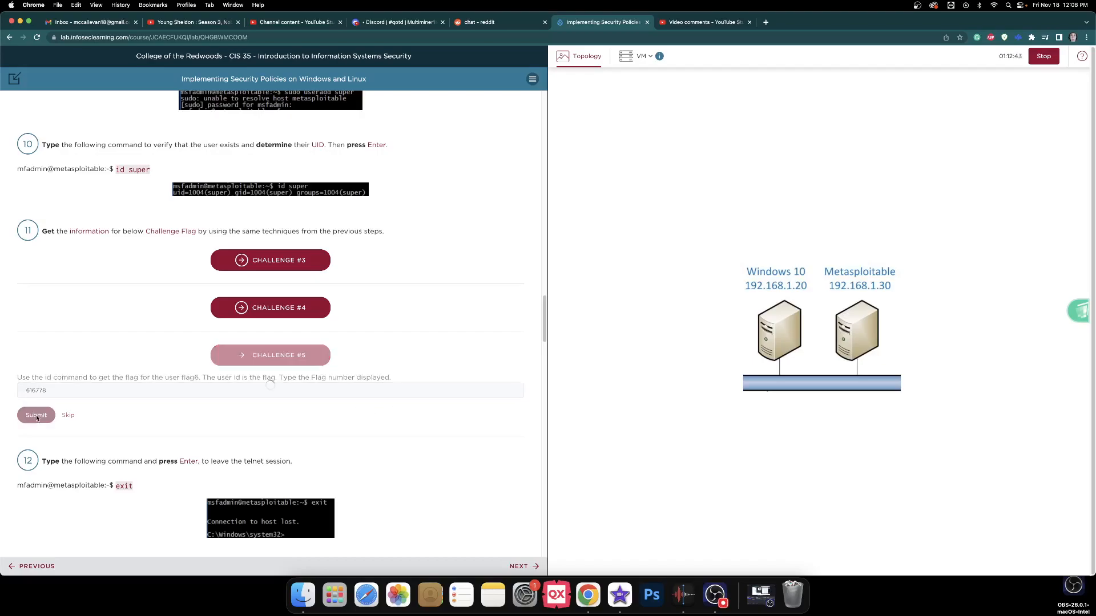
pyautogui.click(36, 415)
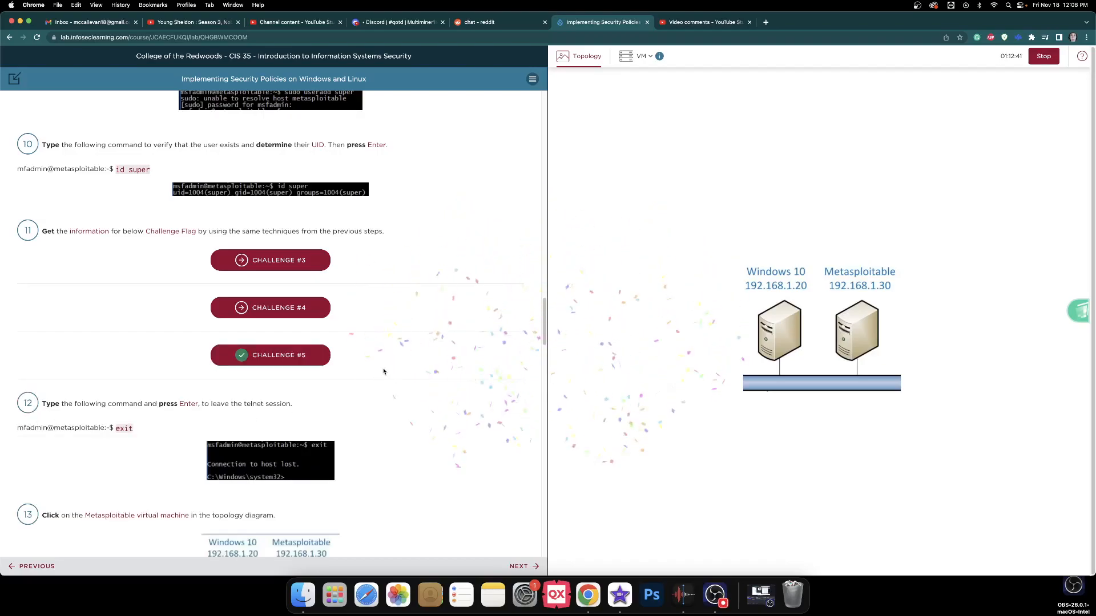
pyautogui.scroll(-3)
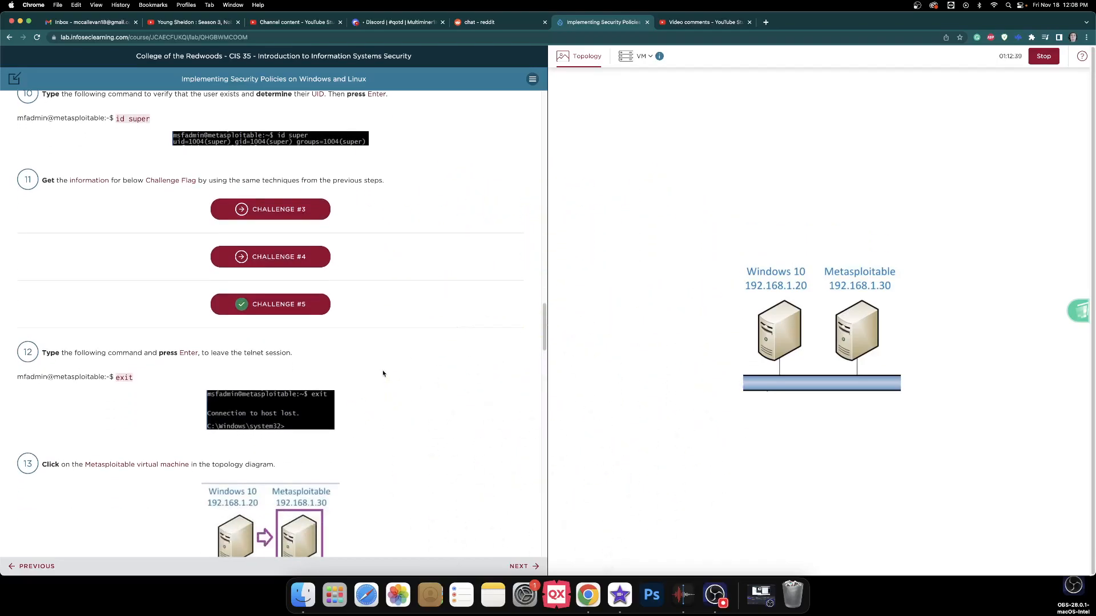
pyautogui.click(705, 22)
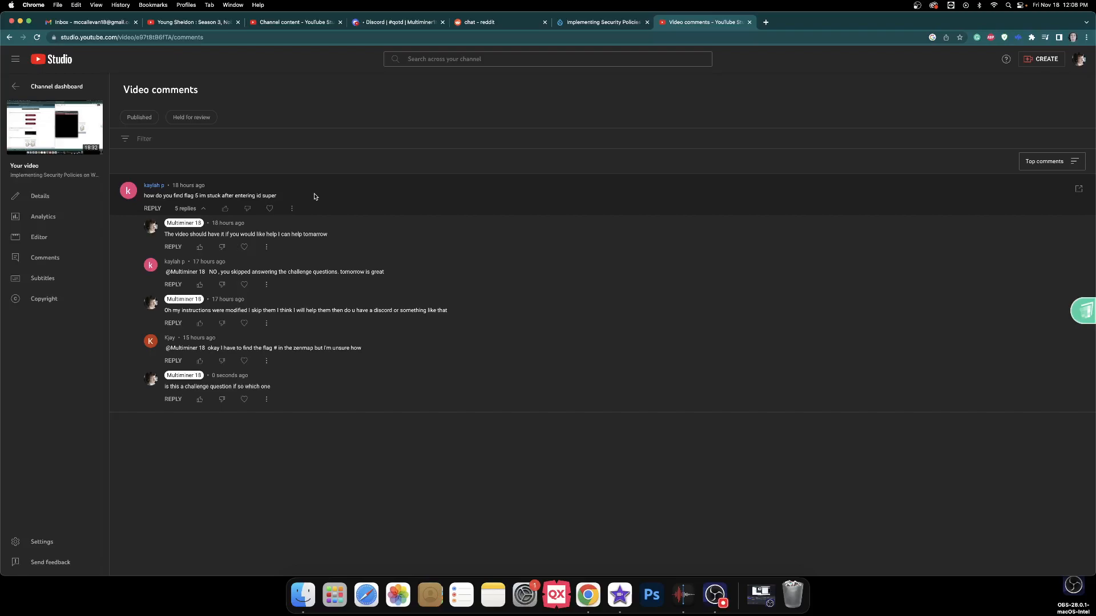
pyautogui.moveTo(348, 258)
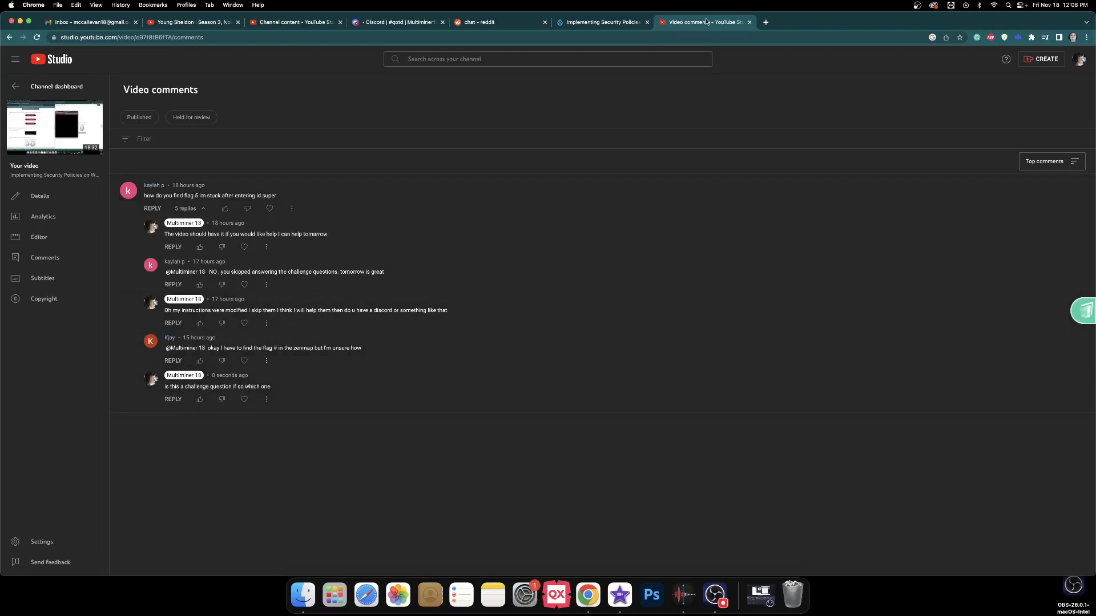
pyautogui.moveTo(602, 22)
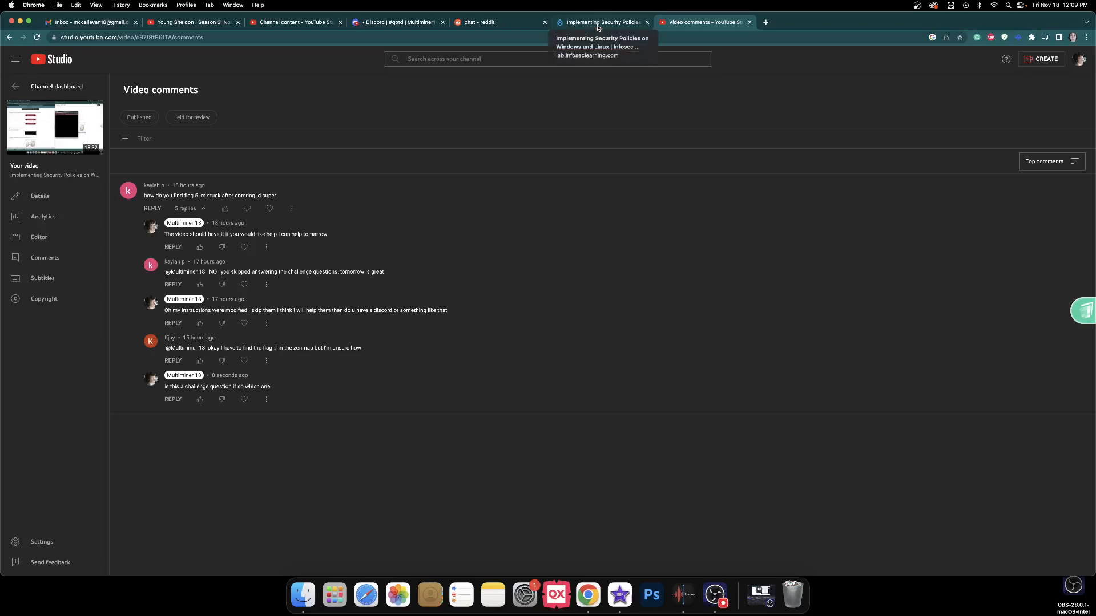
# Return to the Implementing Security Policies lab tab after reading the comments
pyautogui.click(599, 22)
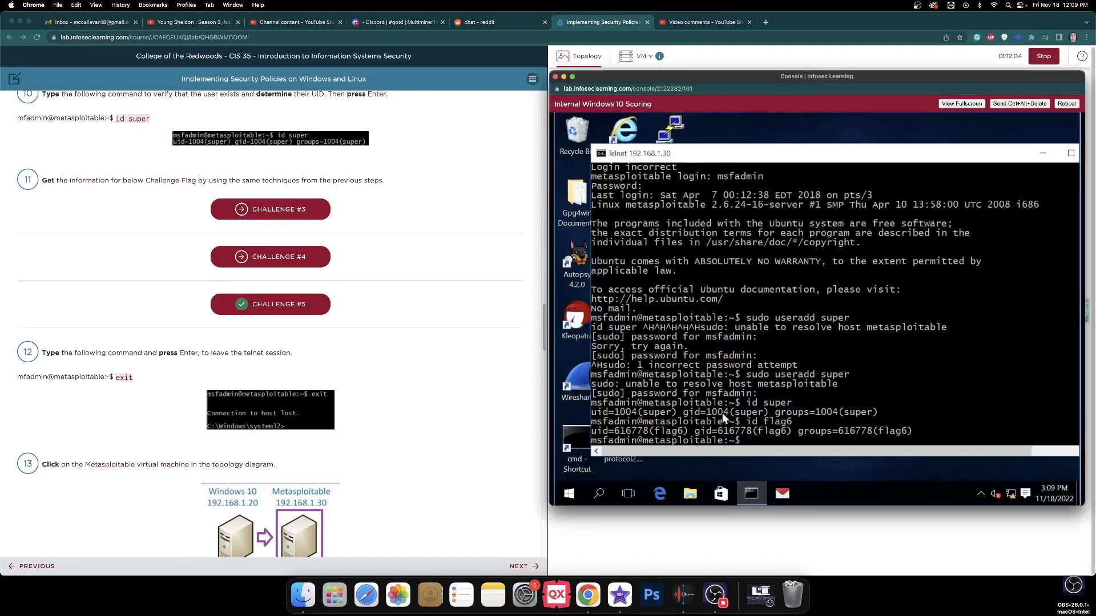
# Try zenmap in telnet (not found), close the telnet window, and launch Zenmap on Windows 10
pyautogui.write('zenmap')
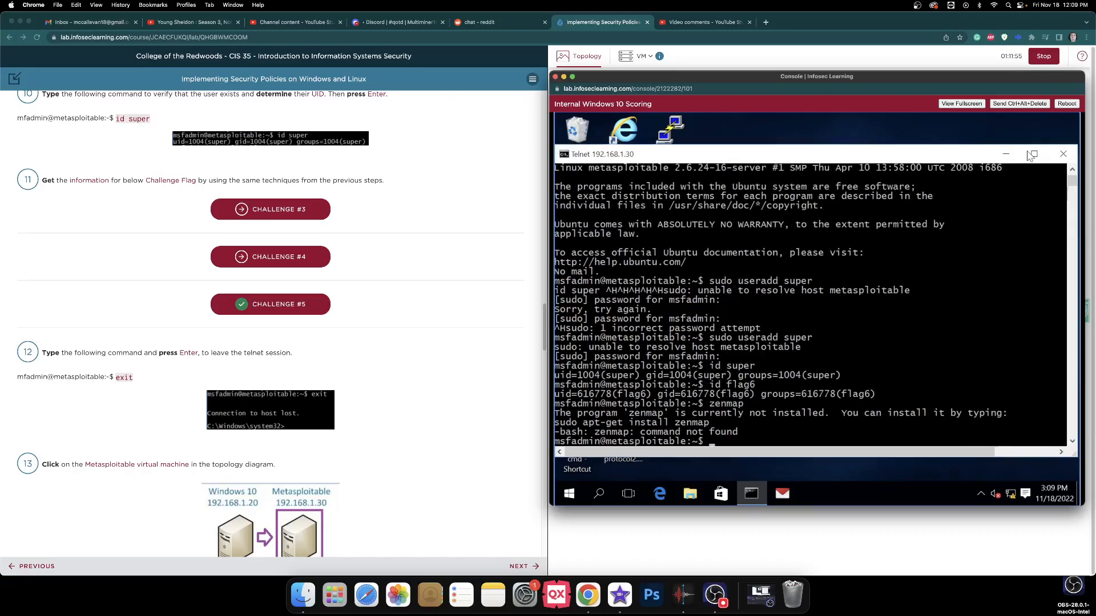
pyautogui.click(1062, 154)
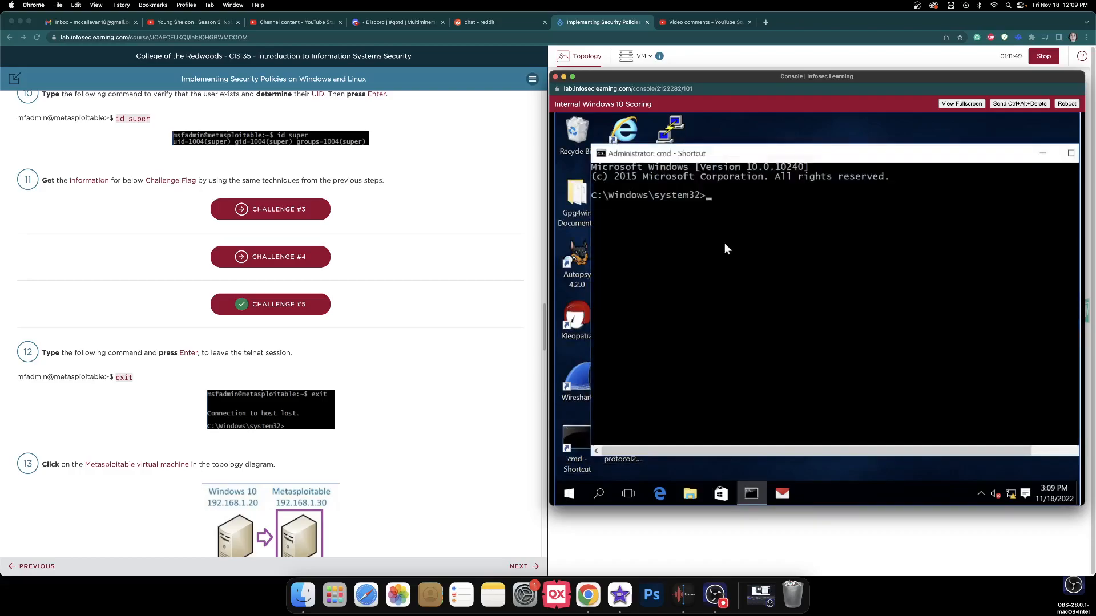
pyautogui.write('zenm')
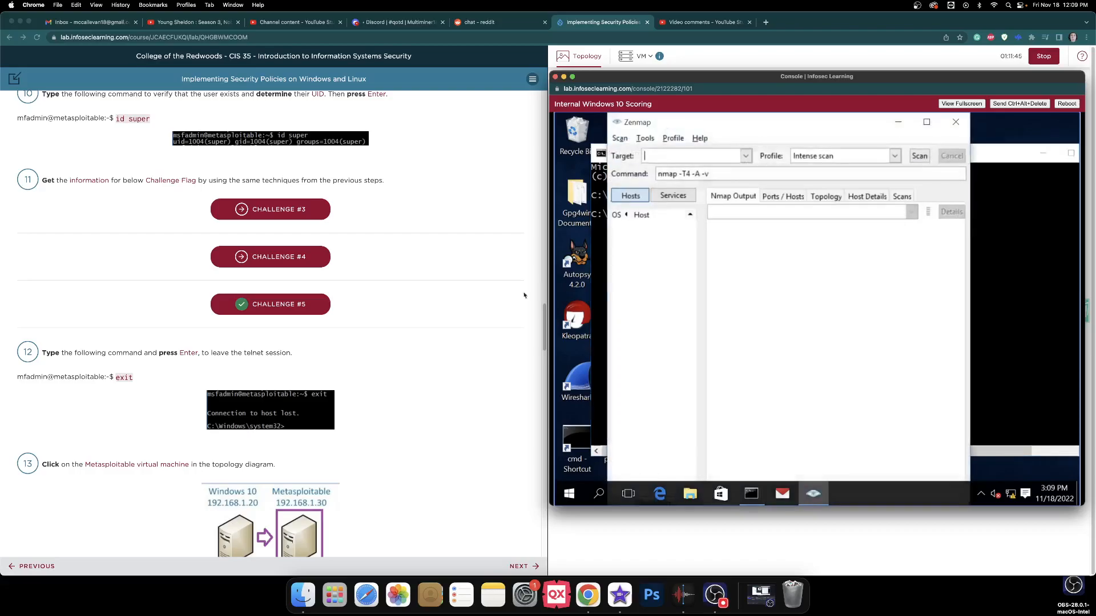
# Run an intense Nmap scan of 192.168.1.30 and wait for its output to report the scan done
pyautogui.write('1')
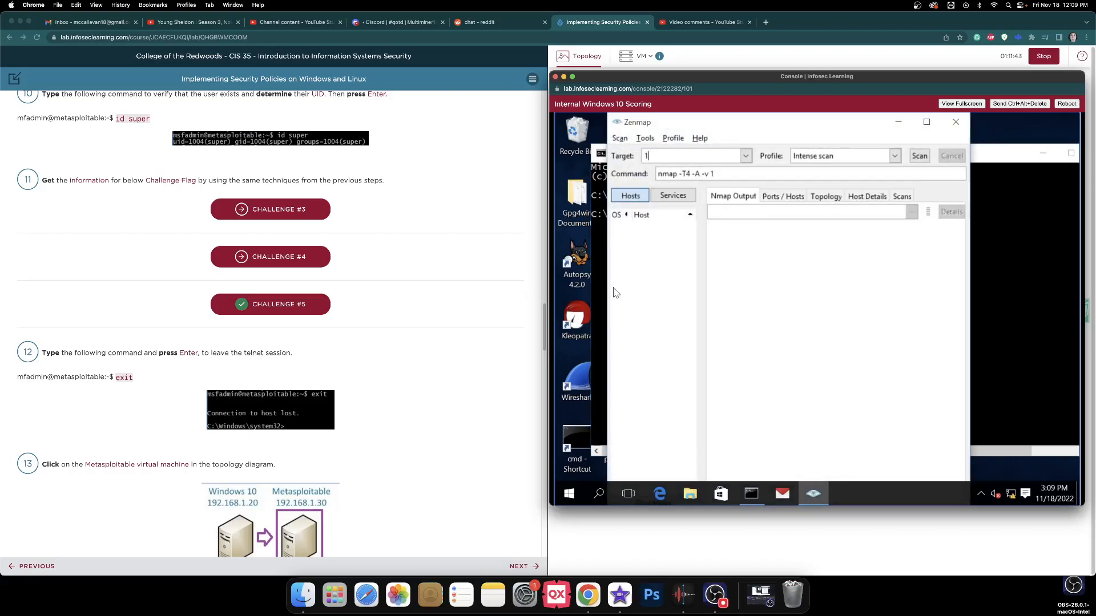
pyautogui.write('92.16')
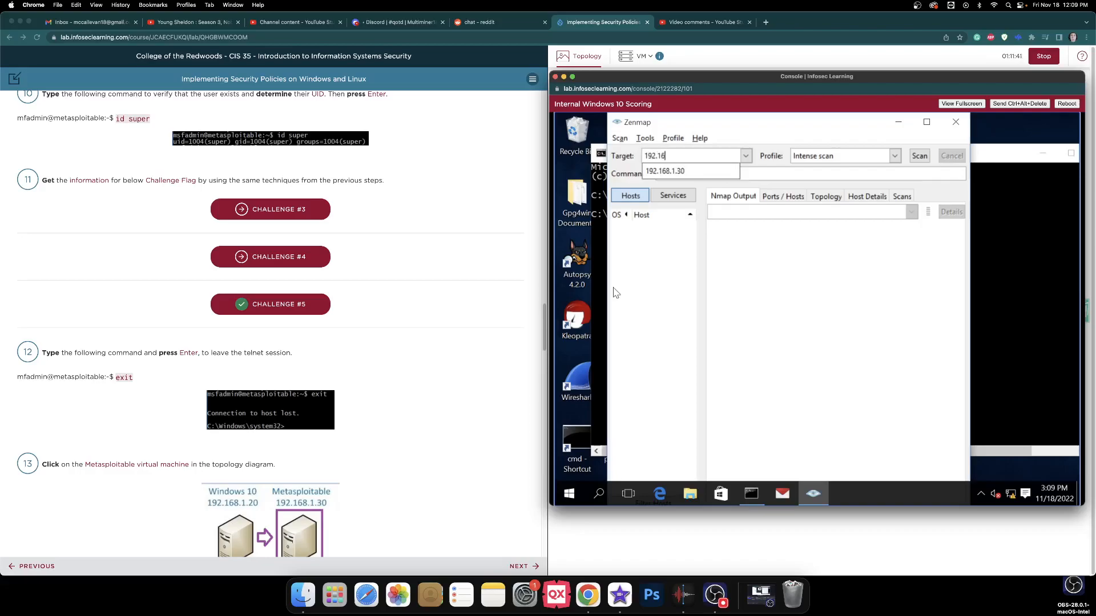
pyautogui.click(664, 171)
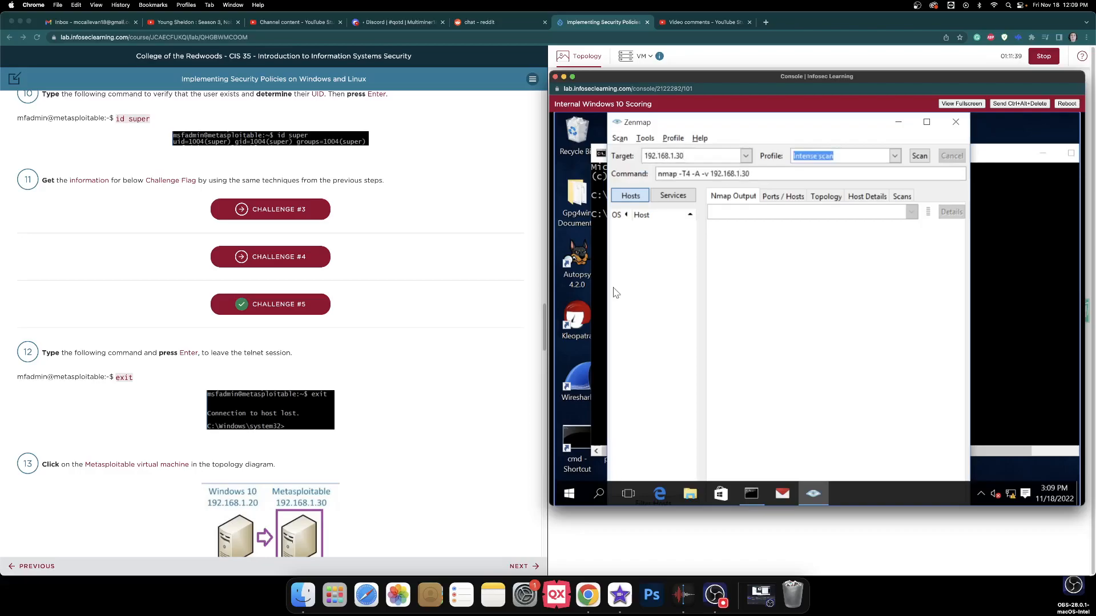
pyautogui.click(919, 155)
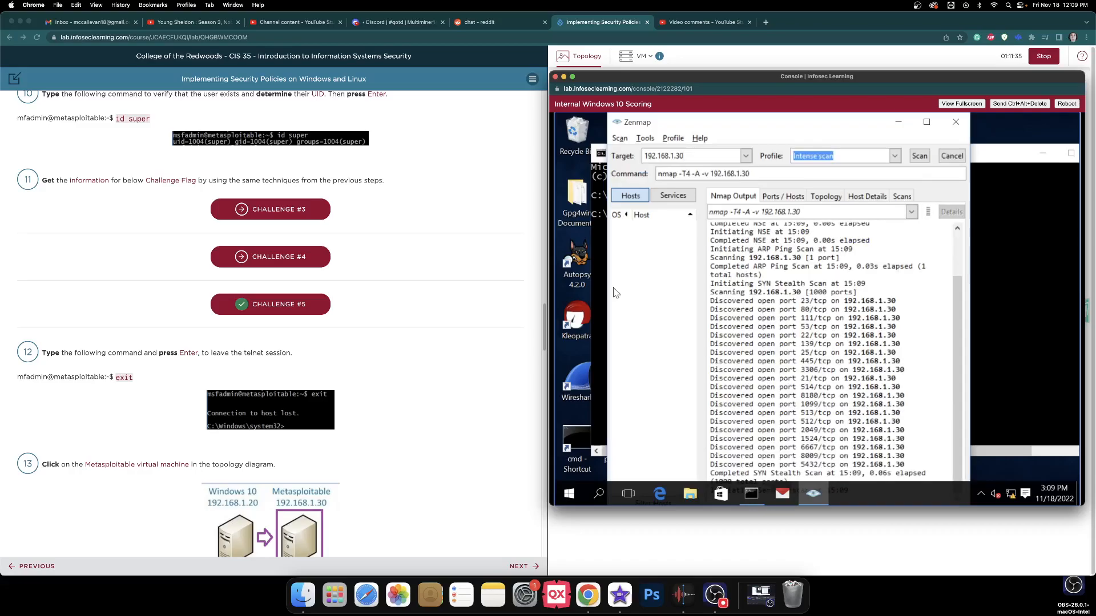
pyautogui.click(782, 196)
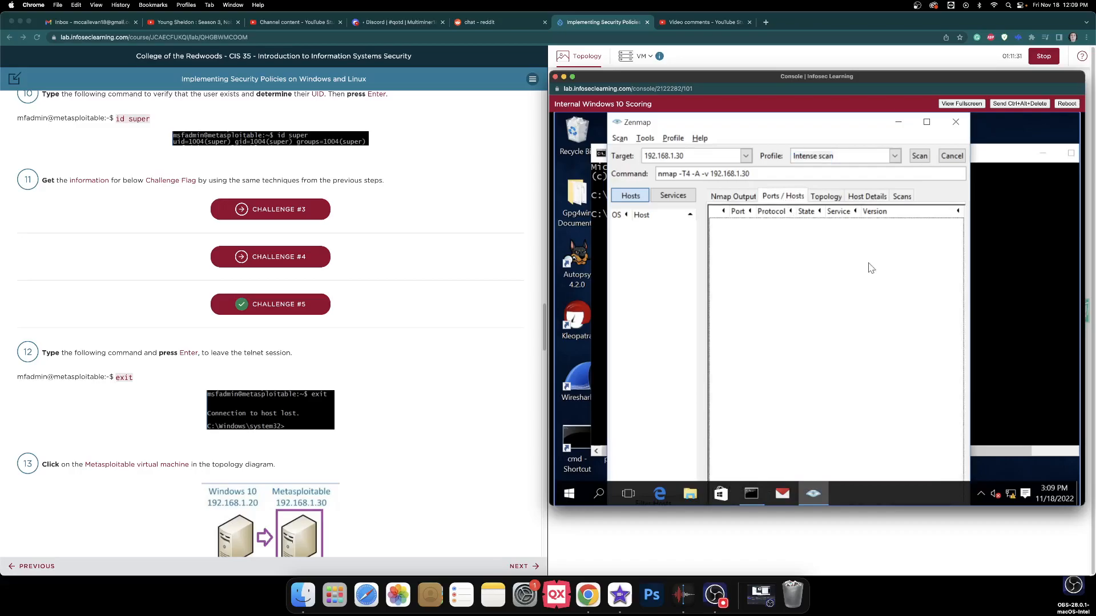
pyautogui.click(919, 156)
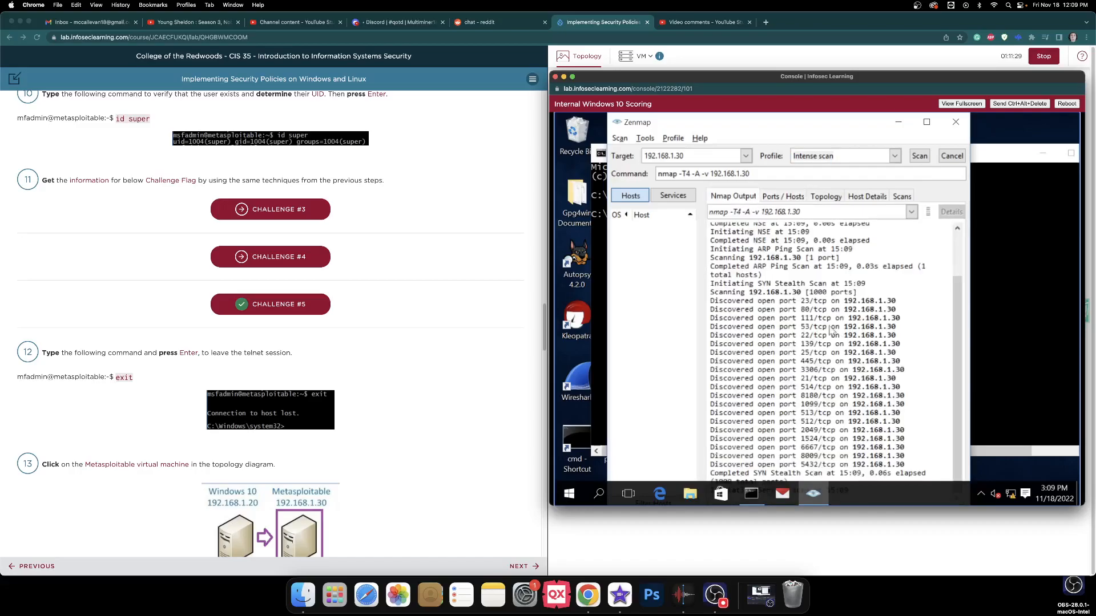
pyautogui.click(730, 596)
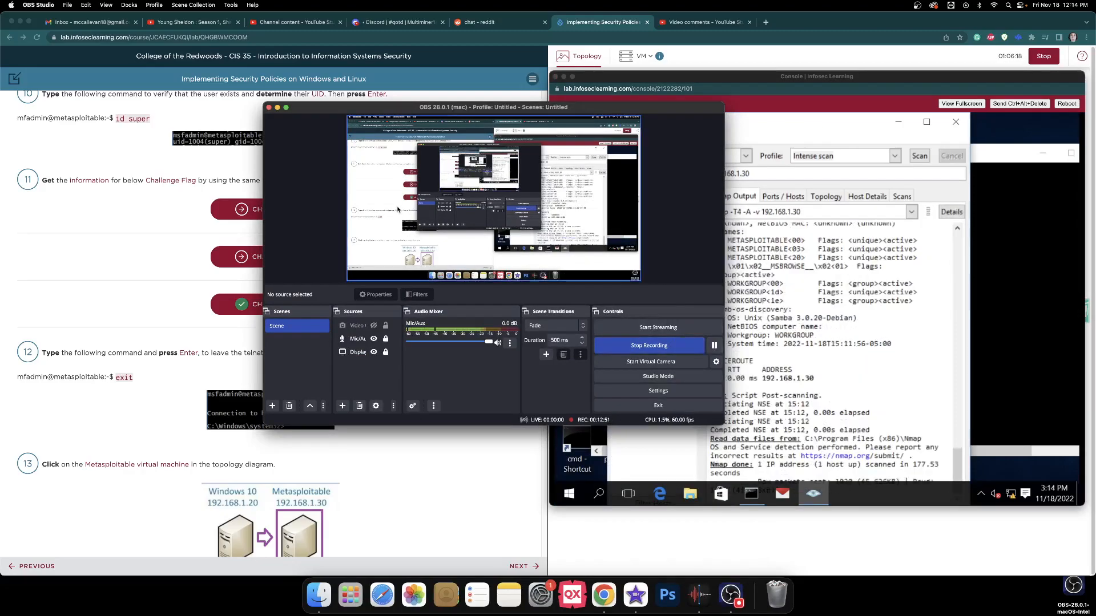
pyautogui.click(269, 107)
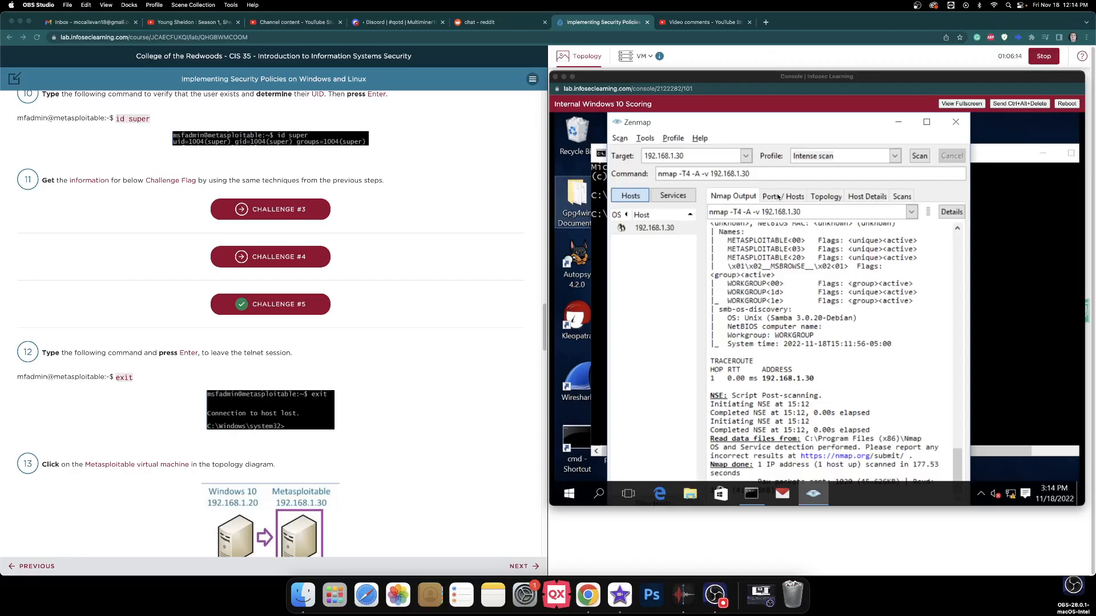
pyautogui.moveTo(929, 297)
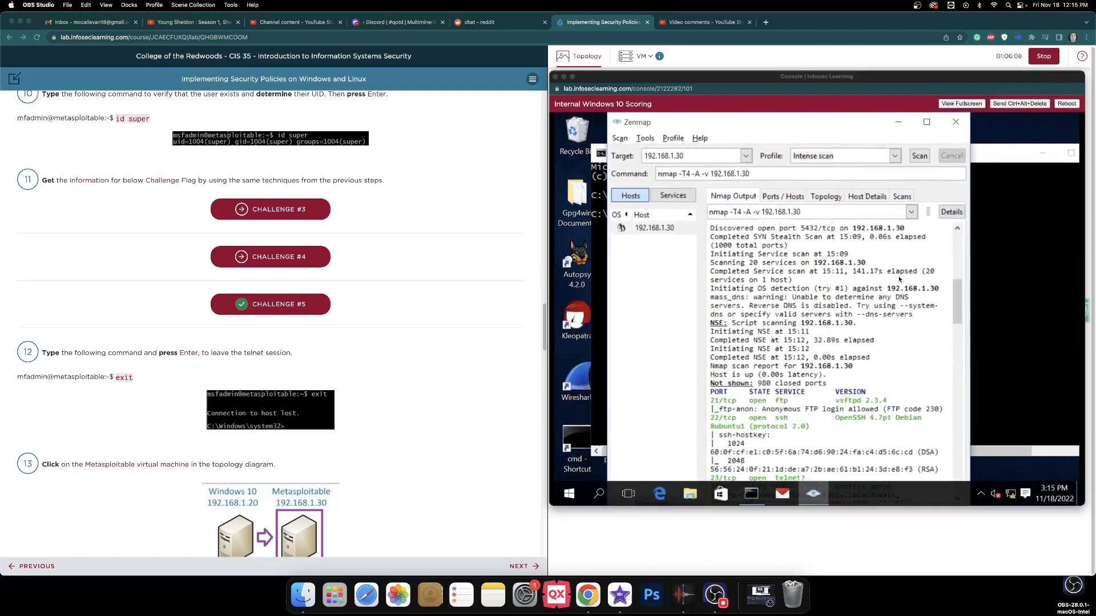
pyautogui.scroll(-3)
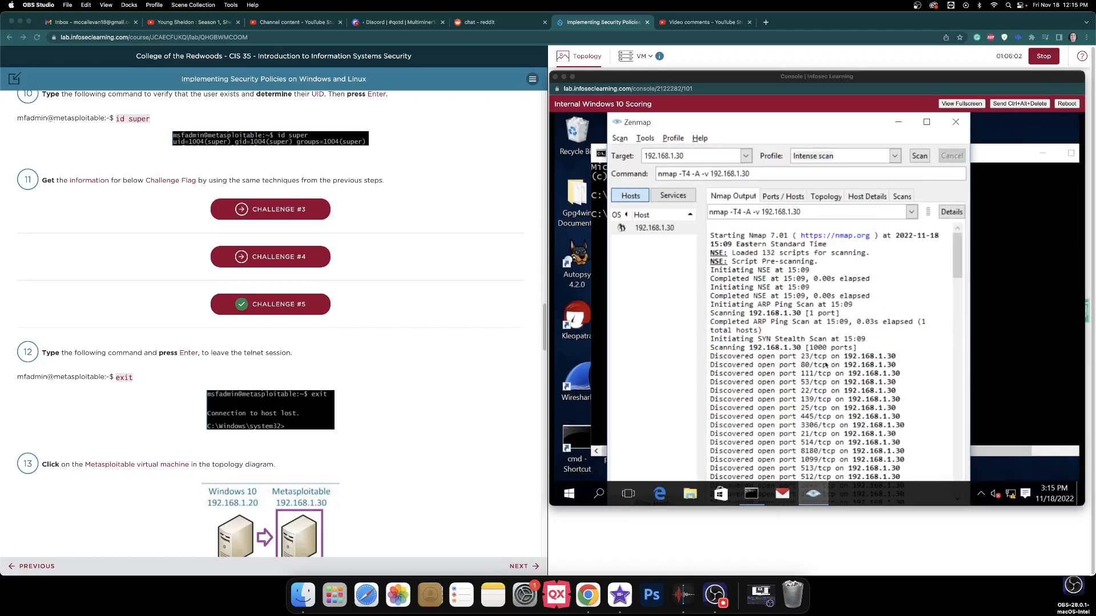
pyautogui.moveTo(810, 330)
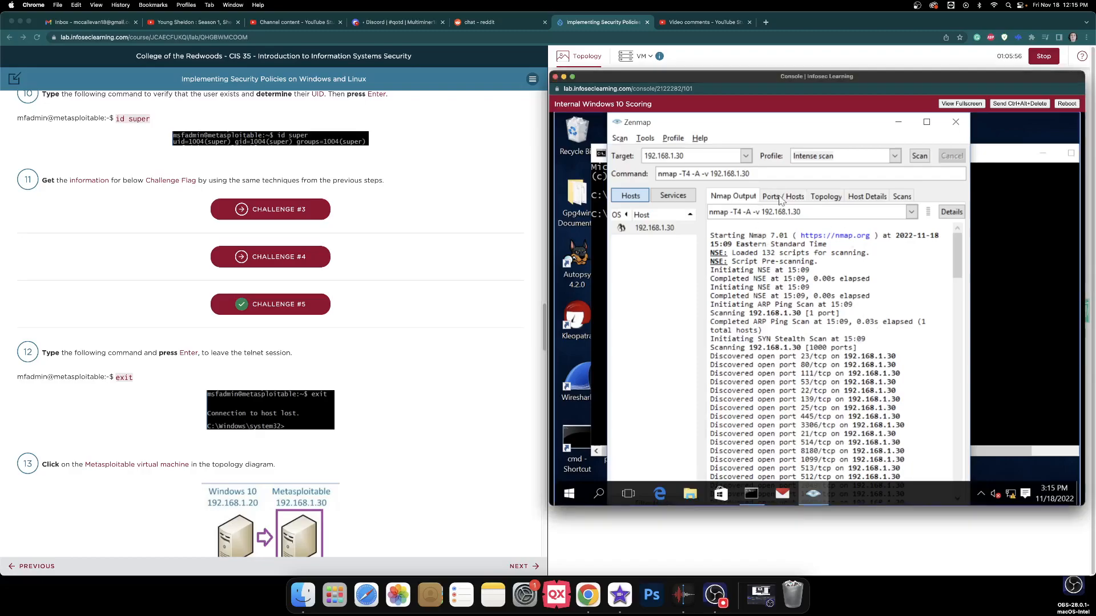
pyautogui.click(782, 197)
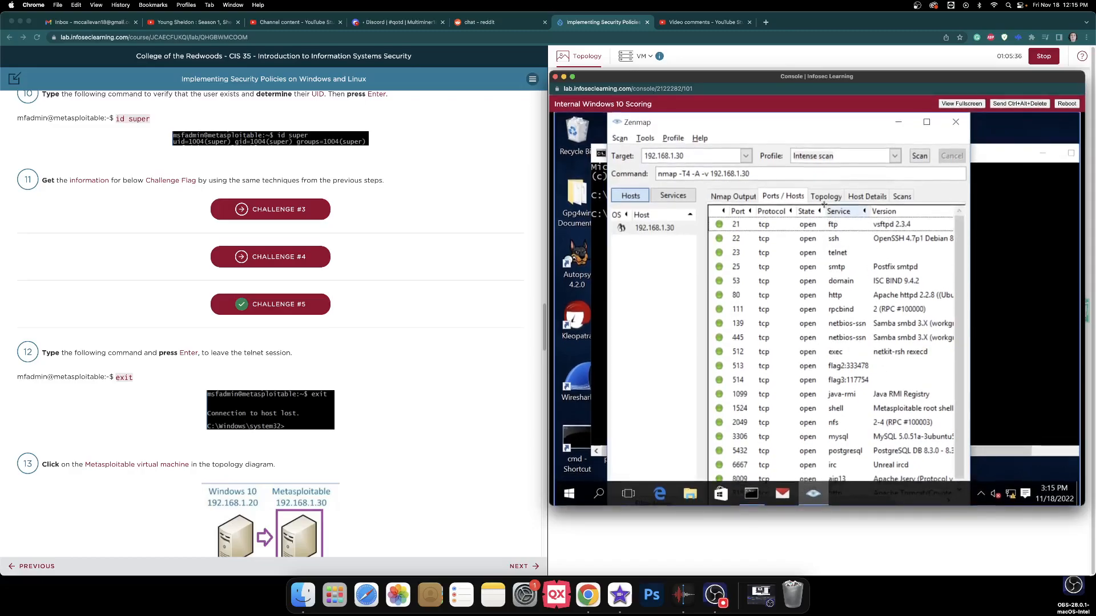
# Inspect the Topology view and Hosts Viewer, then return to the ports list showing flags on 513 and 514
pyautogui.click(825, 196)
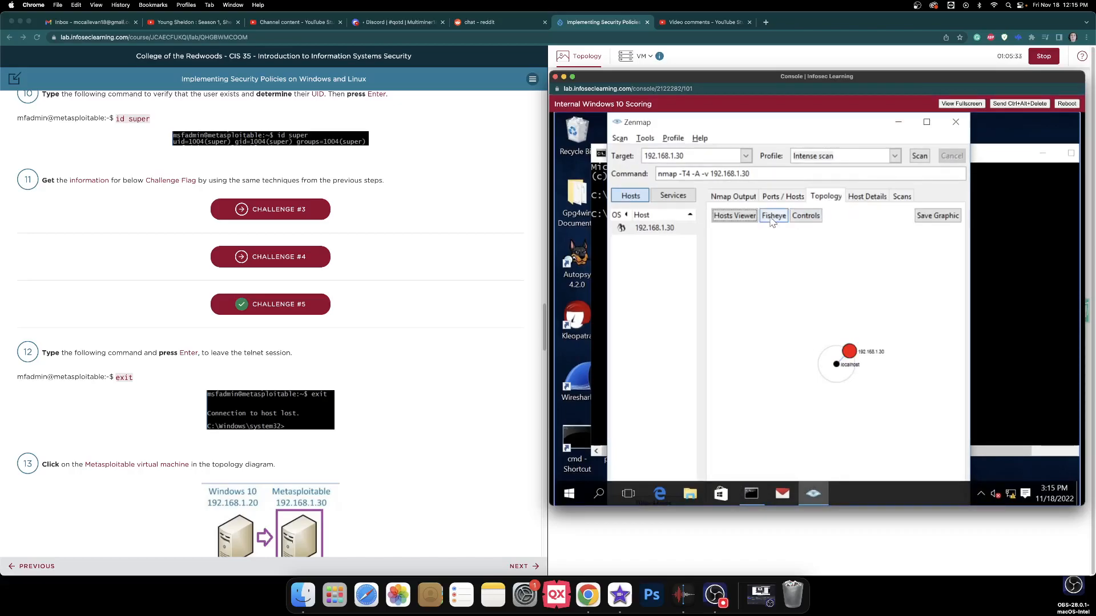
pyautogui.click(804, 215)
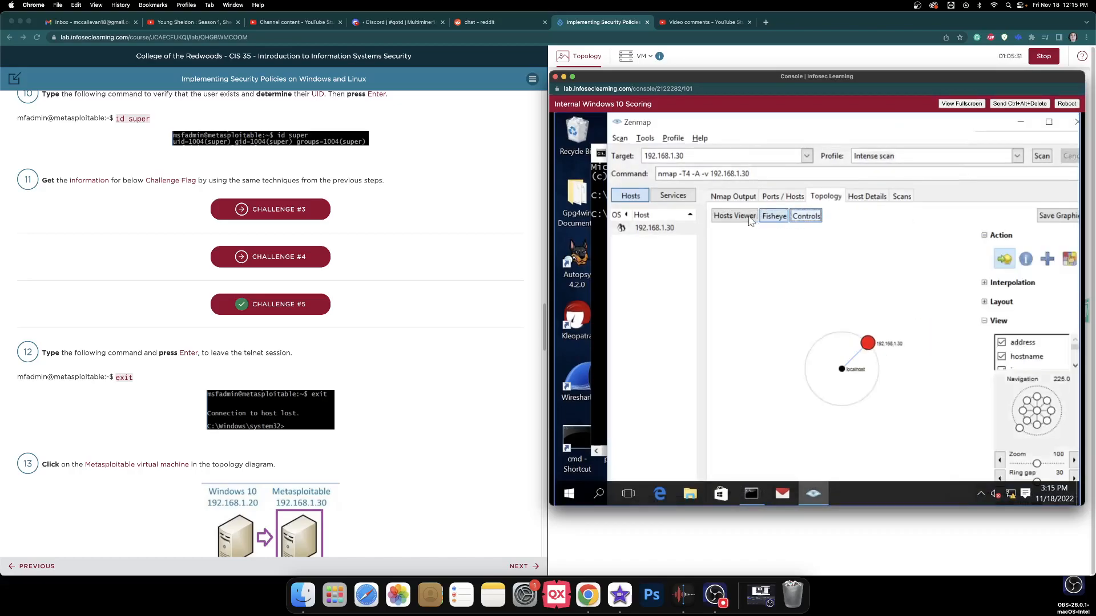
pyautogui.click(733, 215)
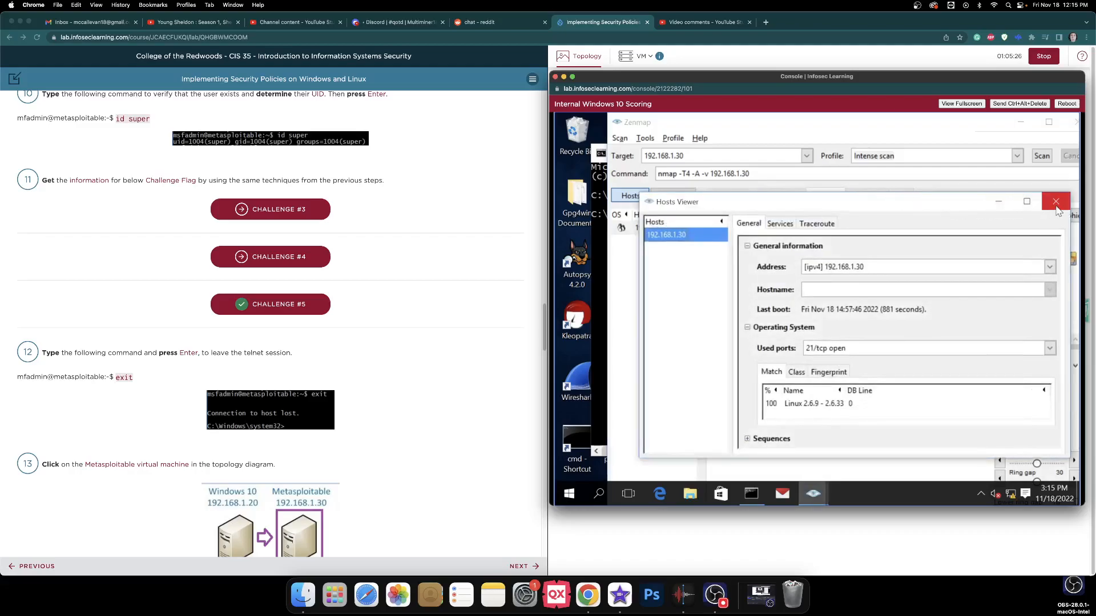
pyautogui.moveTo(1056, 201)
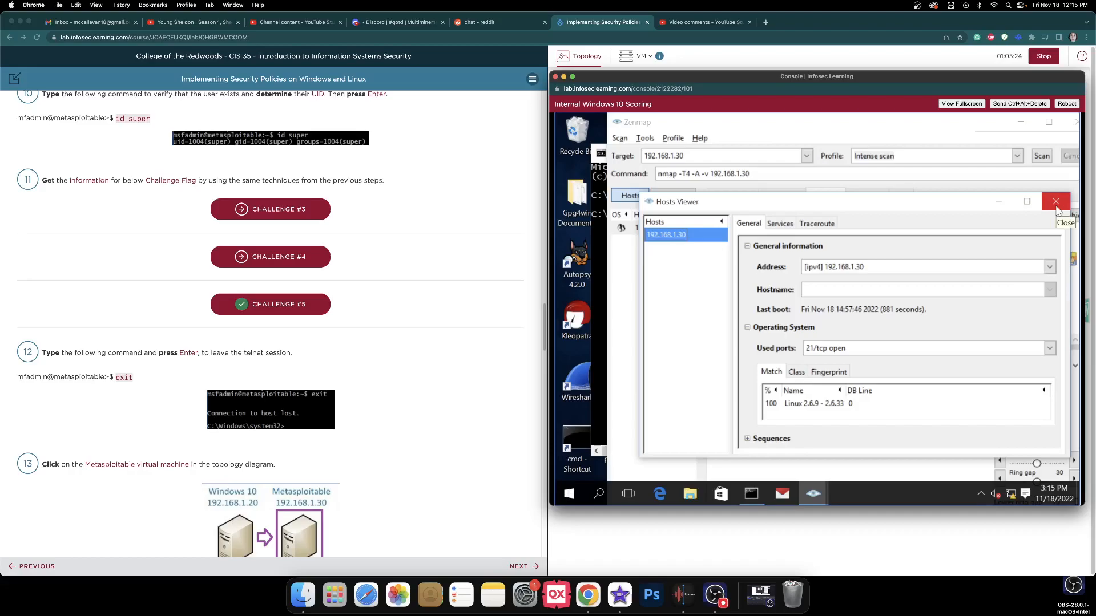
pyautogui.click(1056, 201)
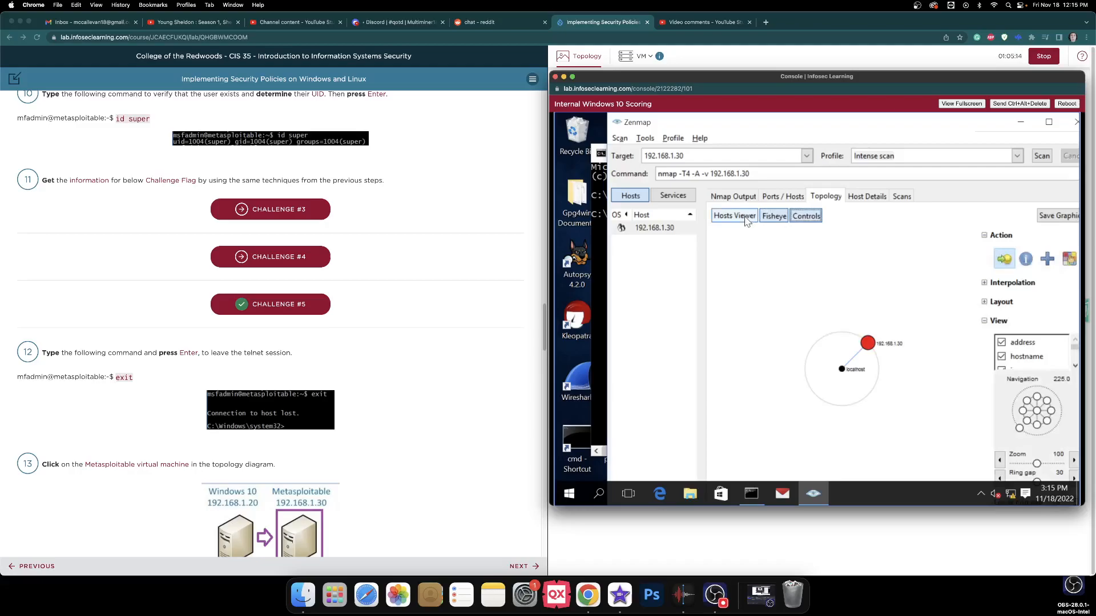
pyautogui.click(732, 215)
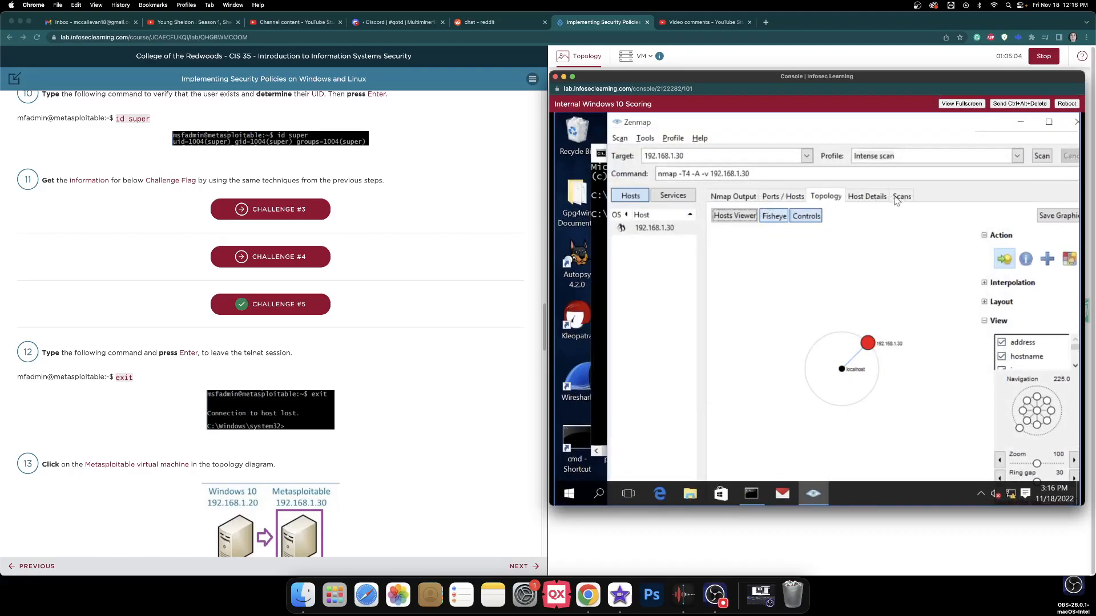
pyautogui.click(782, 196)
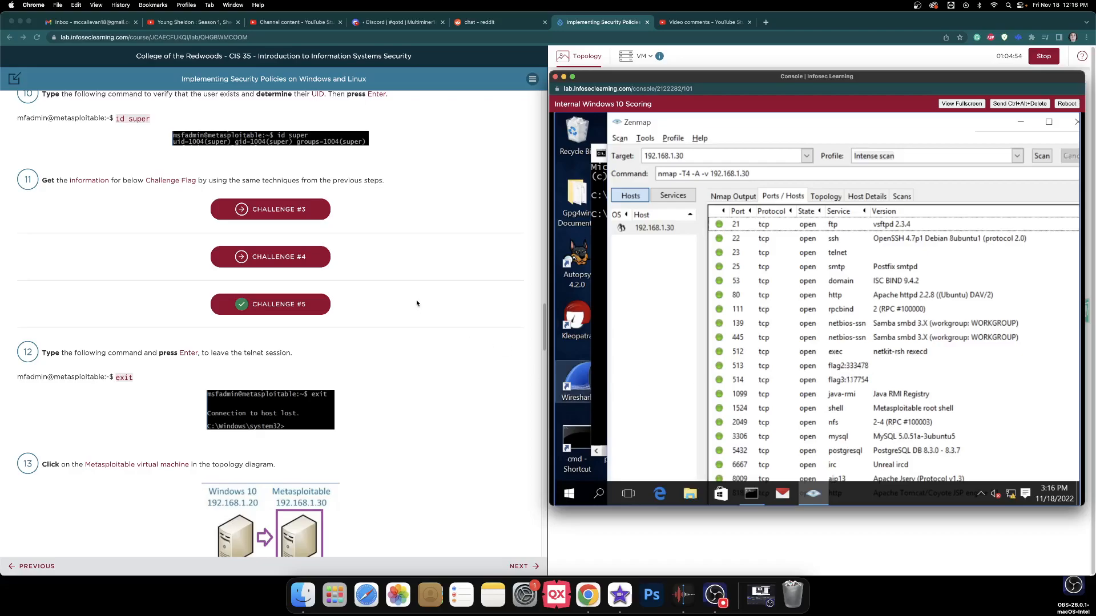
pyautogui.scroll(-3)
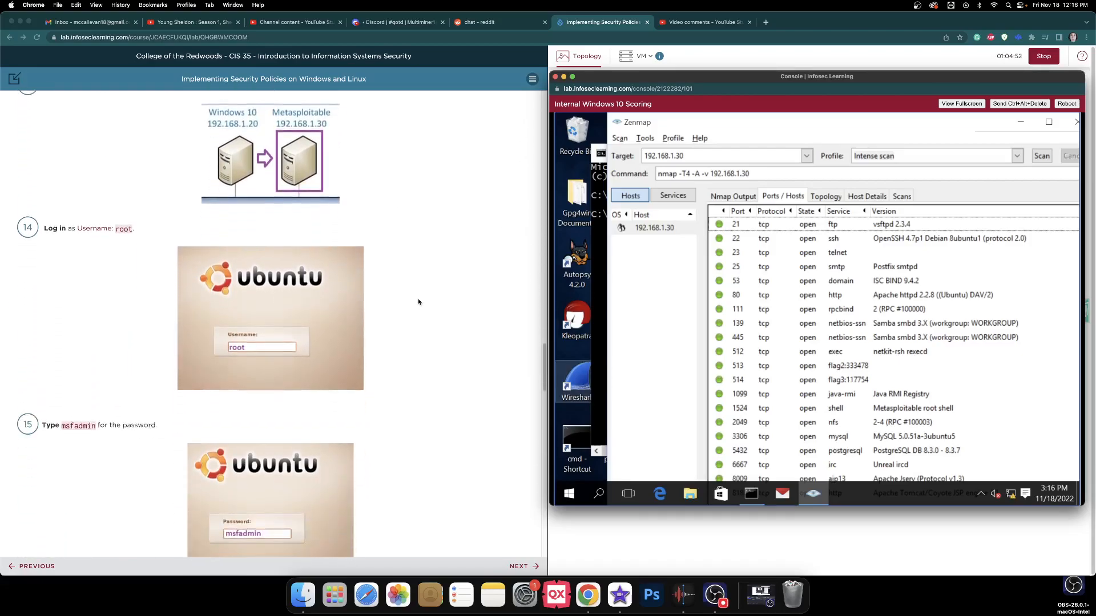
pyautogui.scroll(-3)
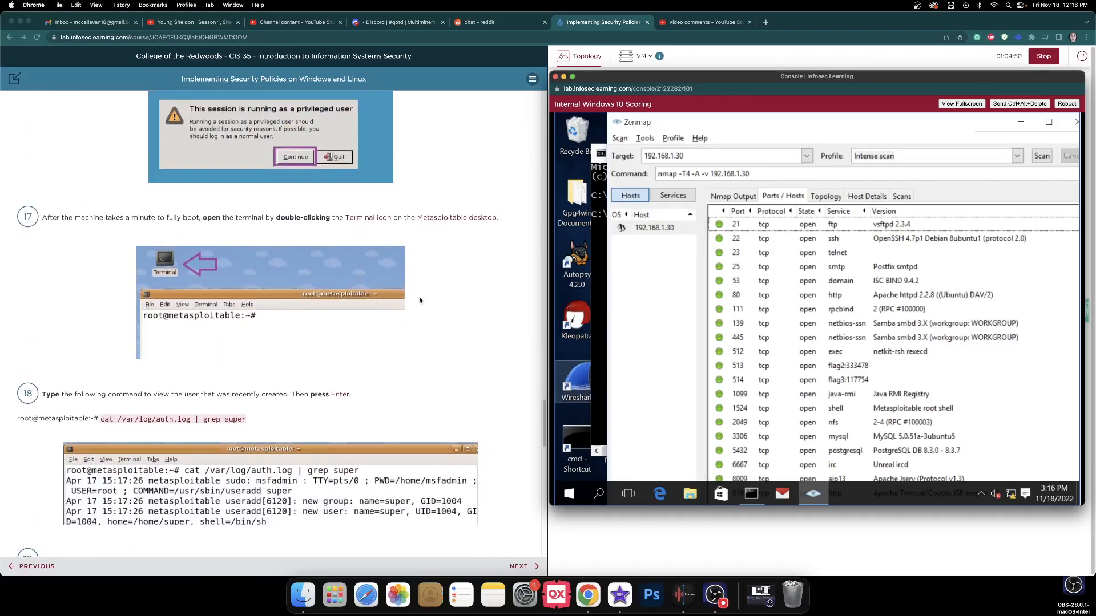
pyautogui.scroll(-3)
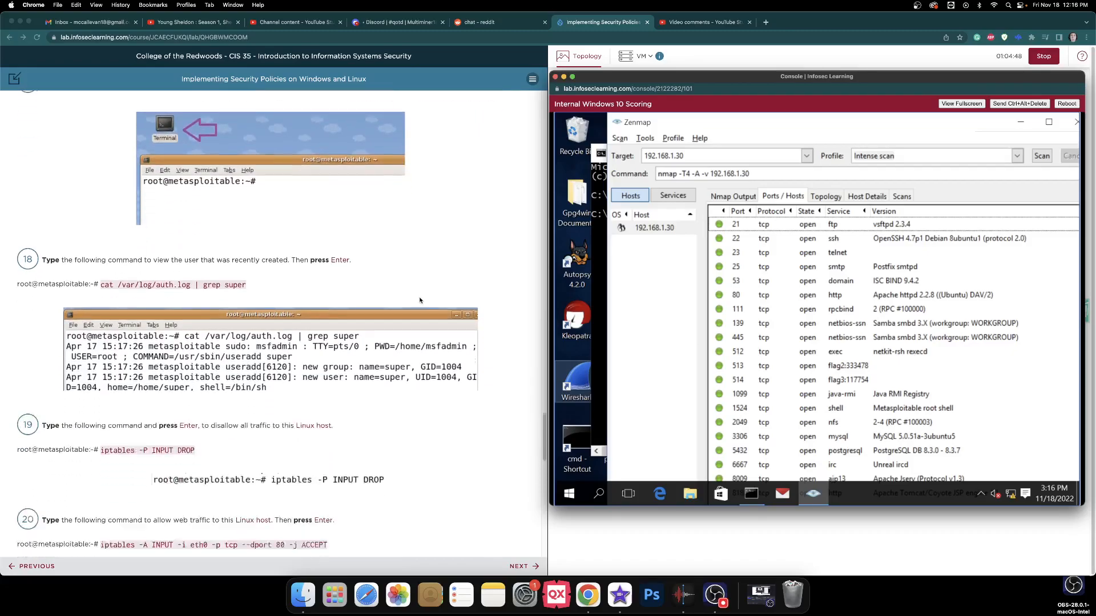
pyautogui.click(704, 21)
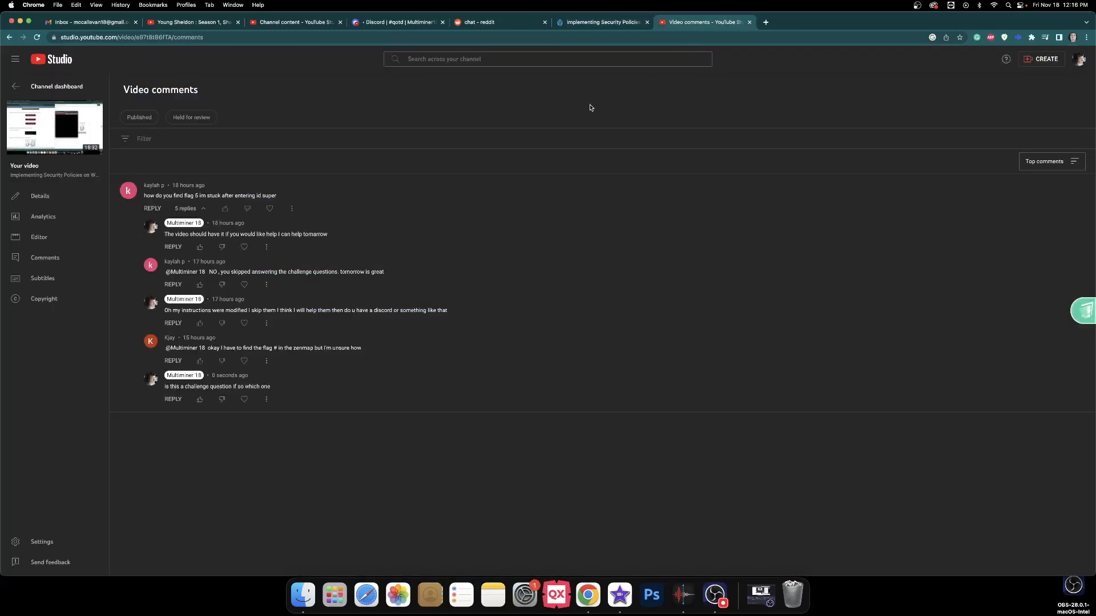
pyautogui.click(601, 21)
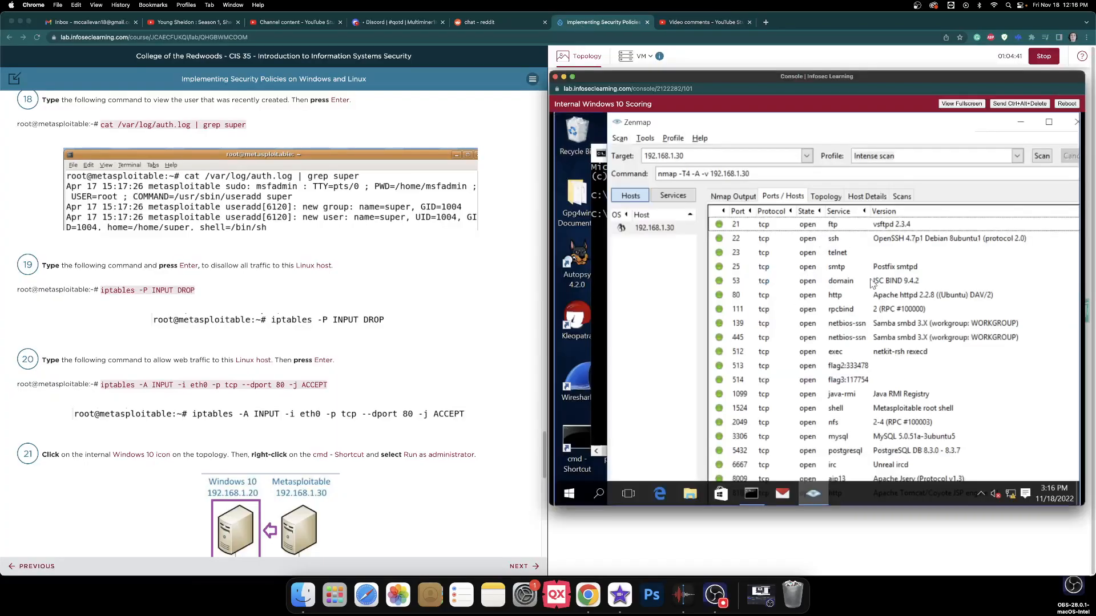
pyautogui.moveTo(921, 369)
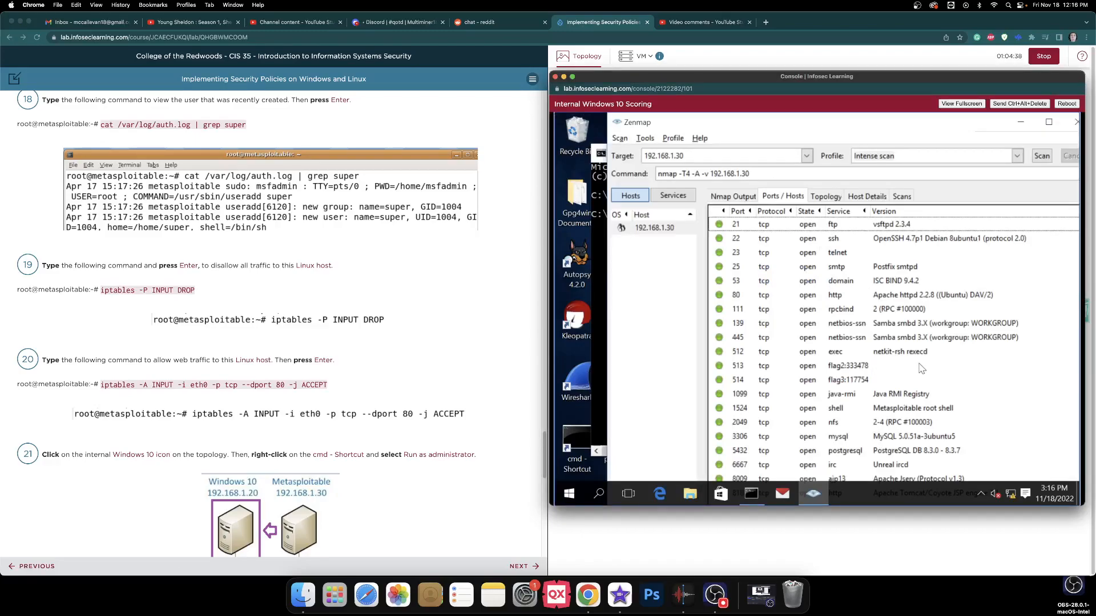
# Select the flag3 service row, stop the lab session, and confirm the stop prompt
pyautogui.click(839, 365)
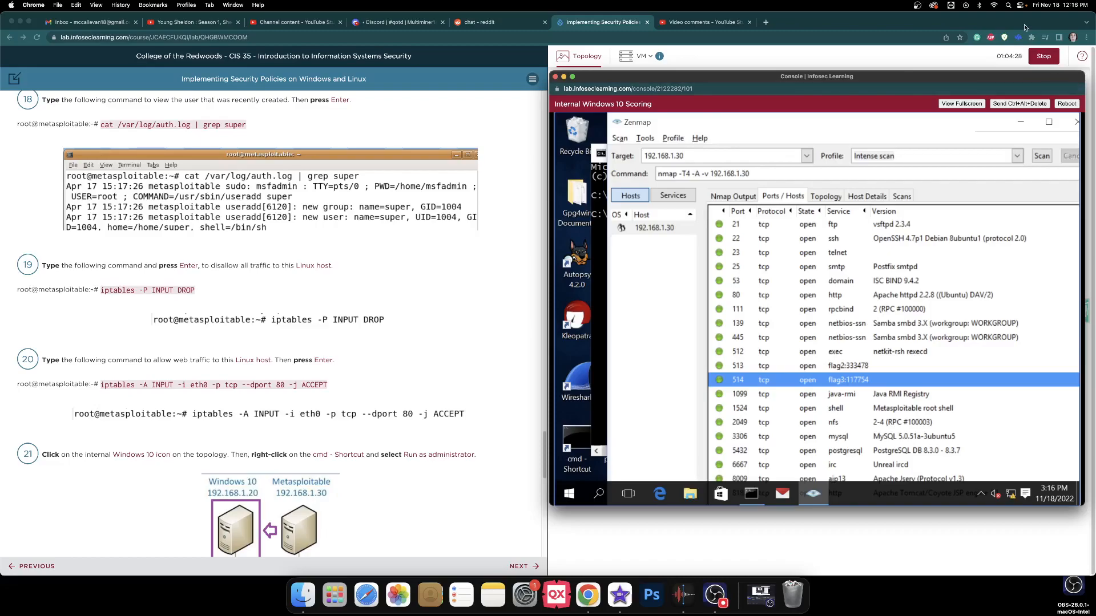
pyautogui.click(1043, 56)
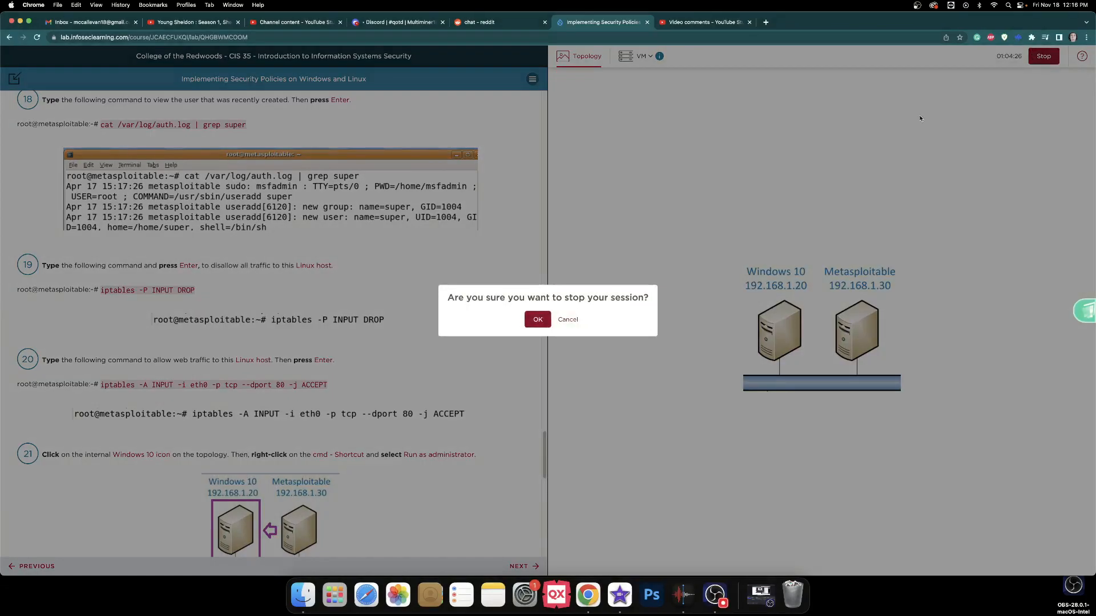
pyautogui.click(704, 22)
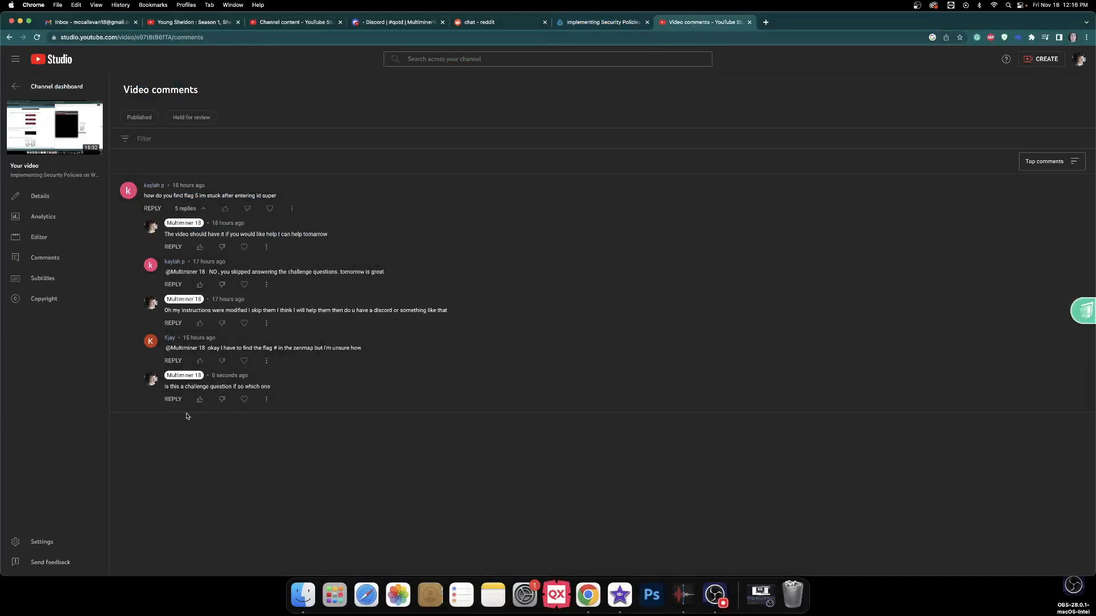
pyautogui.moveTo(407, 454)
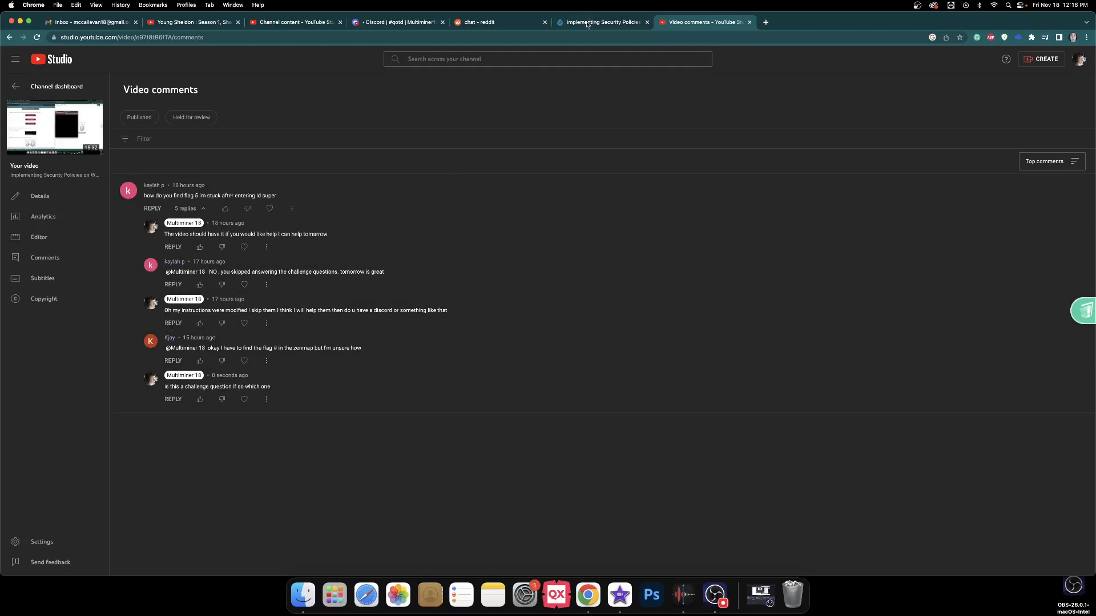
# Switch back to the lab tab, which now reports the session has ended
pyautogui.click(601, 22)
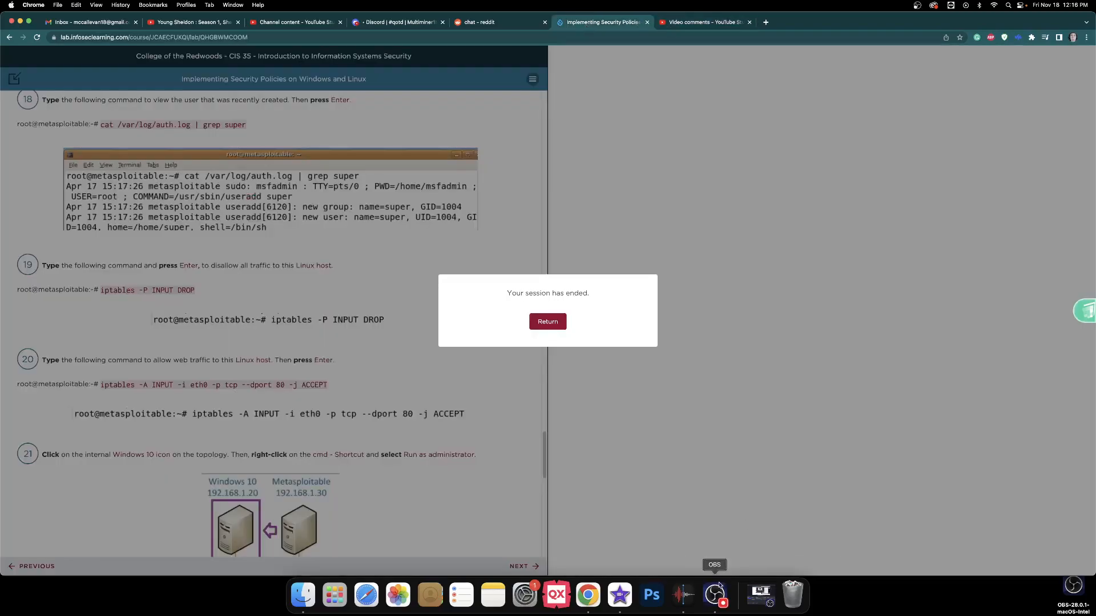